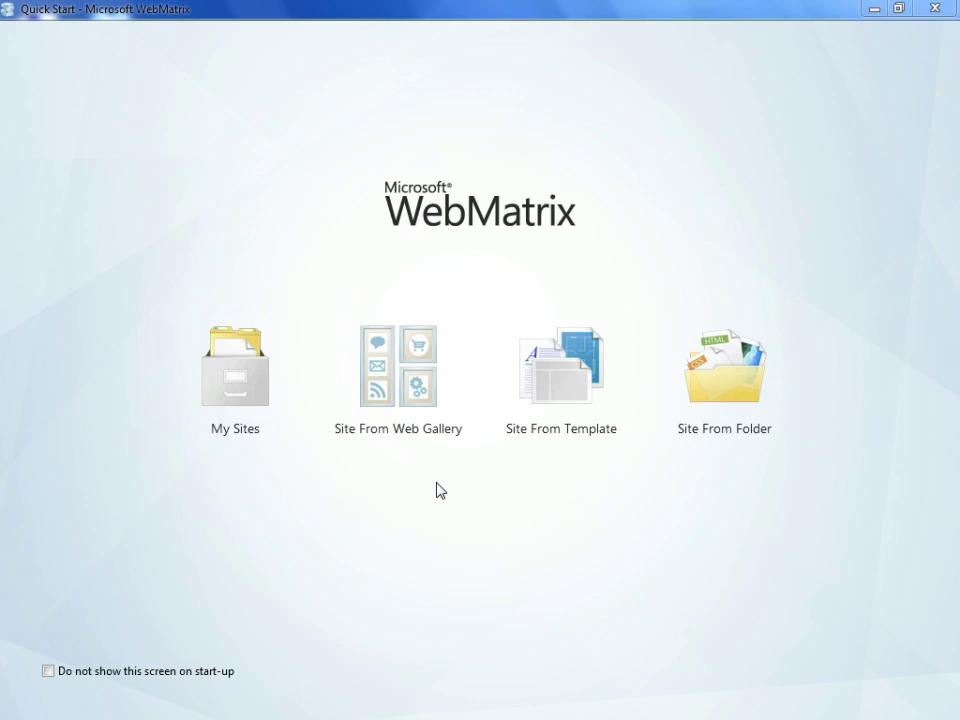
Choose Orchard CMS from the Web Gallery and rename the new site to Orchard Demo
{"action": "left_click", "coordinate": [400, 366]}
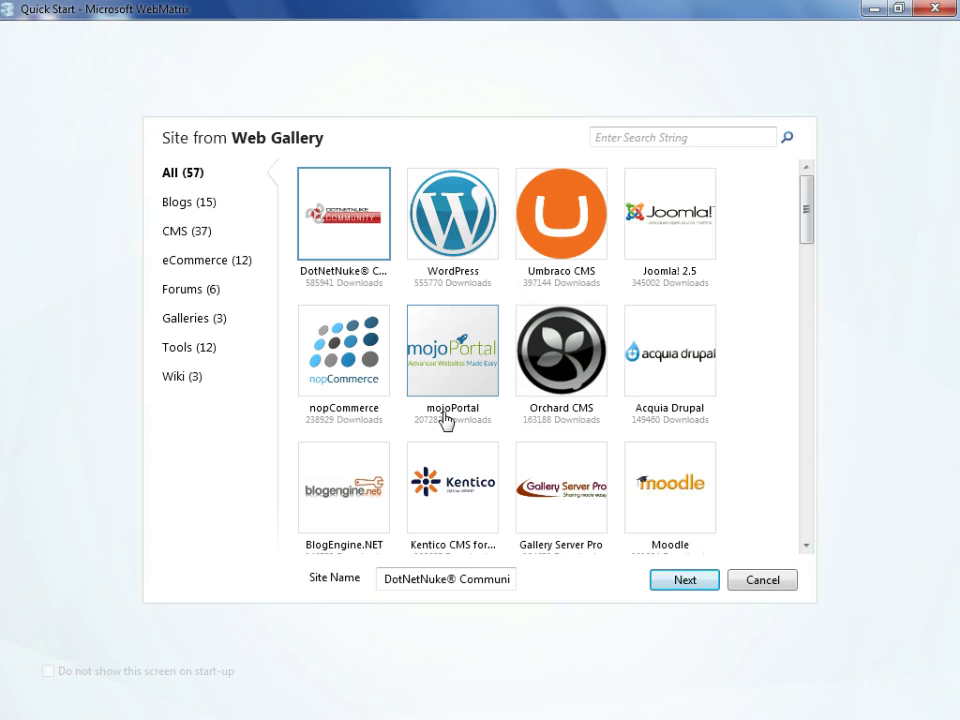
{"action": "left_click", "coordinate": [560, 350]}
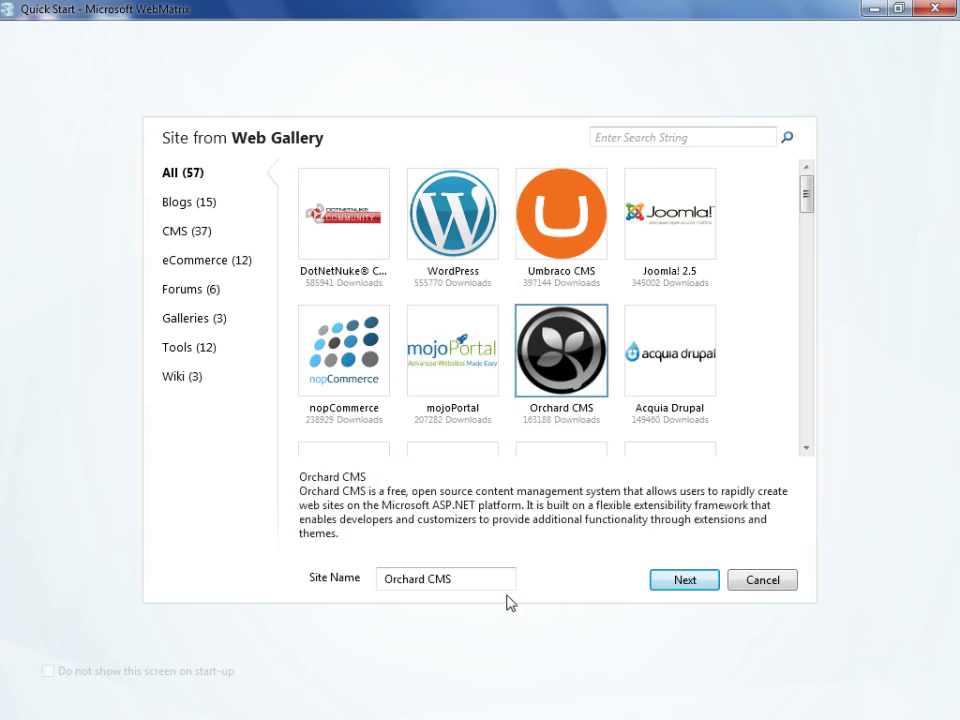
{"action": "left_click", "coordinate": [464, 580]}
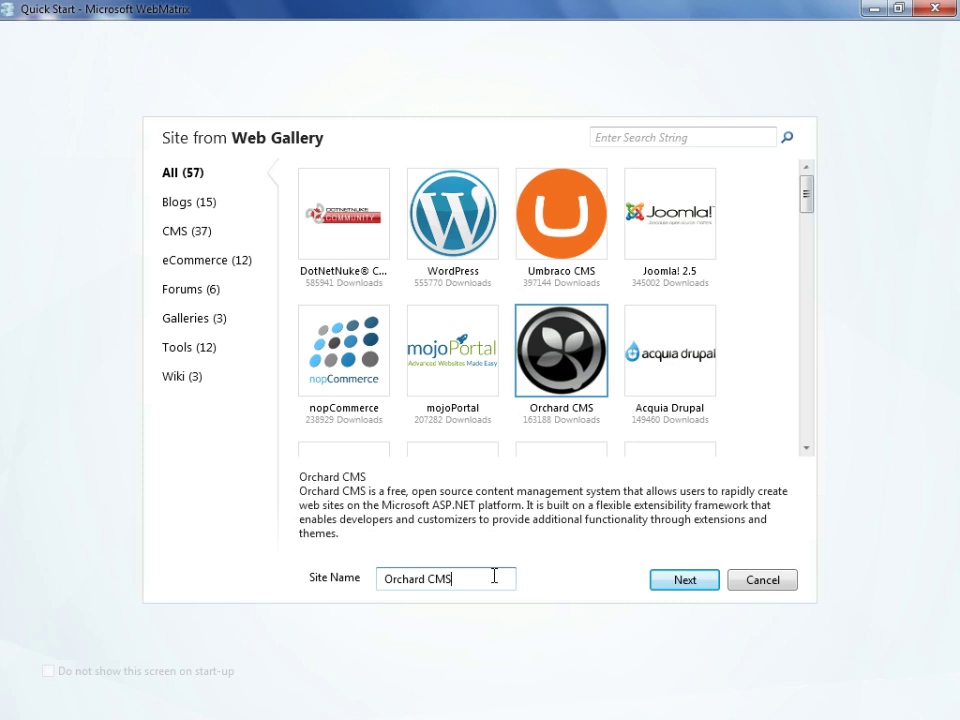
{"action": "key", "text": "BackSpace"}
{"action": "type", "text": "Demo"}
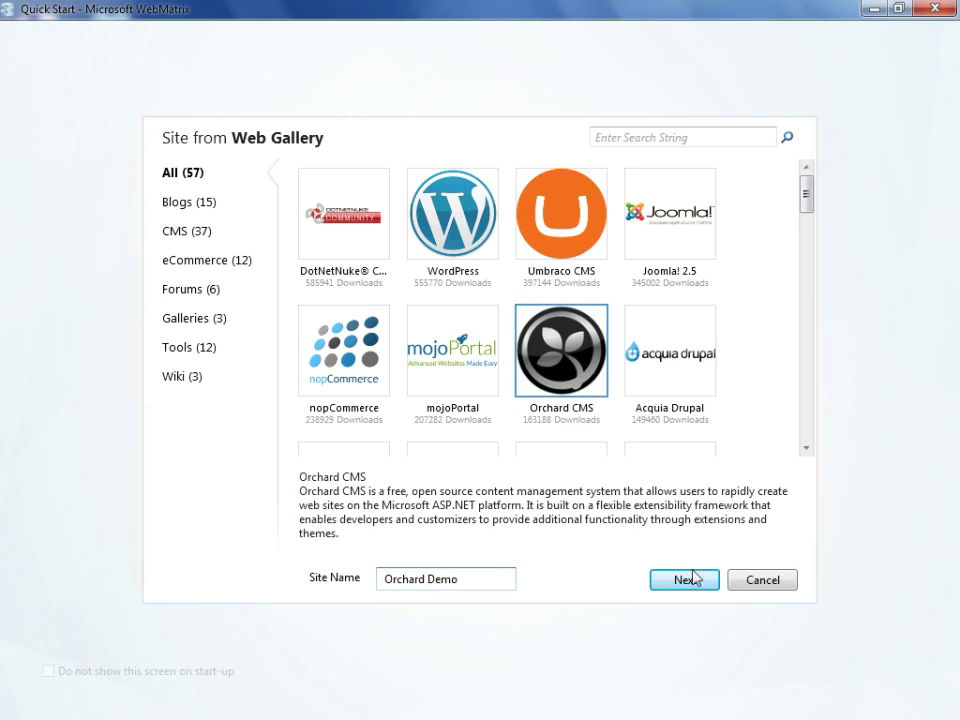
Accept the license terms and complete the Orchard Demo installation
{"action": "left_click", "coordinate": [684, 580]}
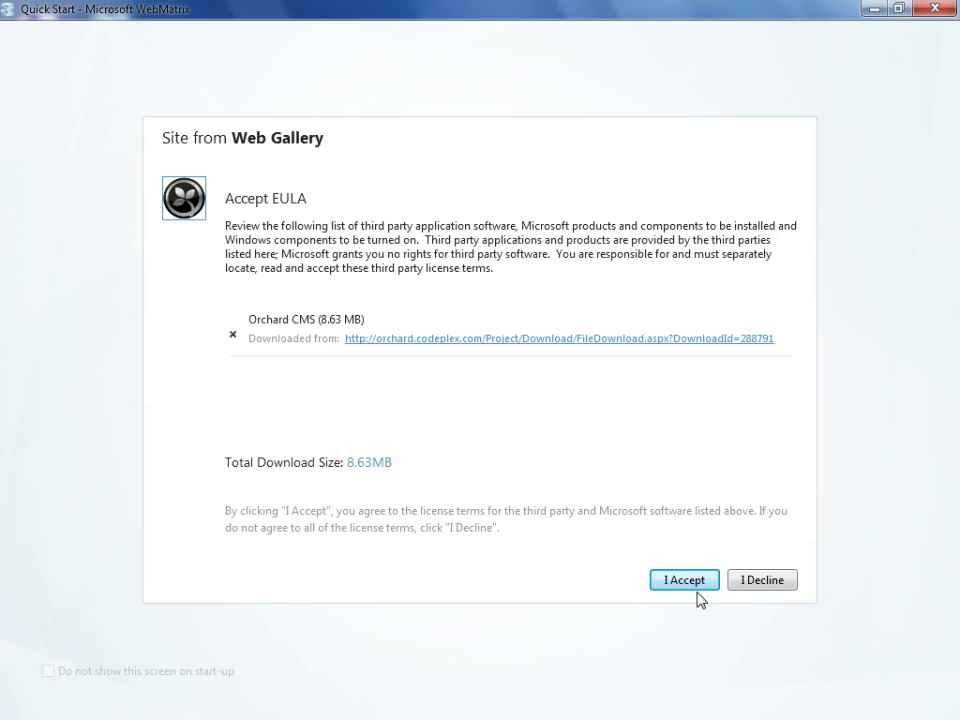
{"action": "left_click", "coordinate": [684, 580]}
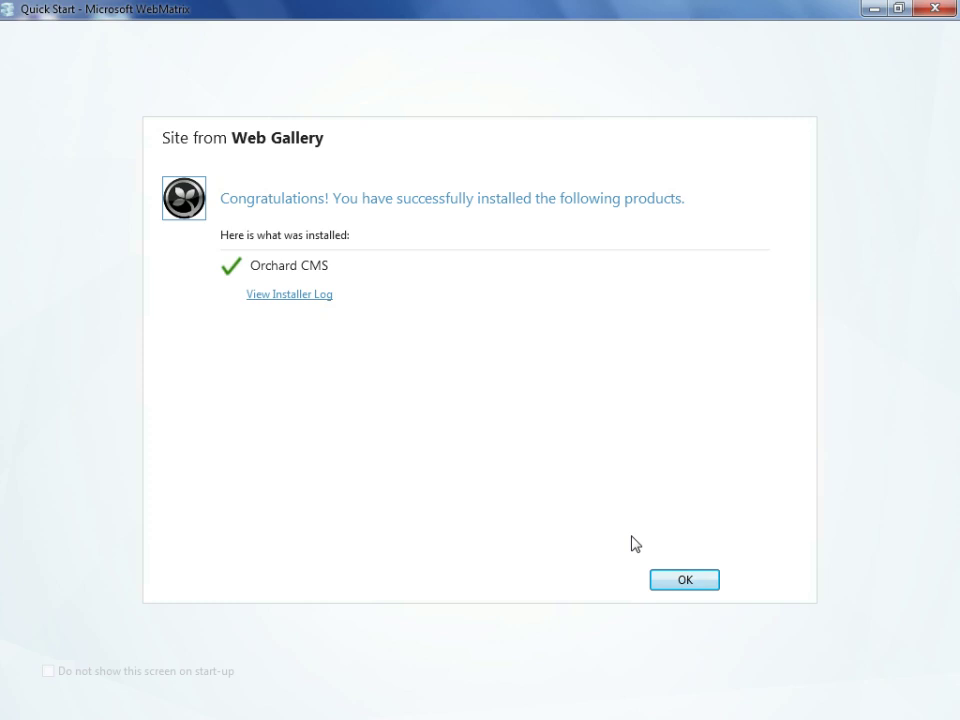
{"action": "left_click", "coordinate": [686, 580]}
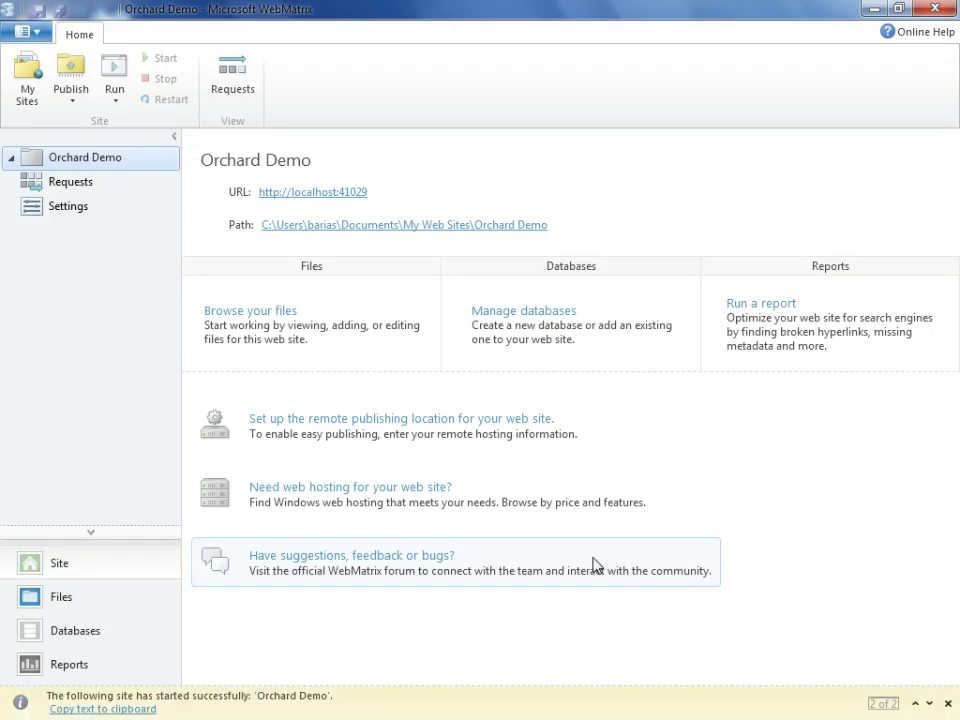
{"action": "mouse_move", "coordinate": [540, 512]}
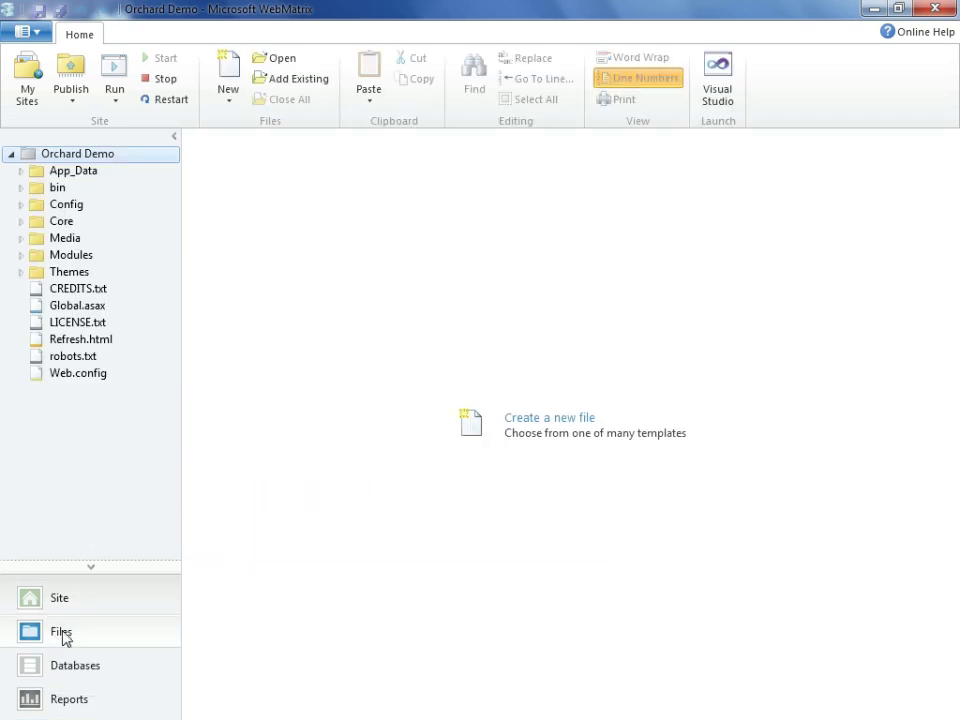
{"action": "mouse_move", "coordinate": [324, 386]}
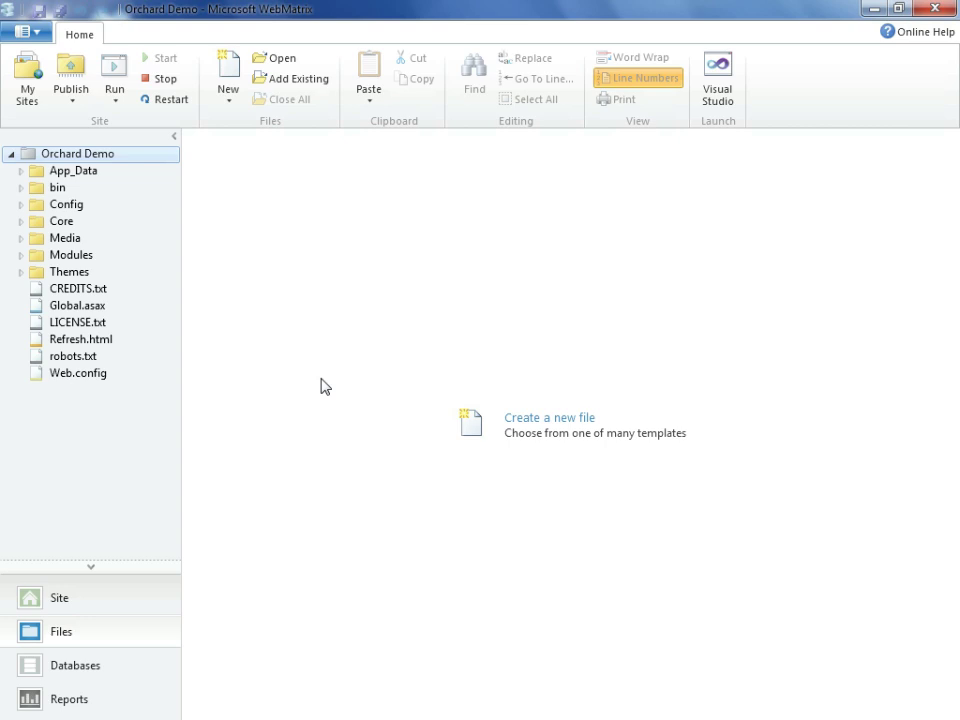
{"action": "mouse_move", "coordinate": [708, 156]}
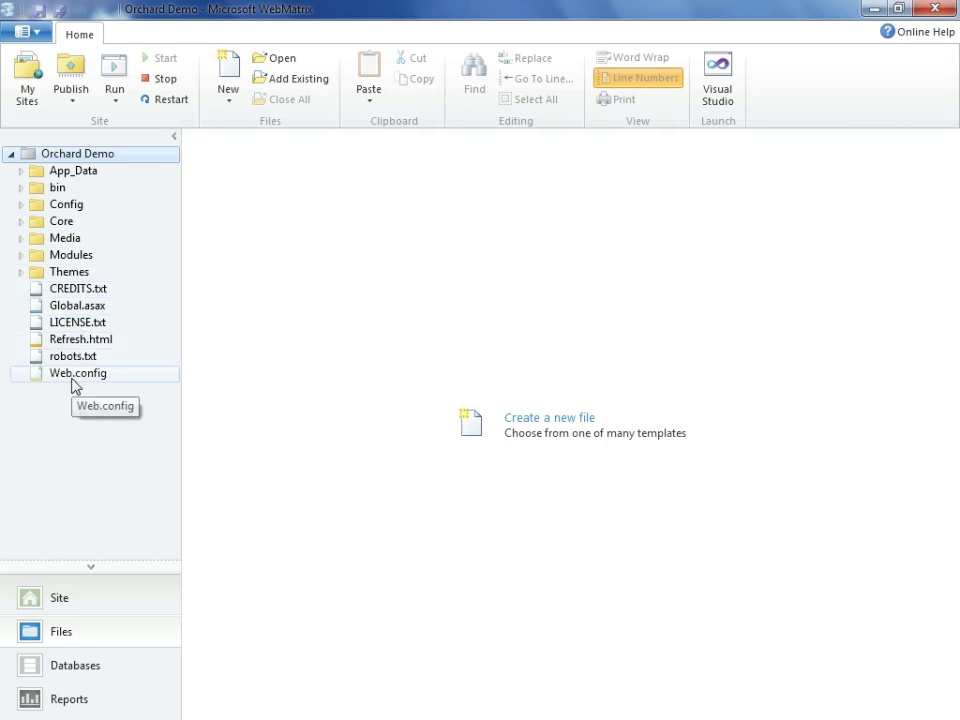
{"action": "mouse_move", "coordinate": [74, 386]}
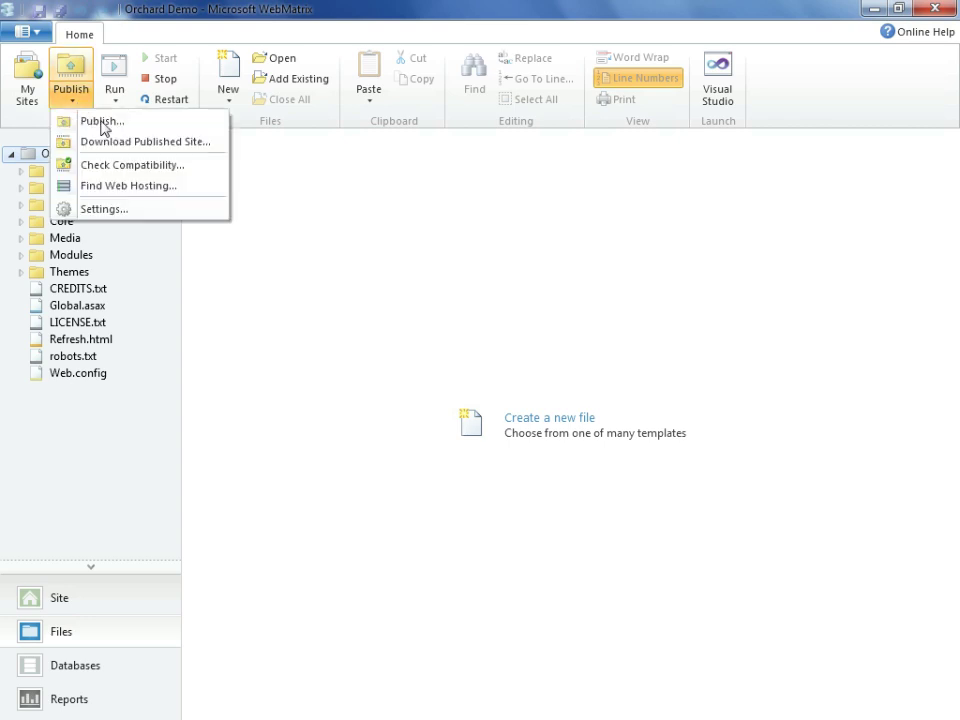
Import publish settings from C:\demo\firestorm.com.publishsettings
{"action": "left_click", "coordinate": [100, 122]}
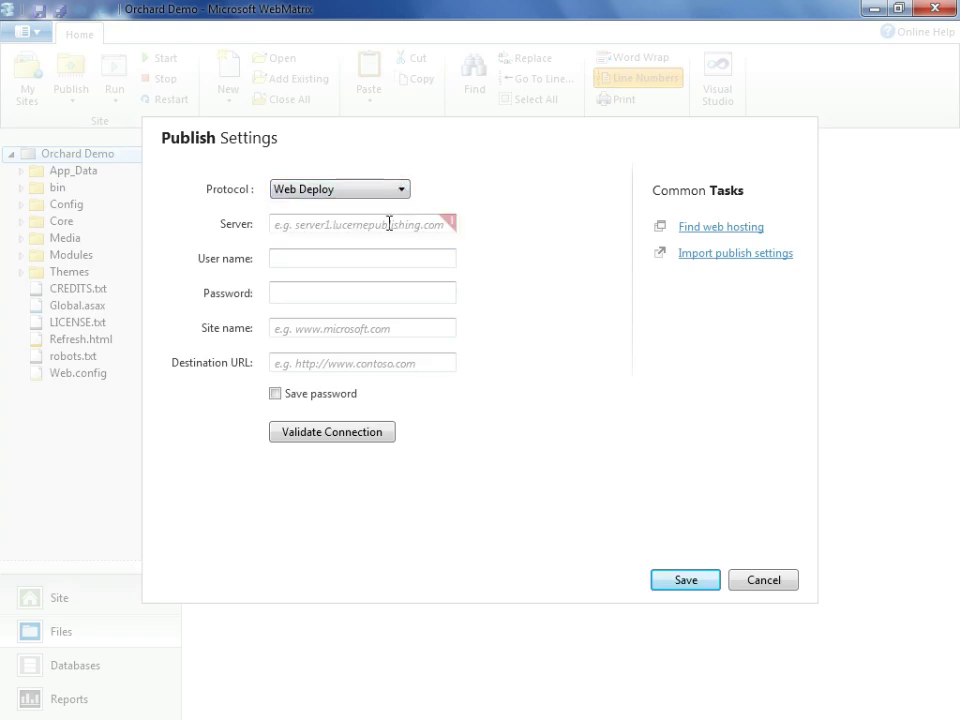
{"action": "mouse_move", "coordinate": [312, 298]}
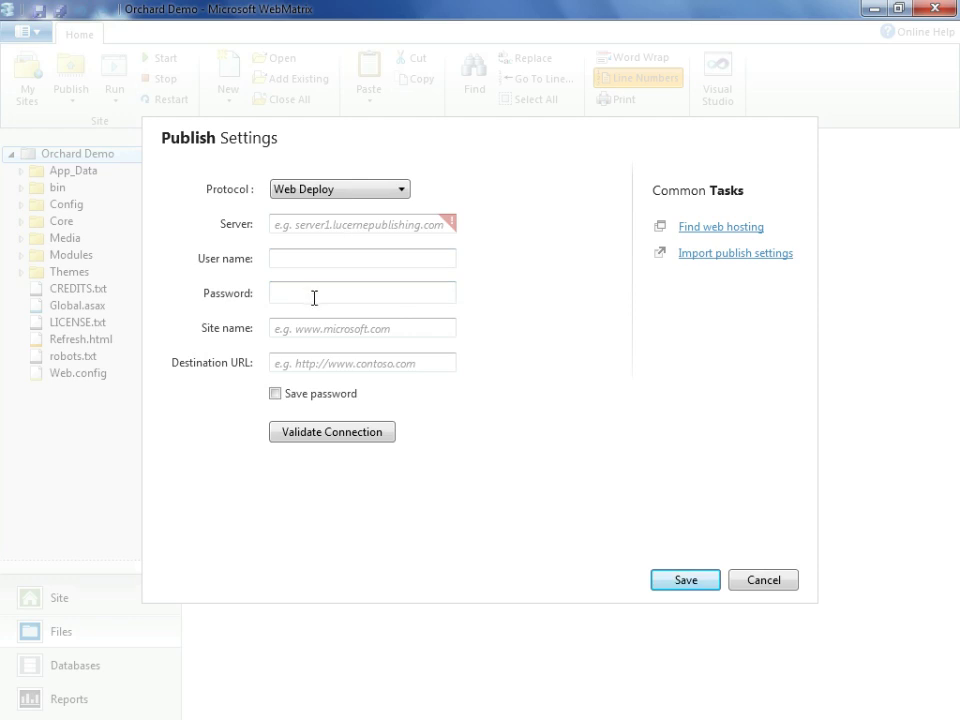
{"action": "mouse_move", "coordinate": [762, 286]}
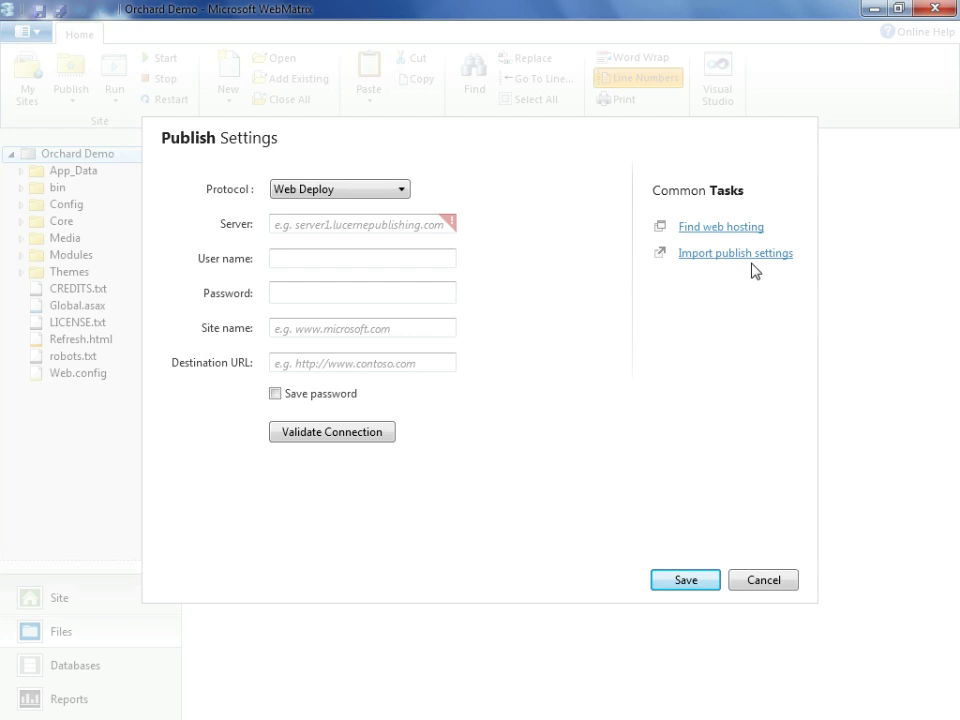
{"action": "mouse_move", "coordinate": [748, 264]}
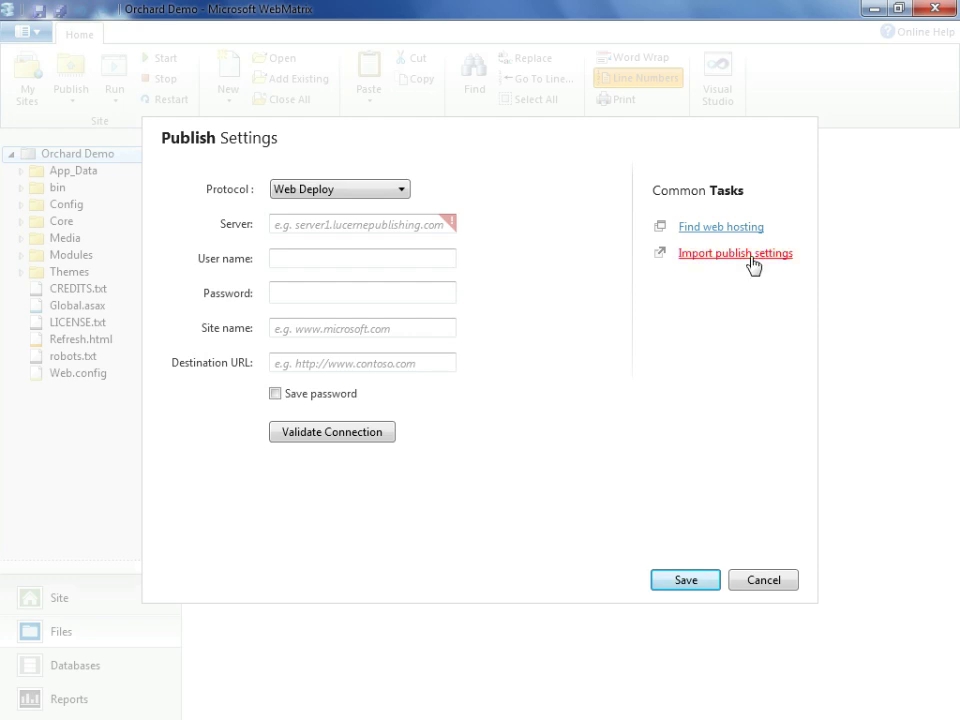
{"action": "left_click", "coordinate": [734, 252]}
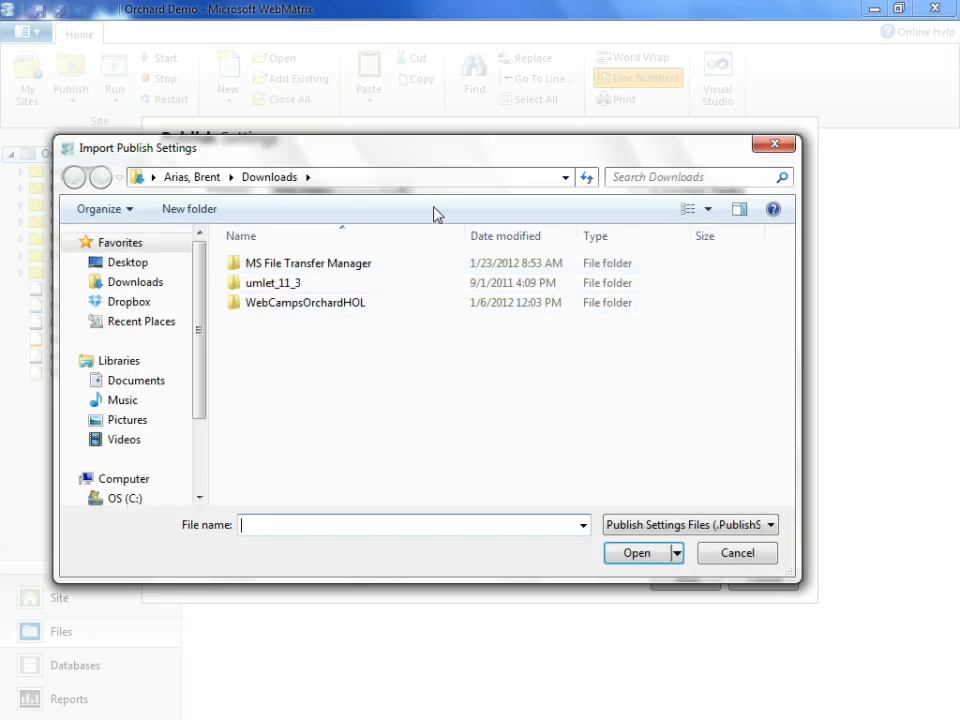
{"action": "type", "text": "c"}
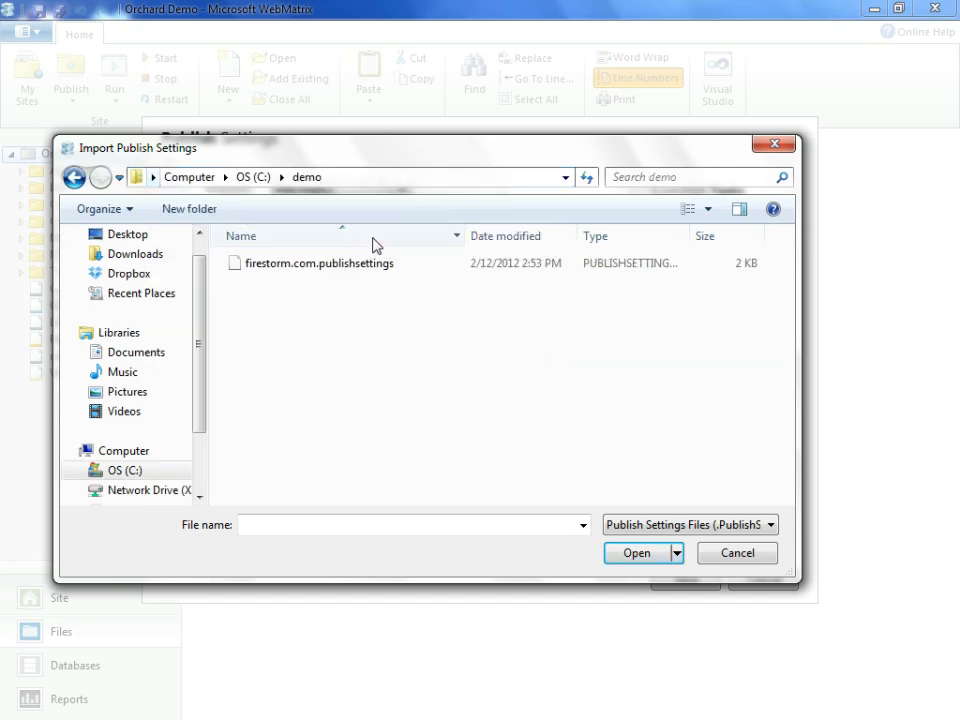
{"action": "left_click", "coordinate": [320, 264]}
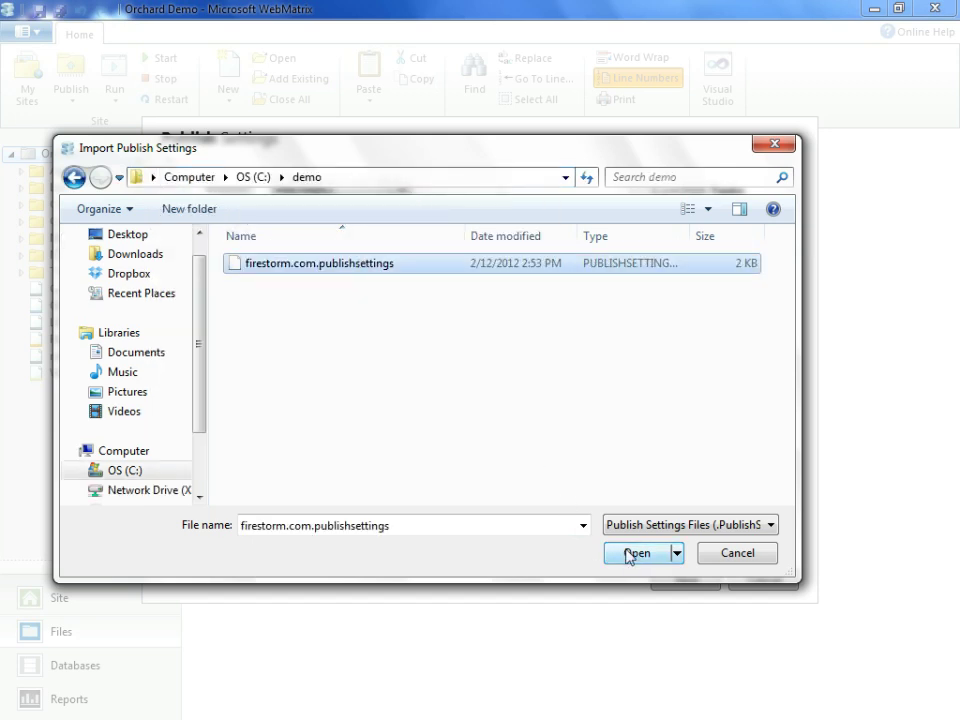
{"action": "left_click", "coordinate": [634, 552]}
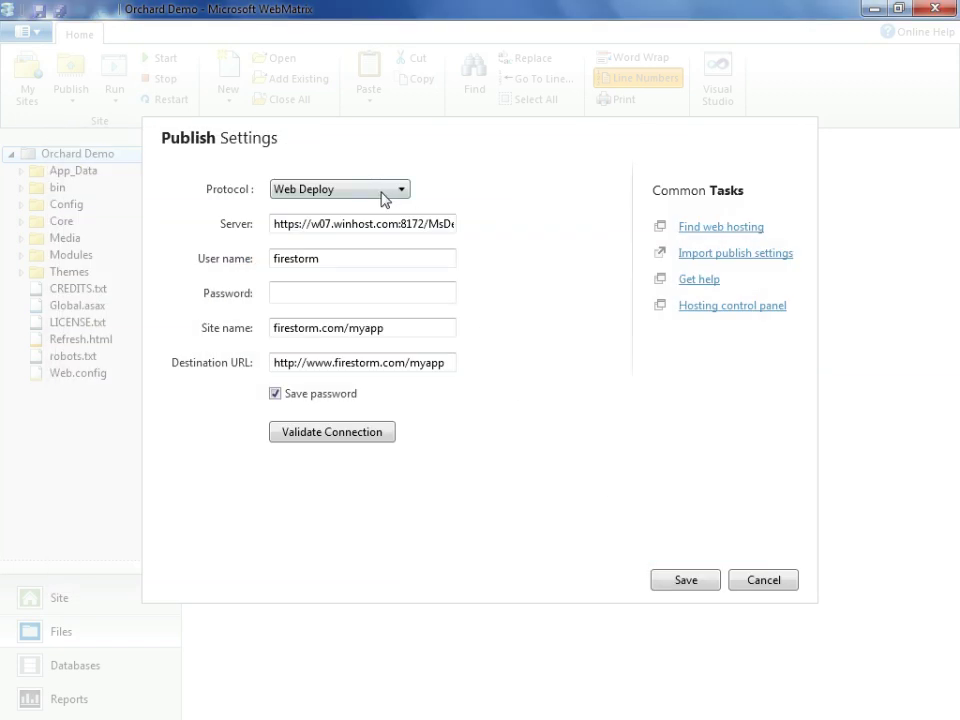
Trim /myapp from the site name and destination URL so they read firestorm.com
{"action": "left_click", "coordinate": [362, 292]}
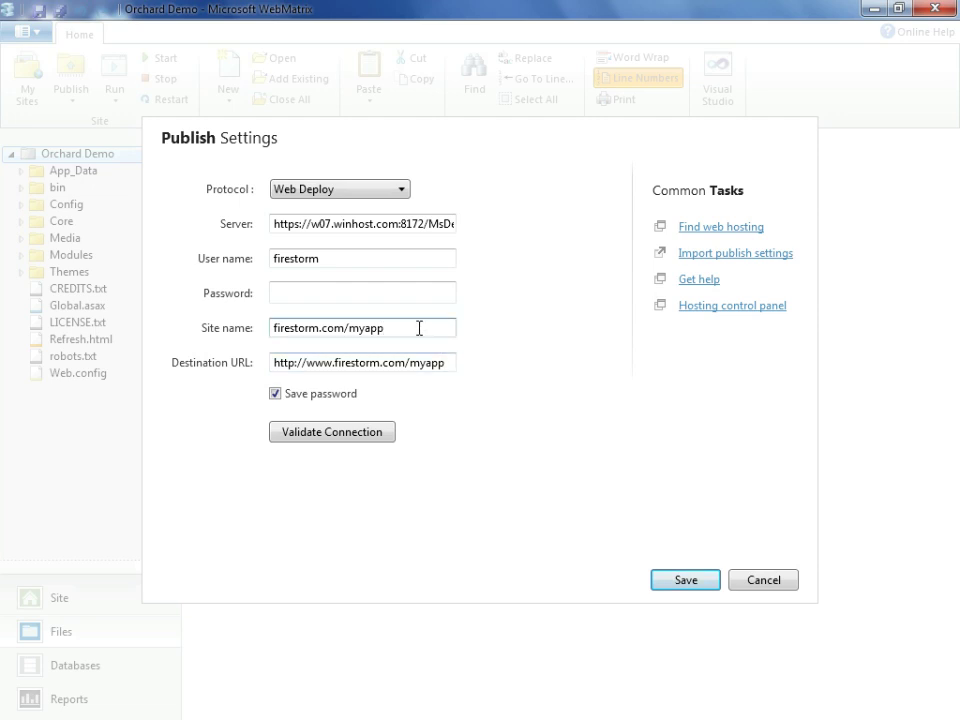
{"action": "key", "text": "BackSpace"}
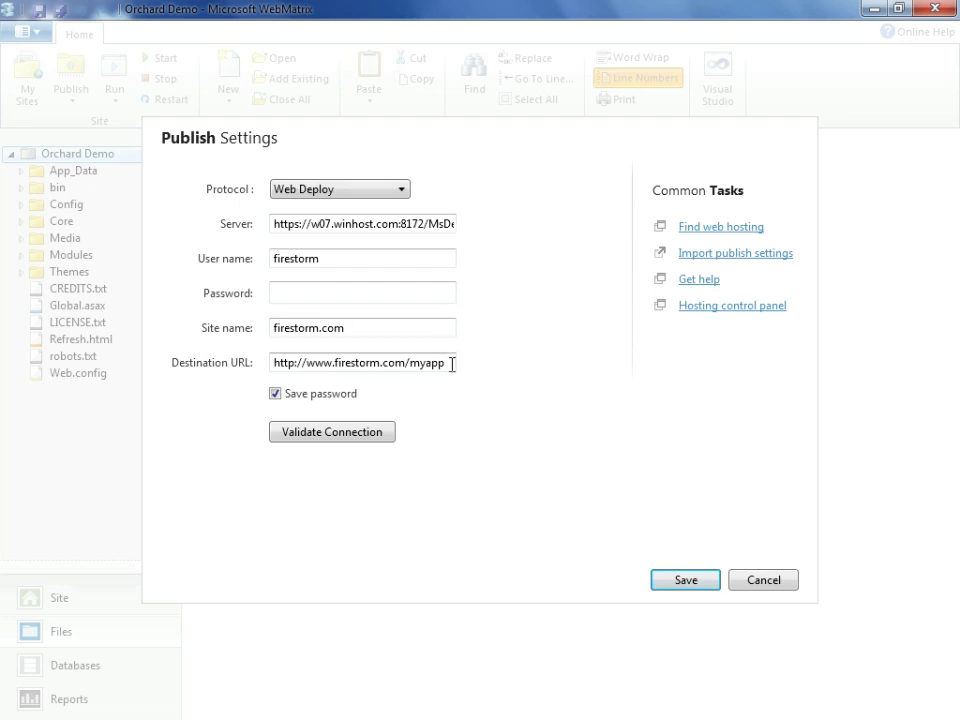
{"action": "key", "text": "BackSpace"}
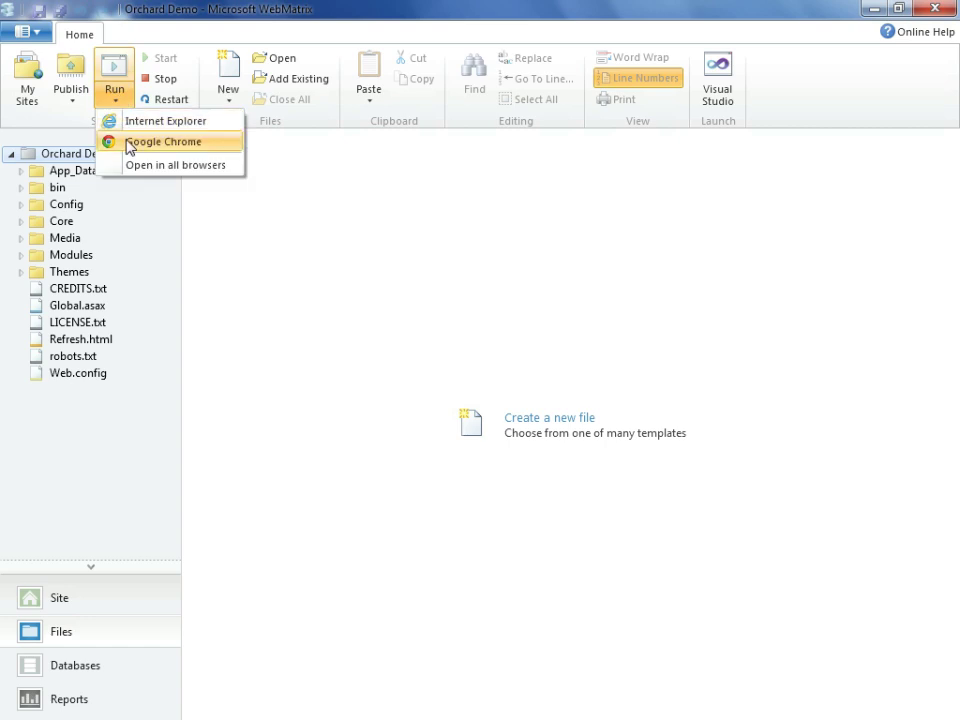
Enter site name Fire Storm with user admin and its password on the setup page
{"action": "left_click", "coordinate": [164, 140]}
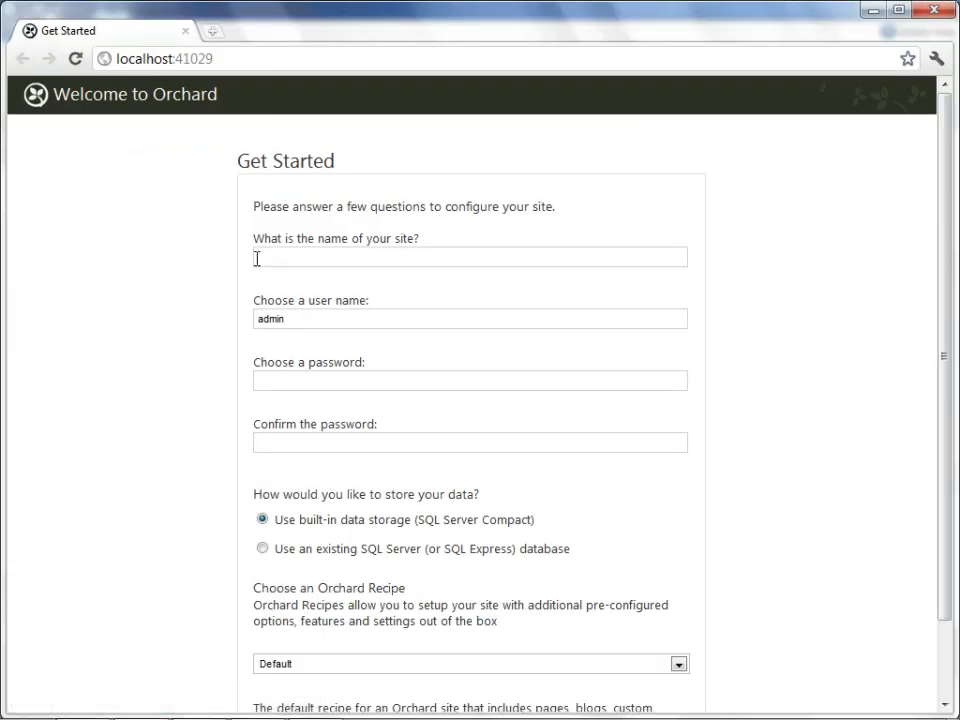
{"action": "type", "text": "admin"}
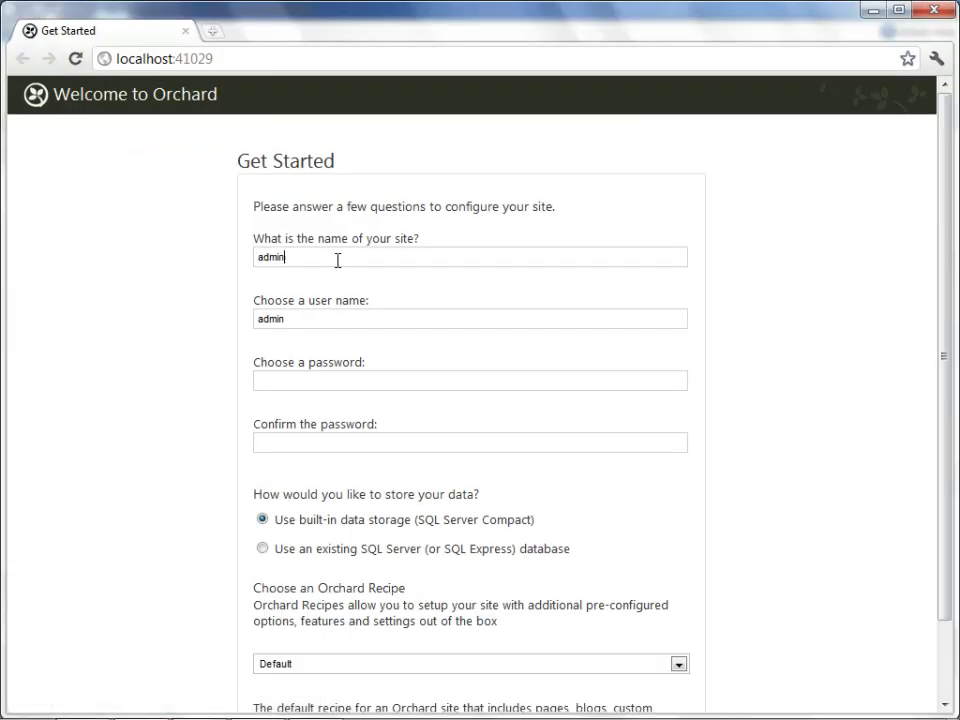
{"action": "type", "text": "fire"}
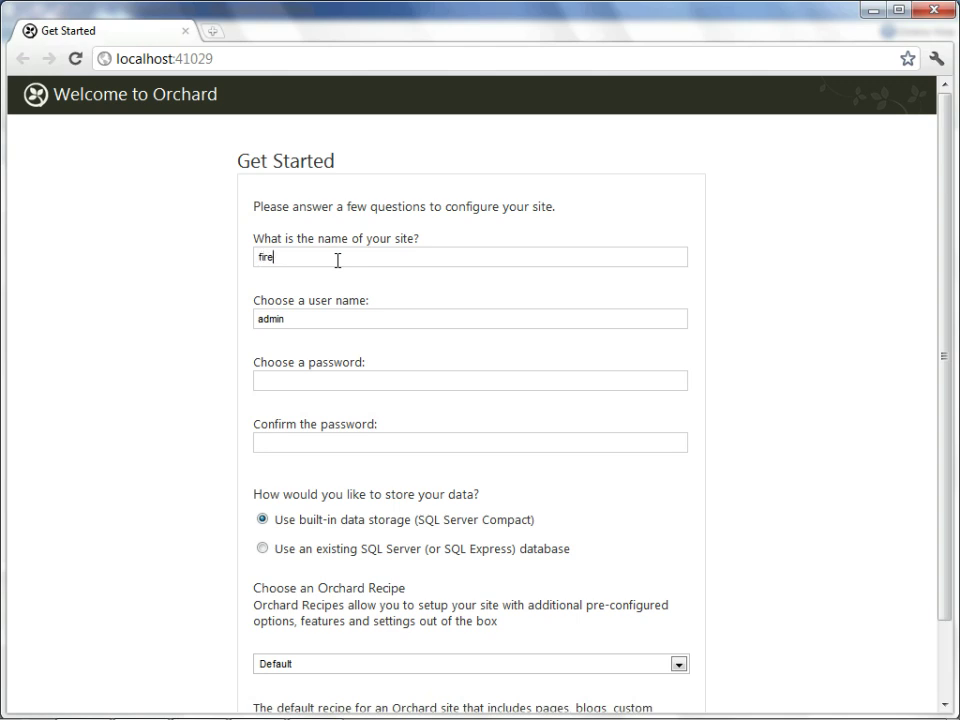
{"action": "type", "text": "Fire"}
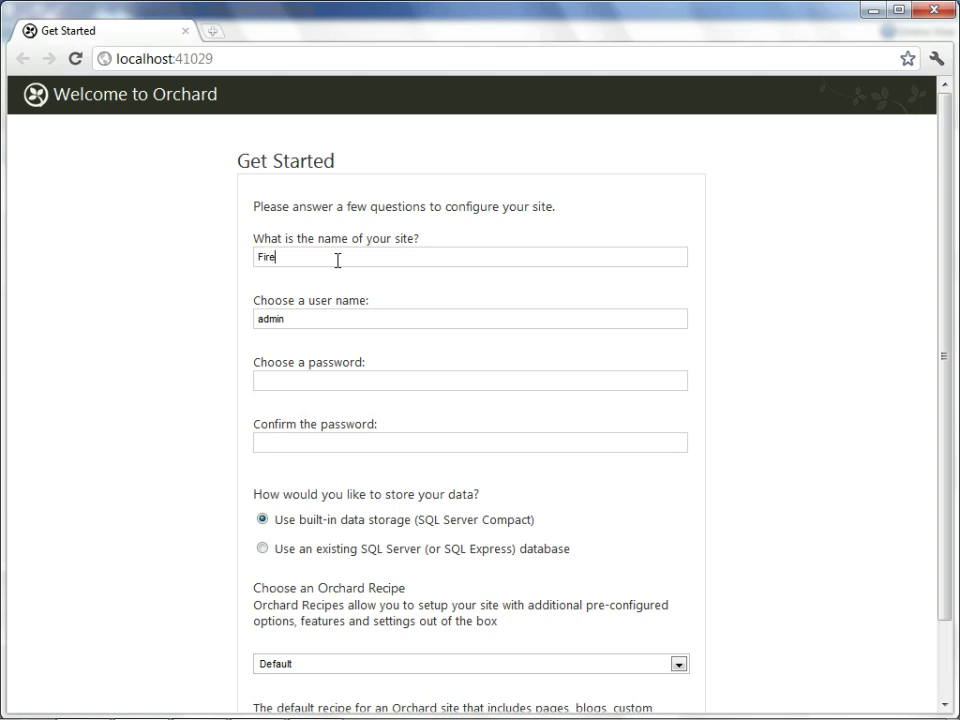
{"action": "type", "text": "Storm"}
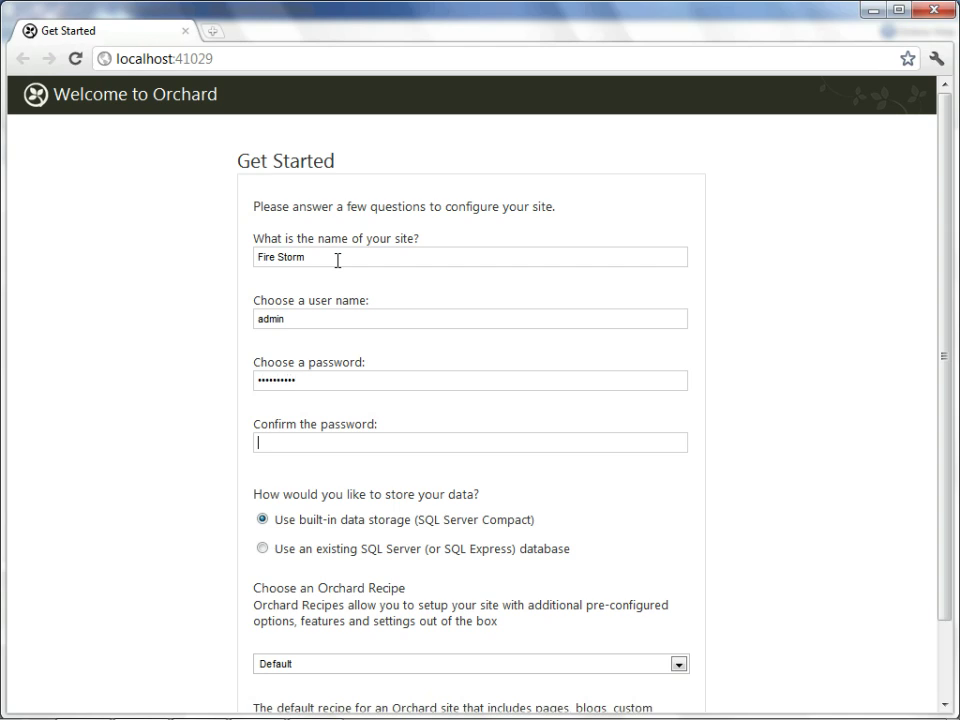
{"action": "type", "text": "••••••••••"}
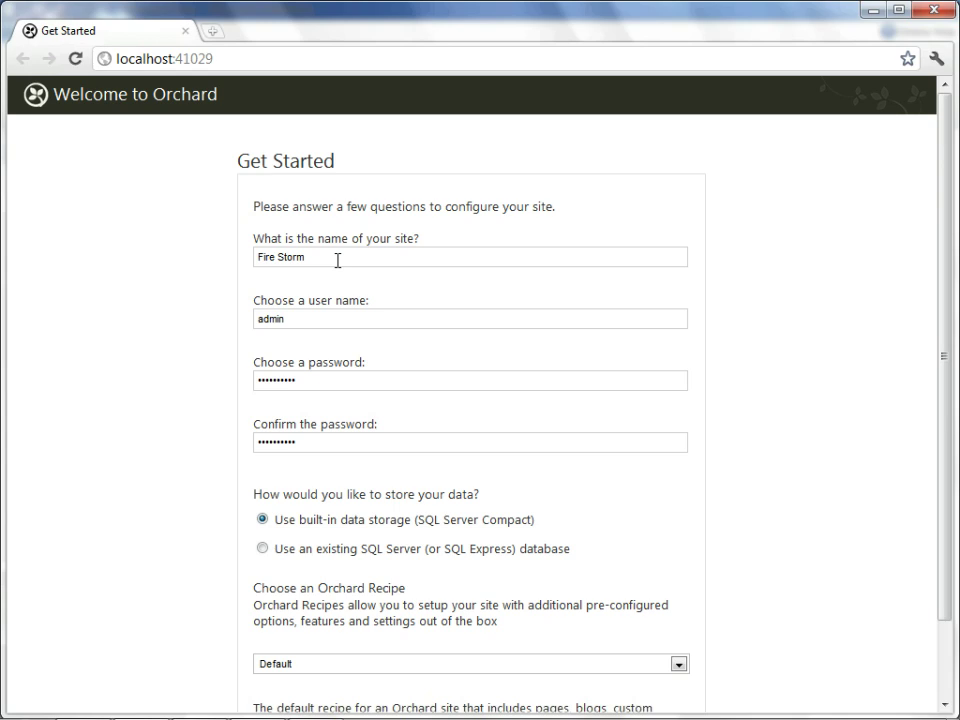
{"action": "mouse_move", "coordinate": [544, 368]}
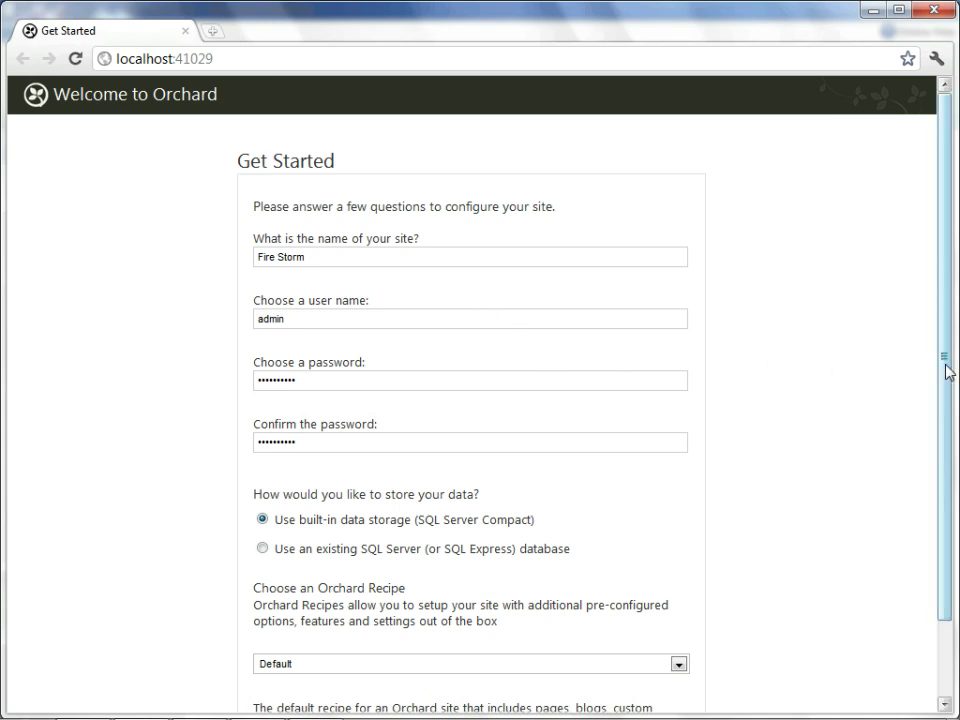
Keep SQL Server Compact storage and choose the Default setup recipe
{"action": "scroll", "scroll_direction": "down", "scroll_amount": 3}
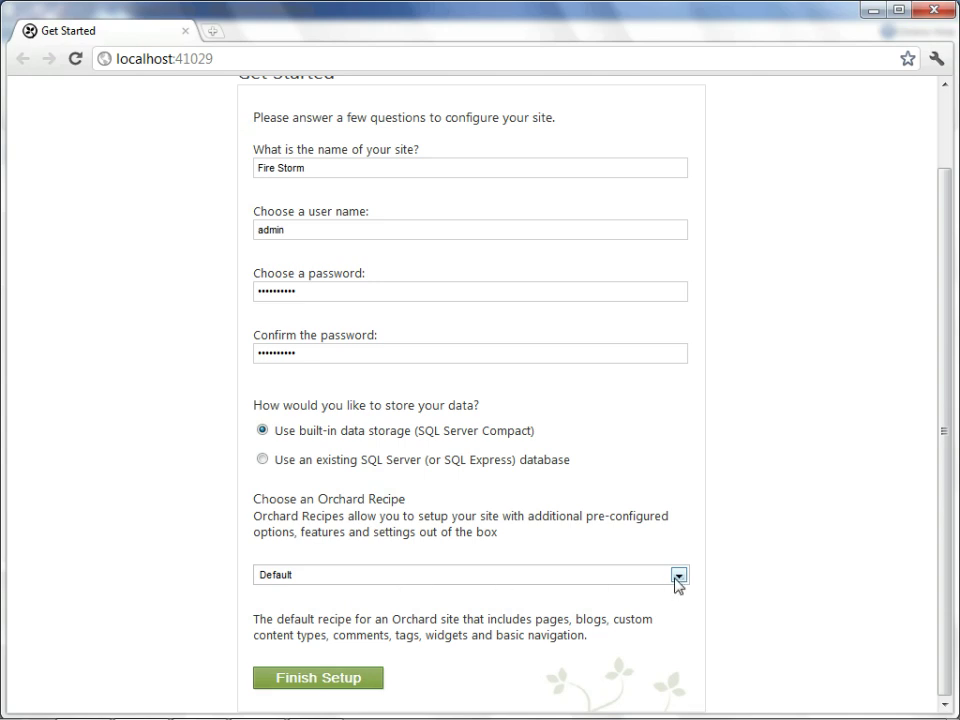
{"action": "left_click", "coordinate": [680, 572]}
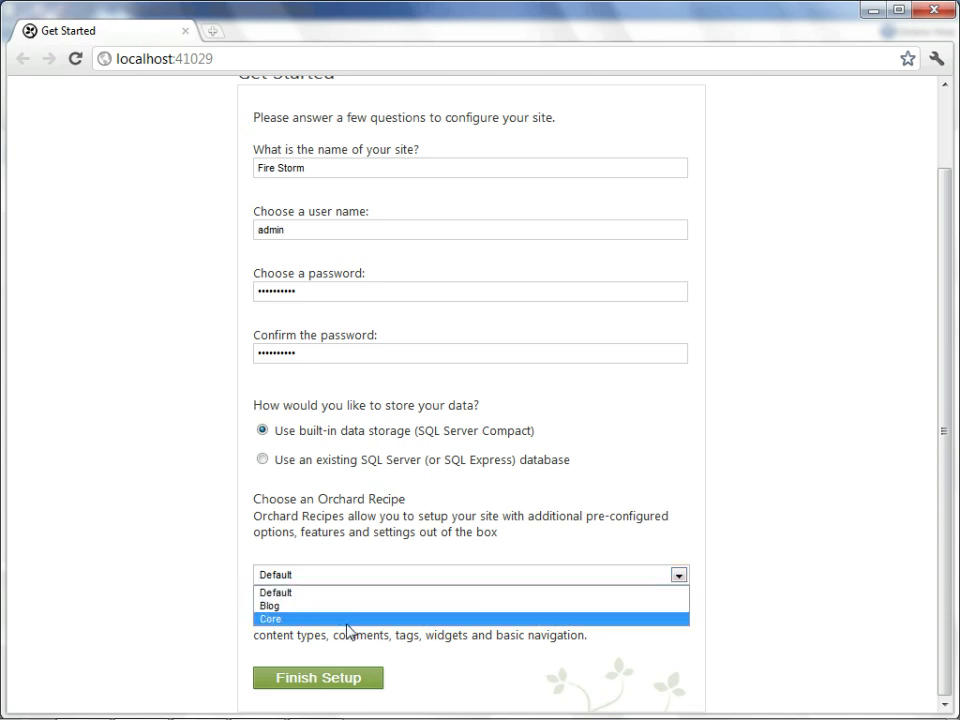
{"action": "mouse_move", "coordinate": [328, 610]}
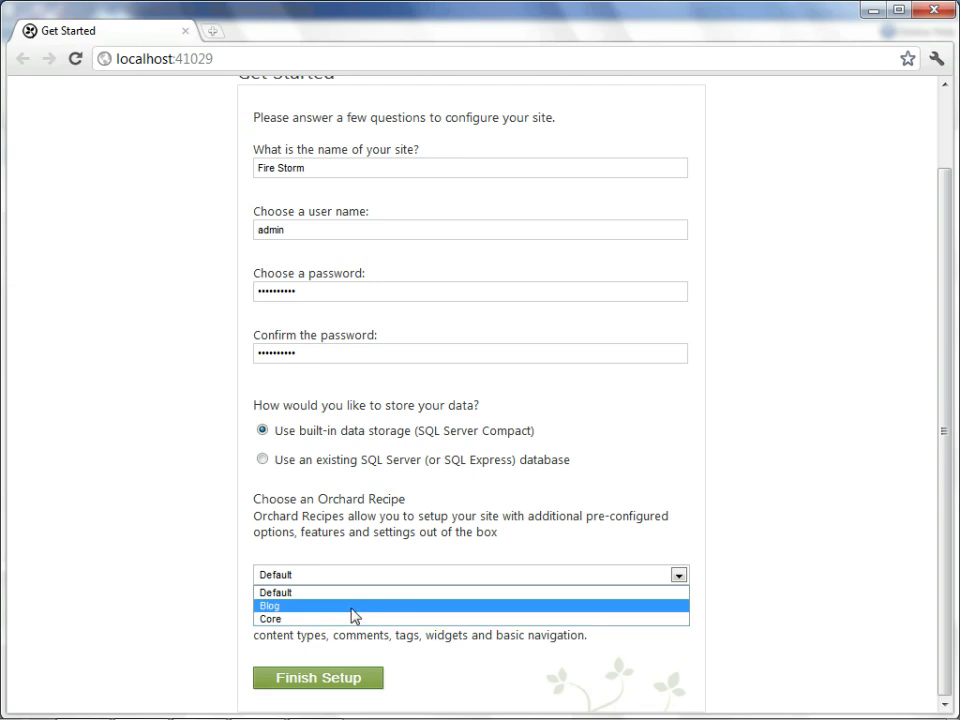
{"action": "mouse_move", "coordinate": [368, 592]}
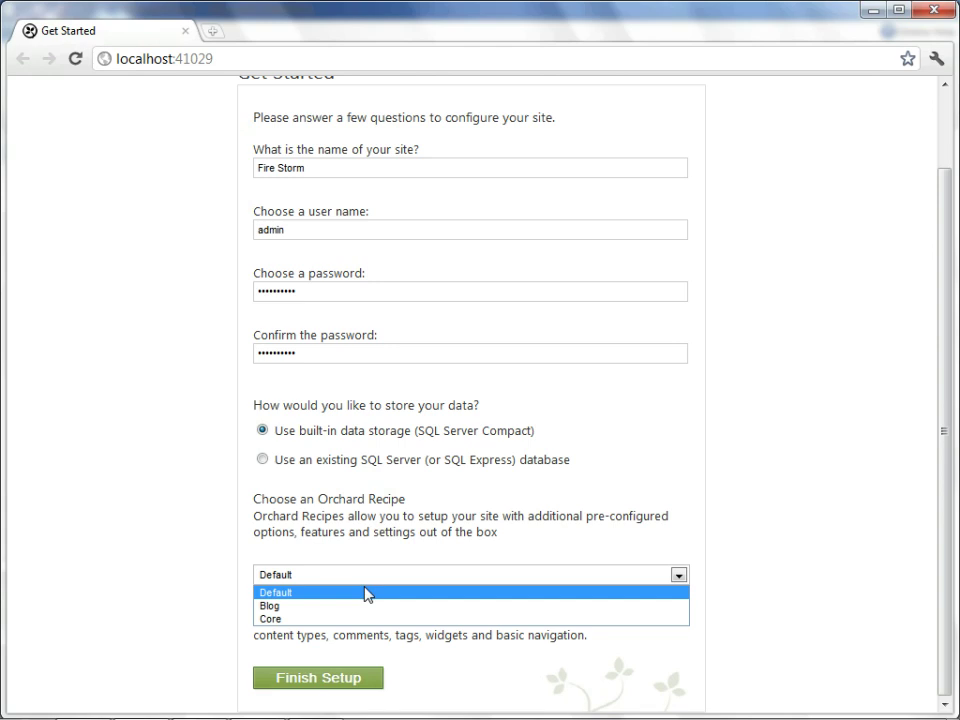
{"action": "left_click", "coordinate": [276, 592]}
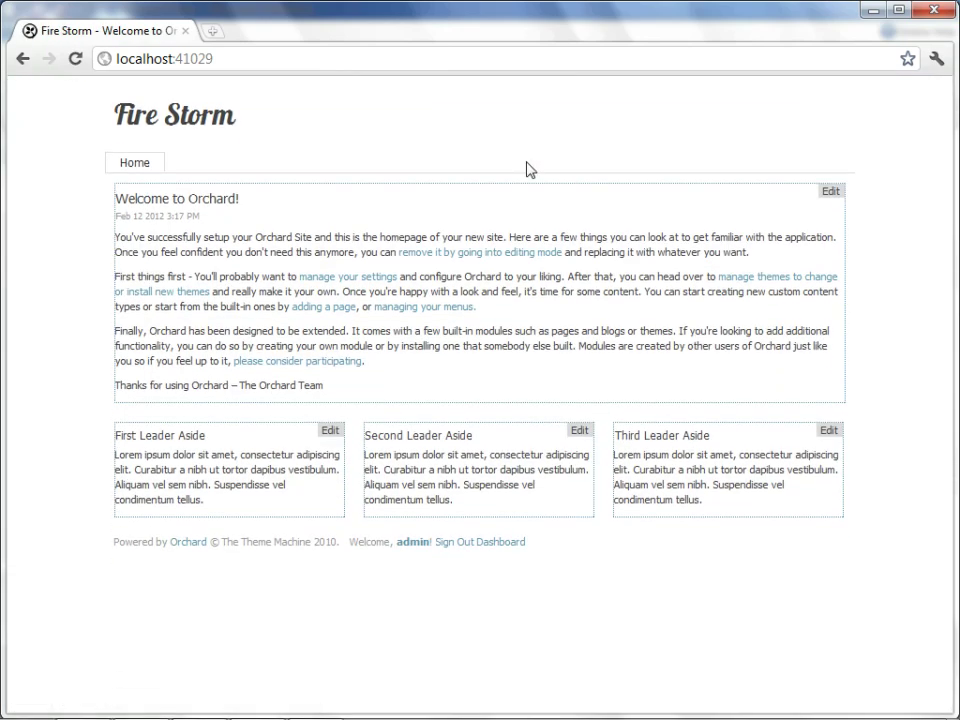
{"action": "mouse_move", "coordinate": [512, 376]}
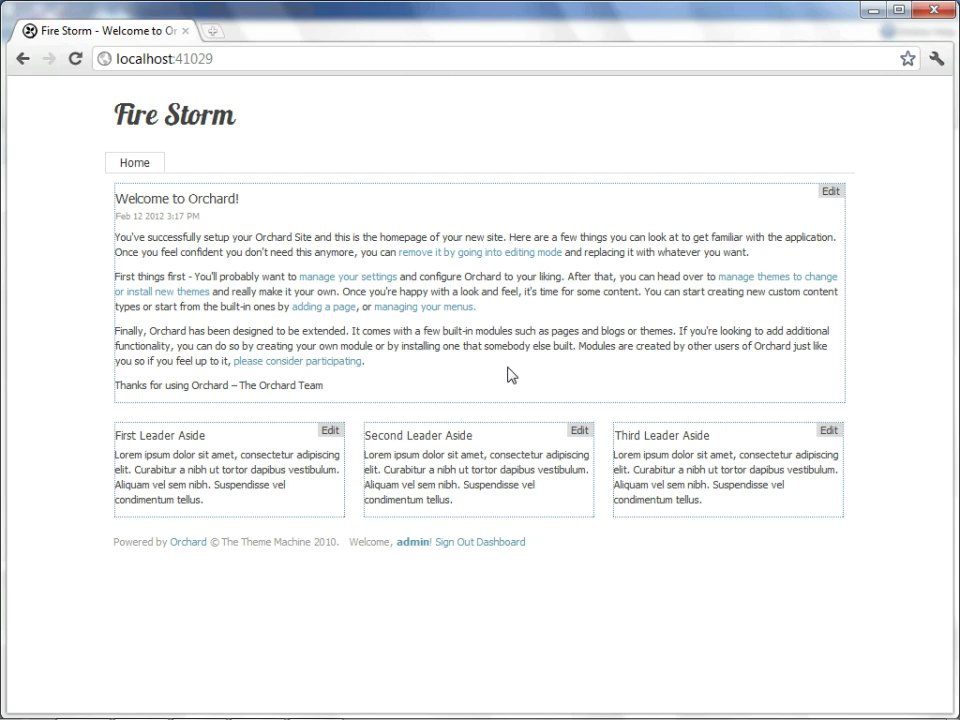
{"action": "mouse_move", "coordinate": [416, 396]}
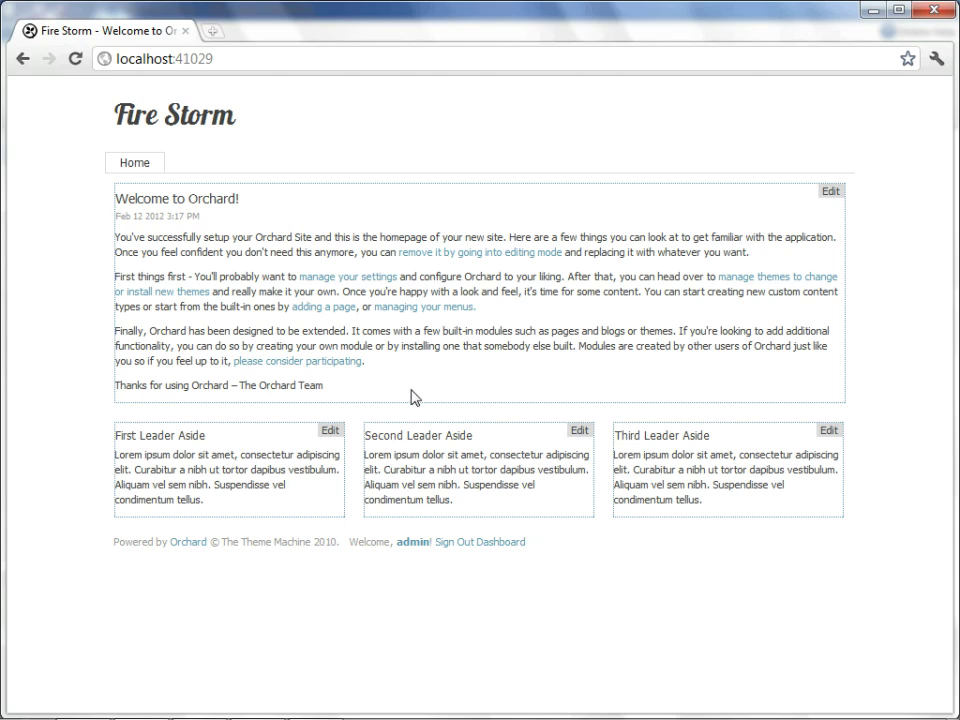
{"action": "mouse_move", "coordinate": [308, 442]}
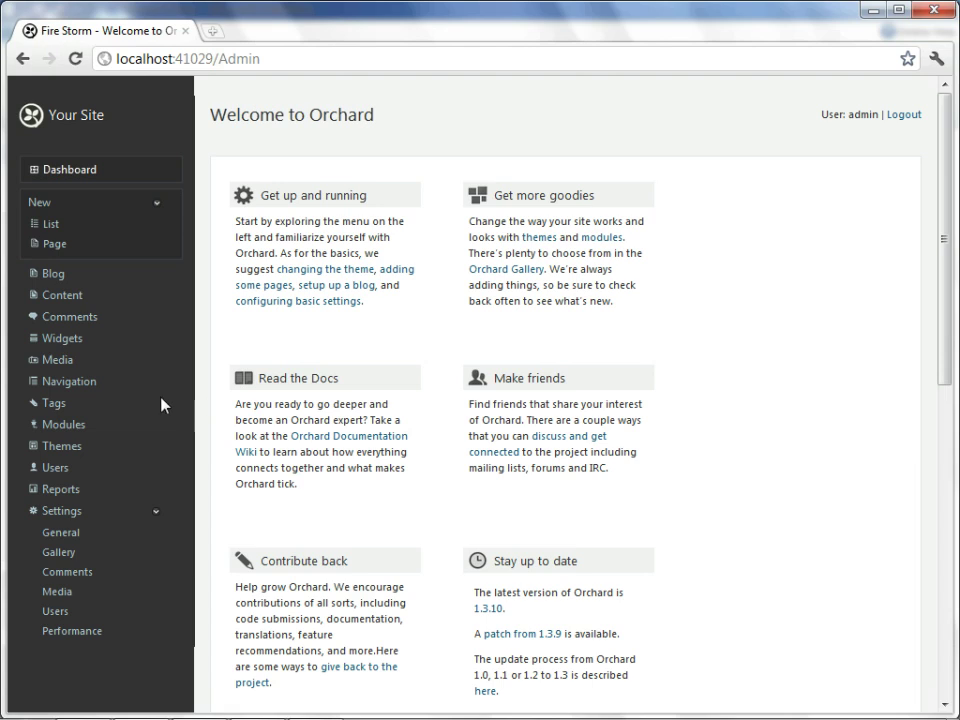
{"action": "mouse_move", "coordinate": [110, 384]}
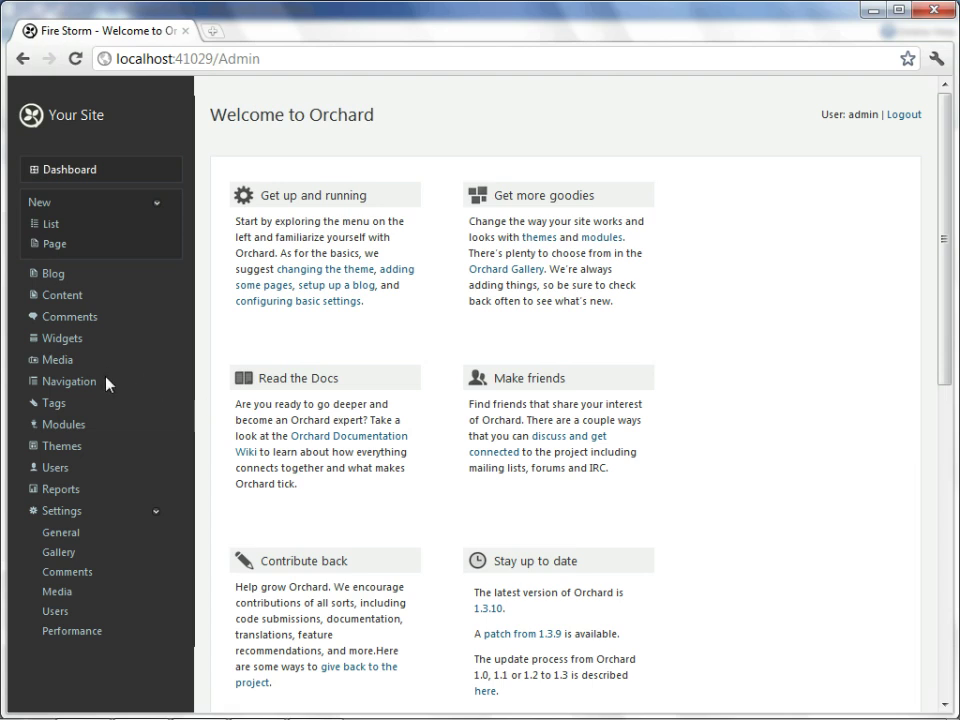
Search the theme gallery for minty and install the Minty theme
{"action": "left_click", "coordinate": [62, 438]}
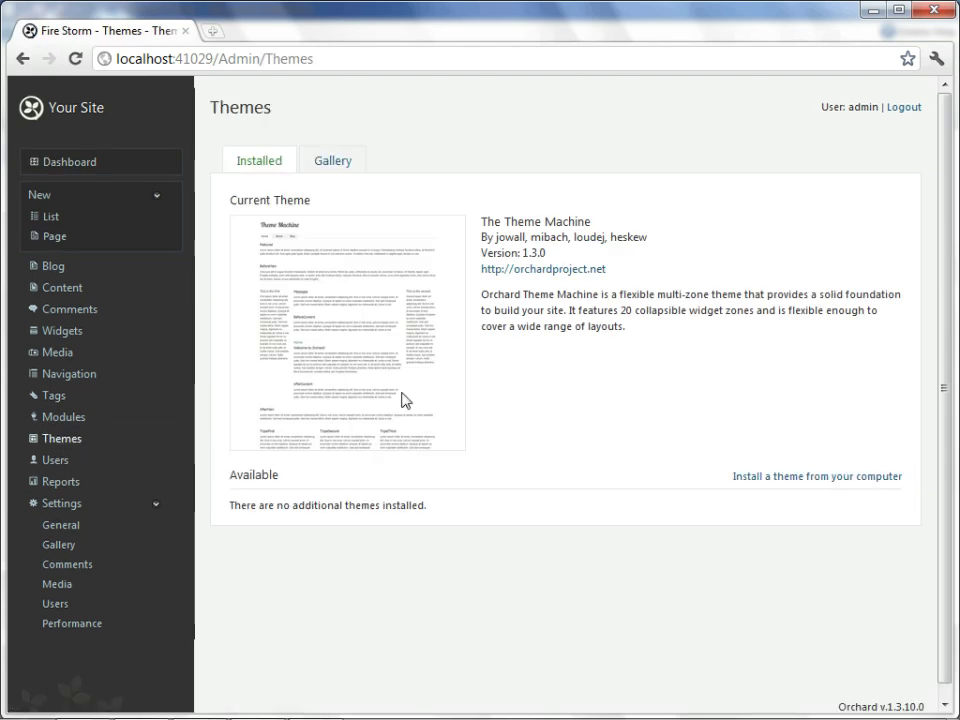
{"action": "left_click", "coordinate": [528, 268]}
{"action": "type", "text": "m"}
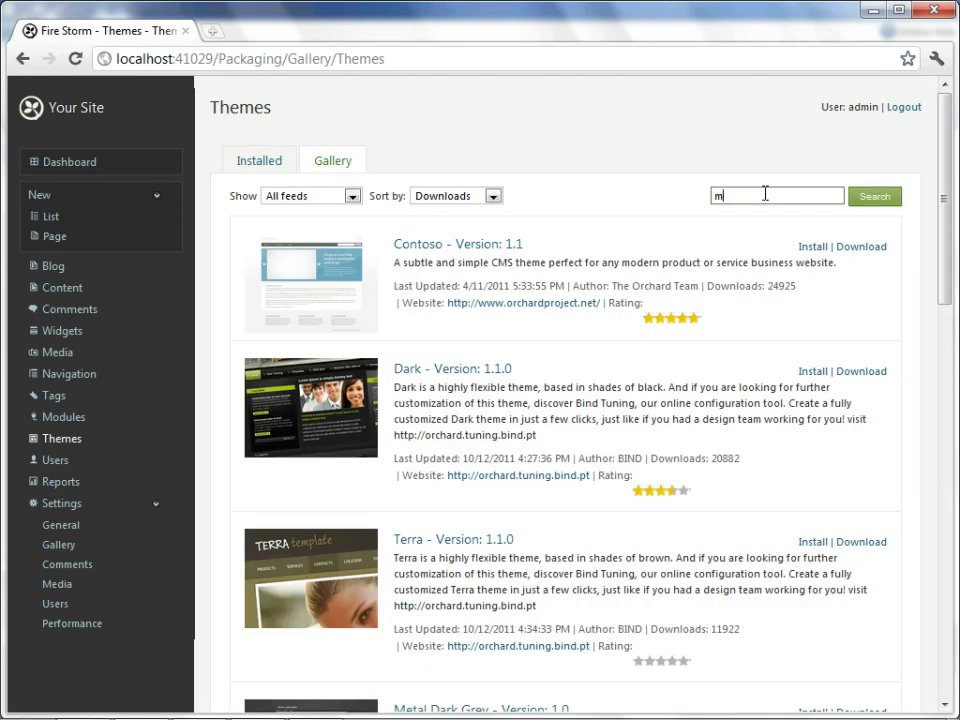
{"action": "left_click", "coordinate": [876, 196]}
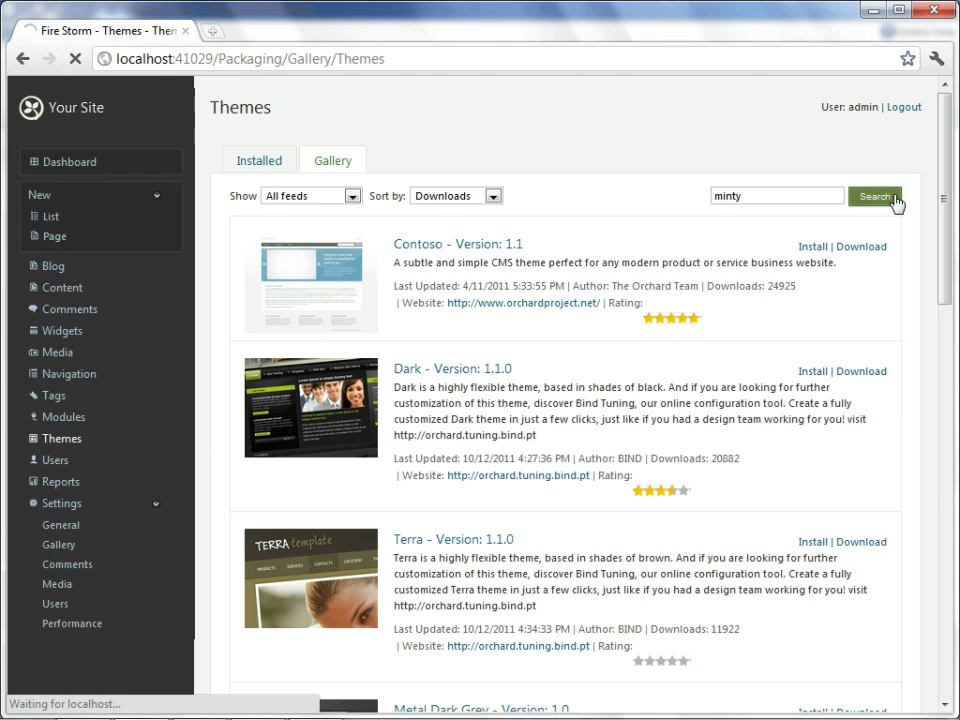
{"action": "left_click", "coordinate": [884, 196]}
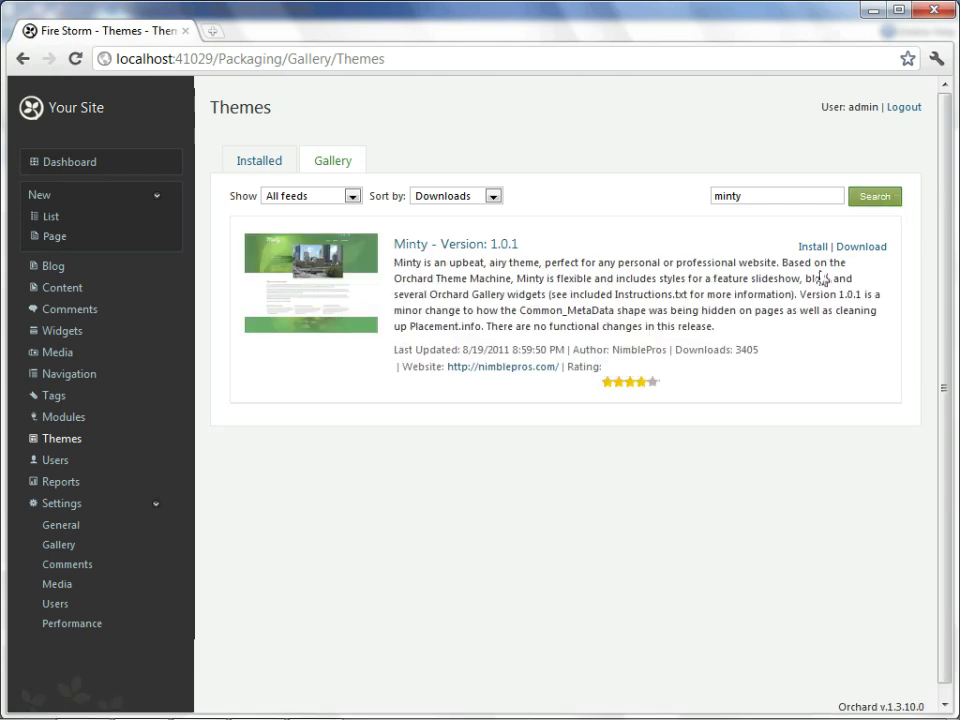
{"action": "left_click", "coordinate": [808, 246]}
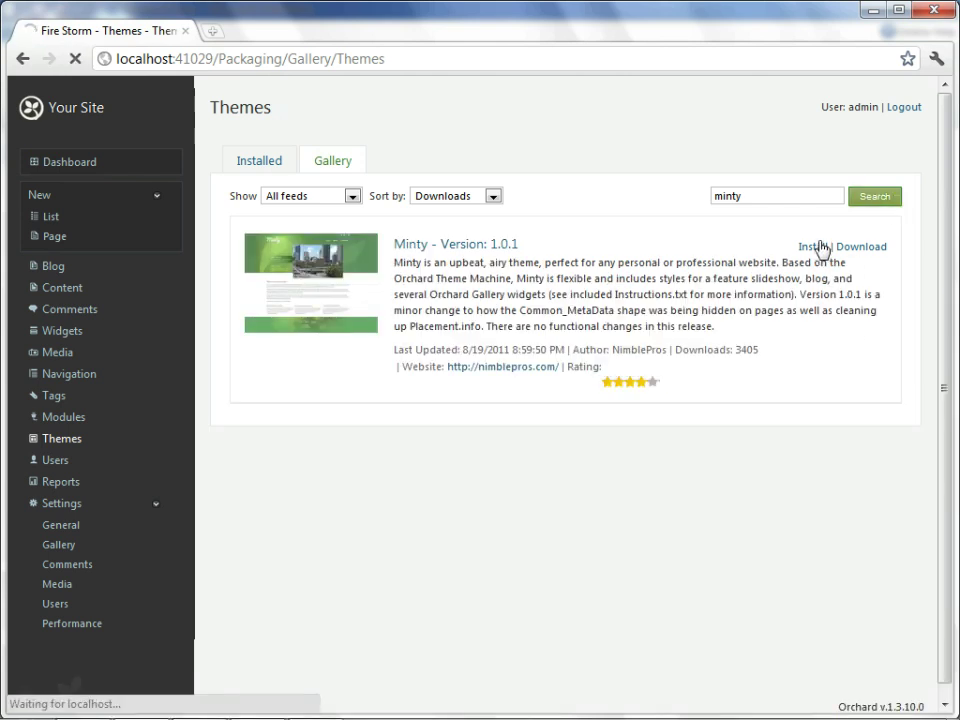
{"action": "left_click", "coordinate": [816, 246]}
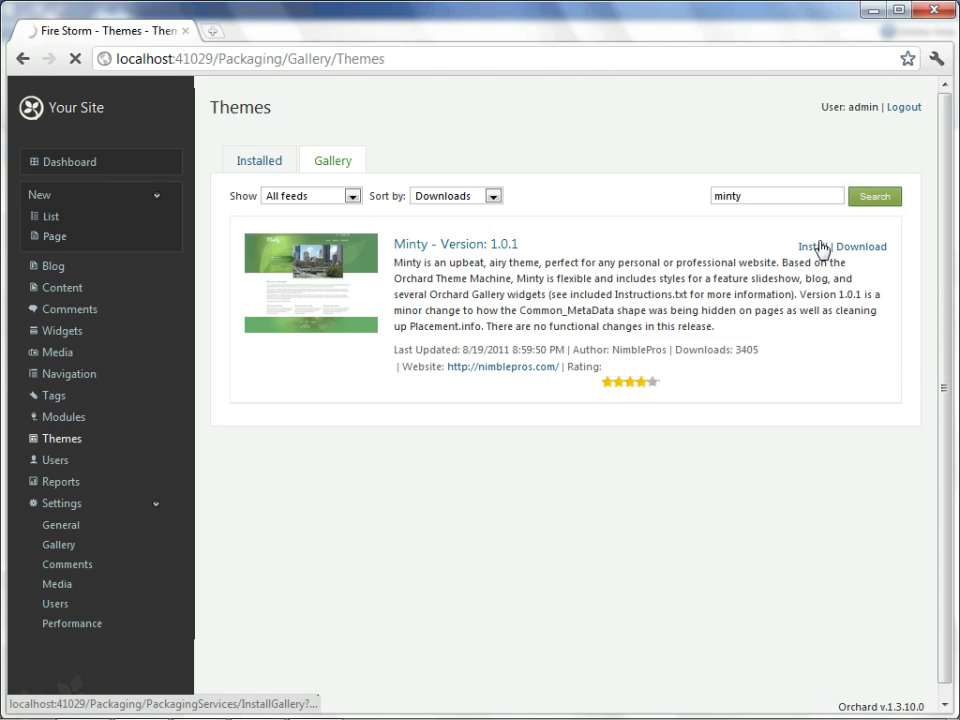
{"action": "left_click", "coordinate": [816, 246]}
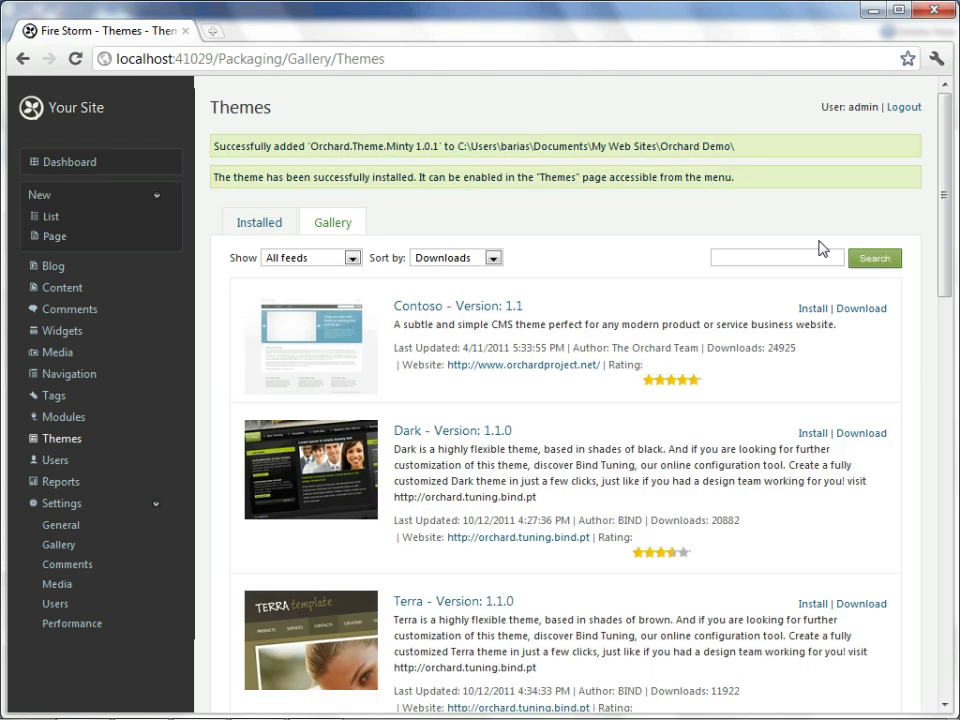
{"action": "mouse_move", "coordinate": [464, 252]}
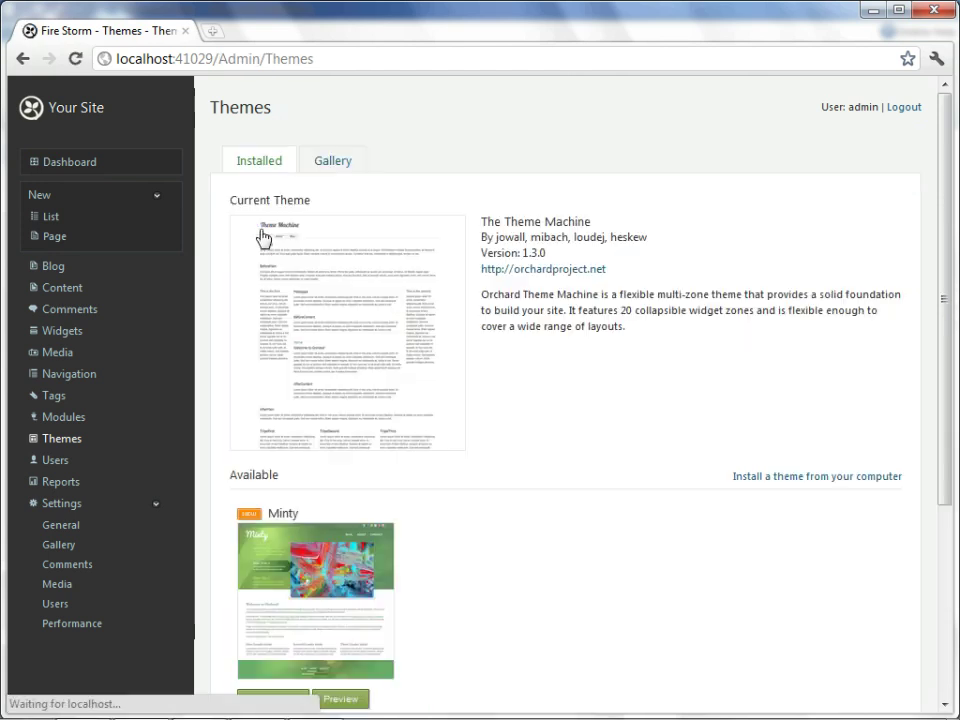
Set Minty as the current theme and view the public site
{"action": "scroll", "scroll_direction": "down", "scroll_amount": 3}
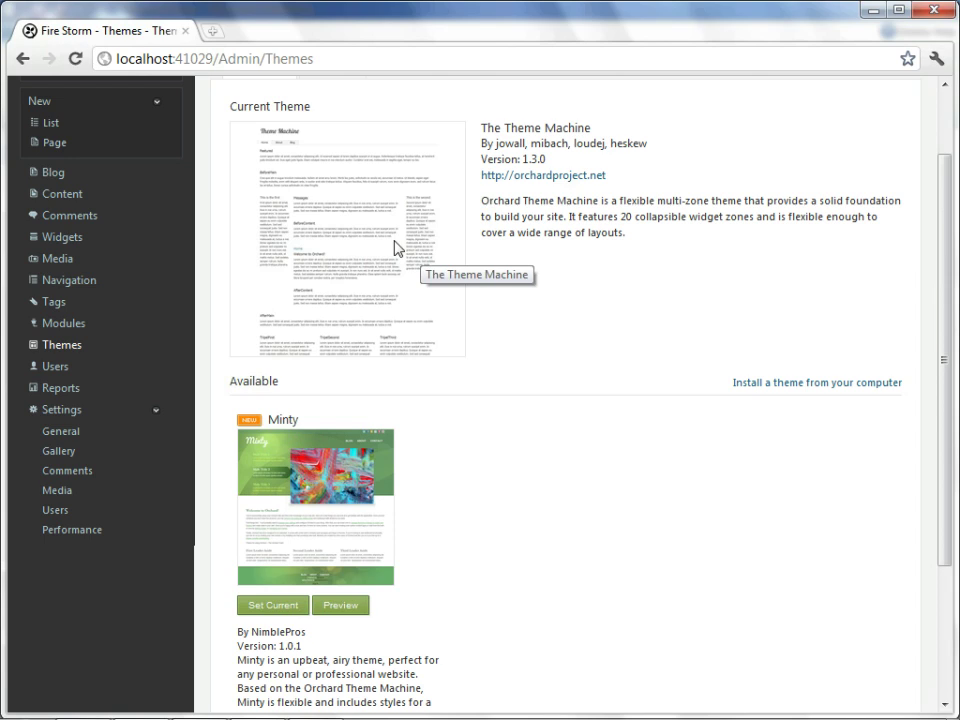
{"action": "scroll", "scroll_direction": "down", "scroll_amount": 3}
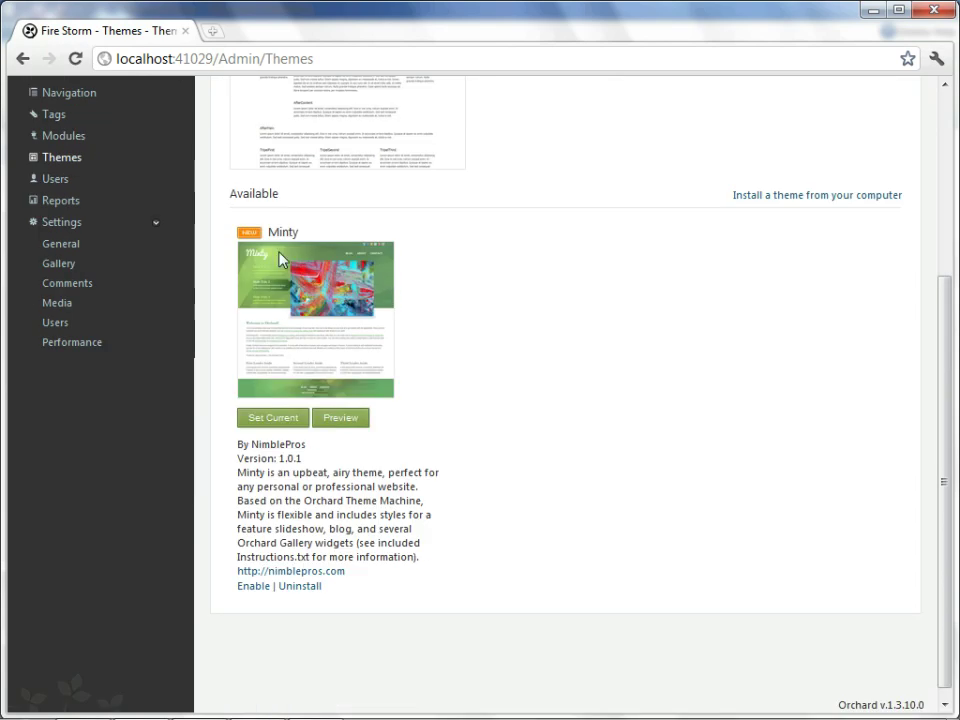
{"action": "mouse_move", "coordinate": [428, 400]}
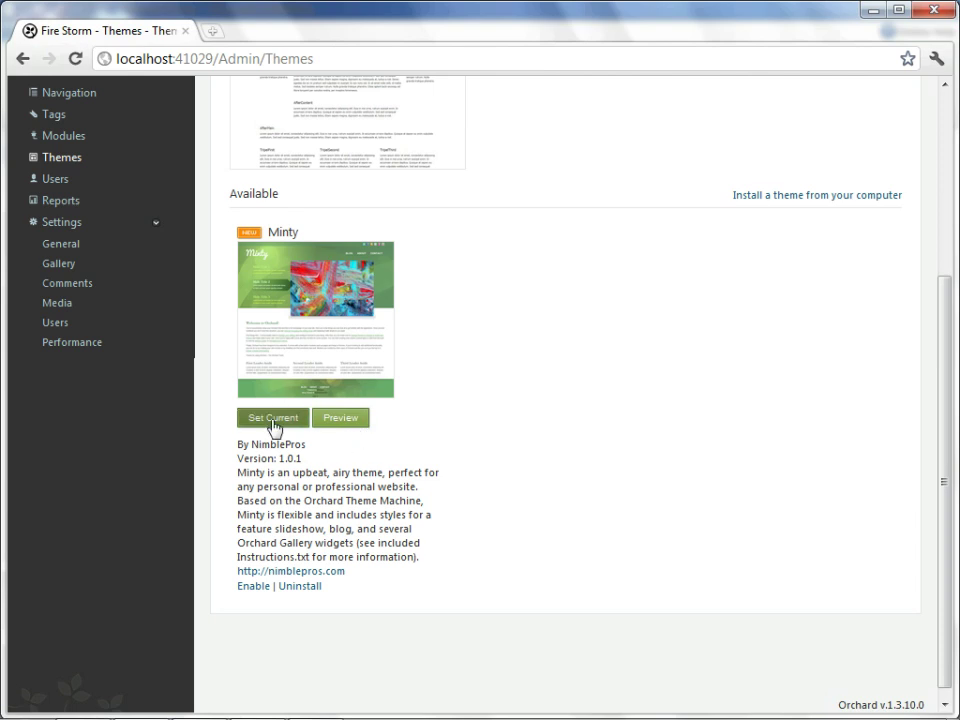
{"action": "left_click", "coordinate": [272, 418]}
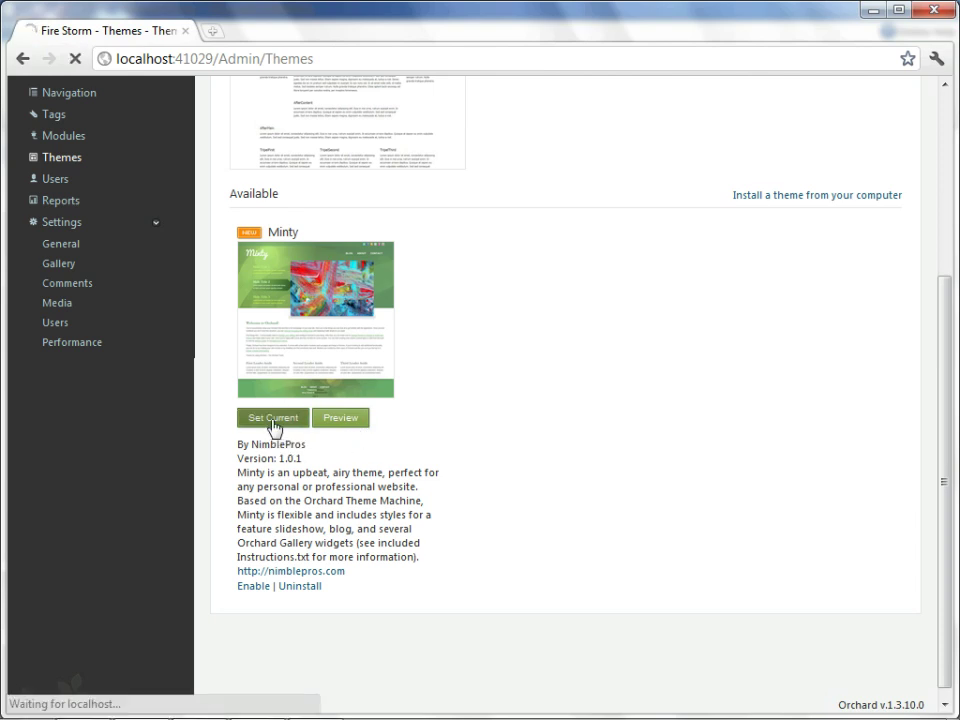
{"action": "left_click", "coordinate": [272, 418]}
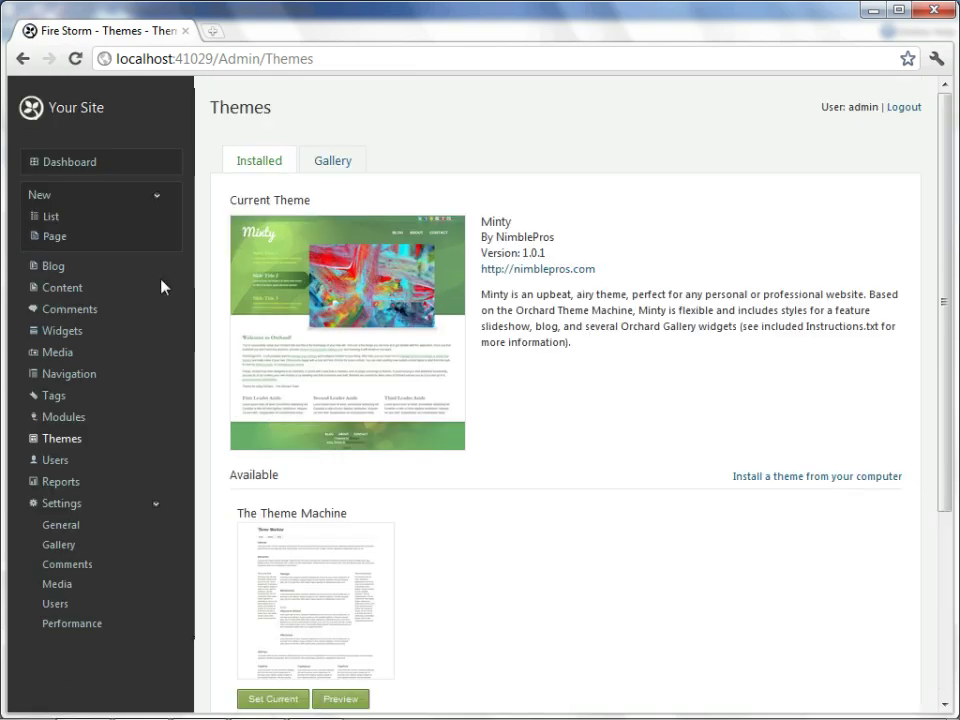
{"action": "left_click", "coordinate": [72, 108]}
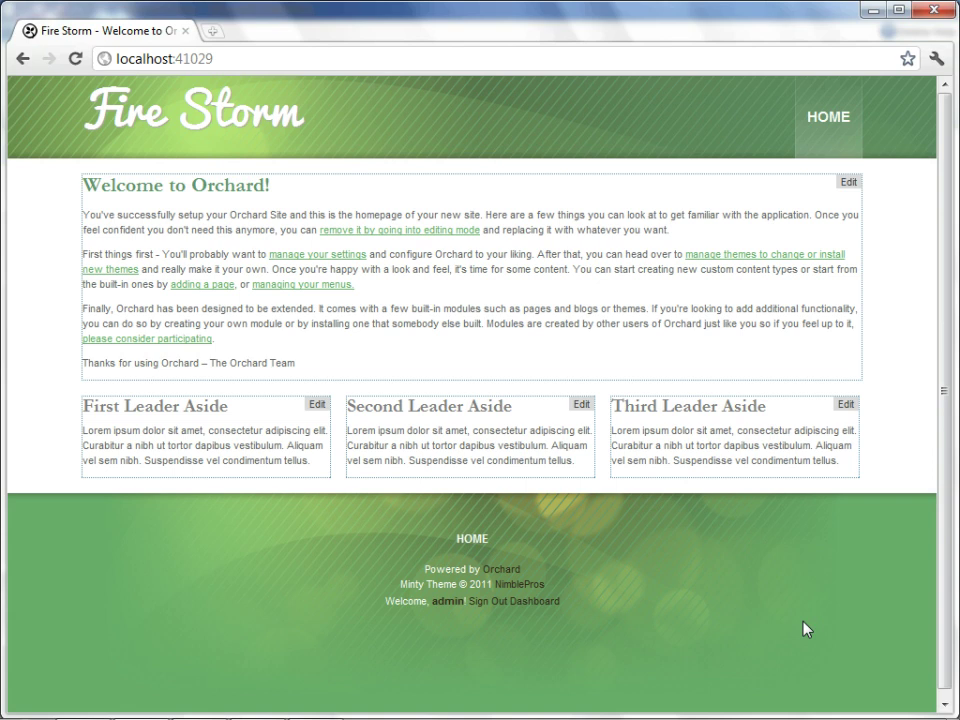
{"action": "mouse_move", "coordinate": [508, 352]}
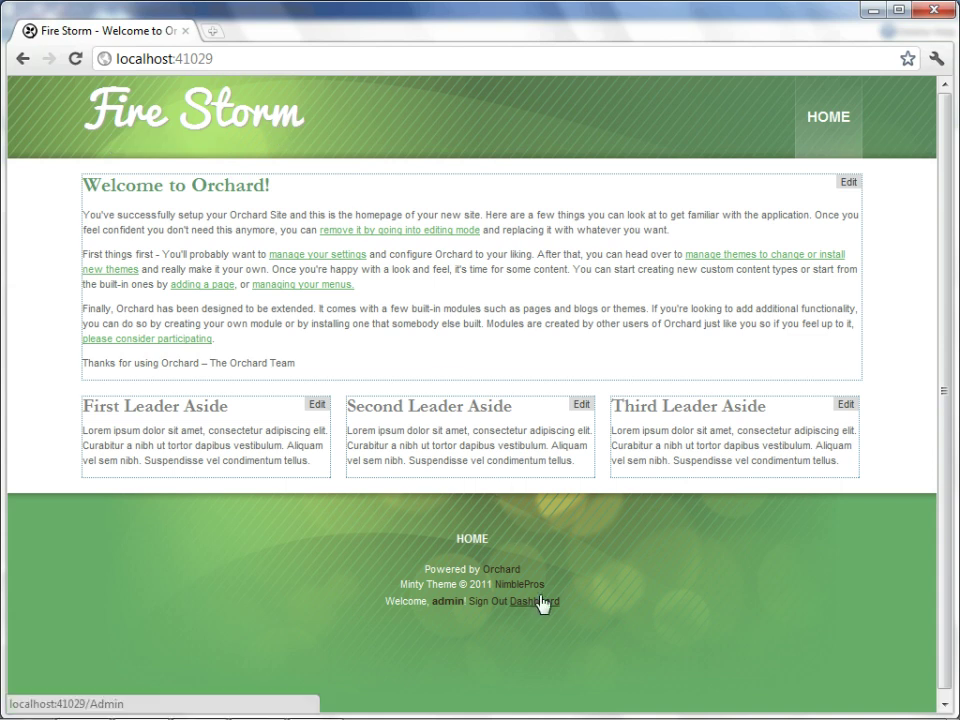
Return to the admin dashboard from the Minty-themed homepage
{"action": "left_click", "coordinate": [526, 600]}
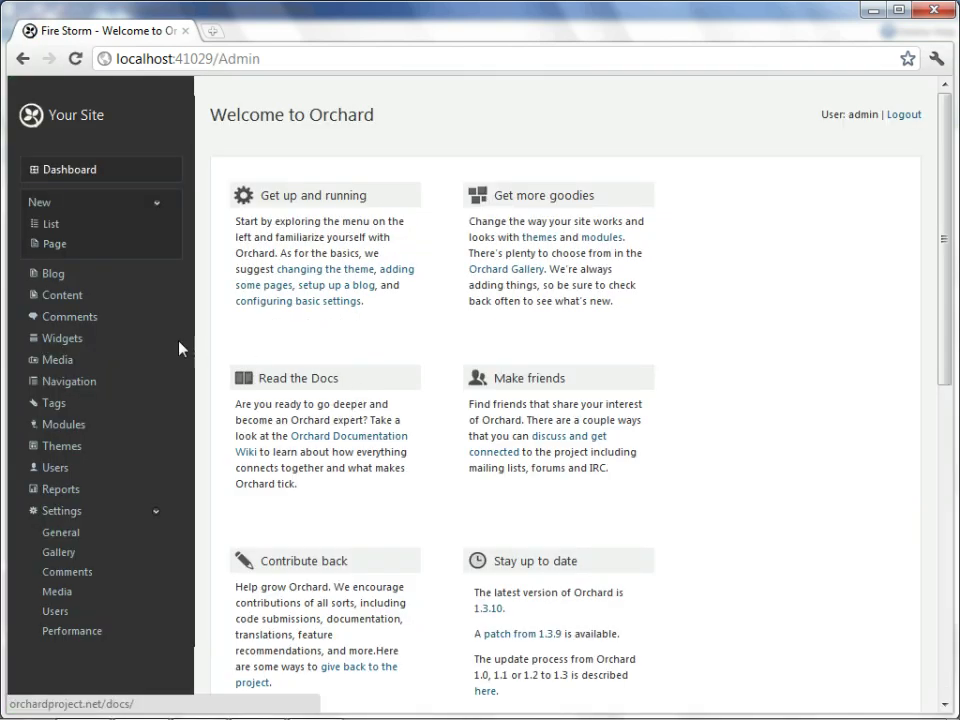
{"action": "left_click", "coordinate": [64, 330]}
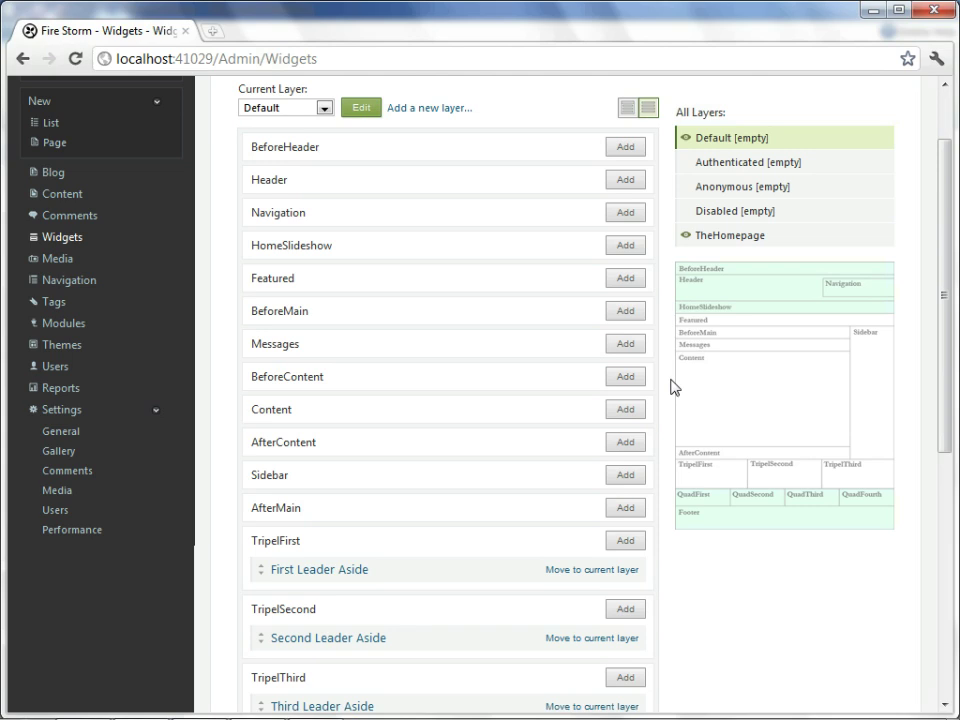
{"action": "mouse_move", "coordinate": [800, 342]}
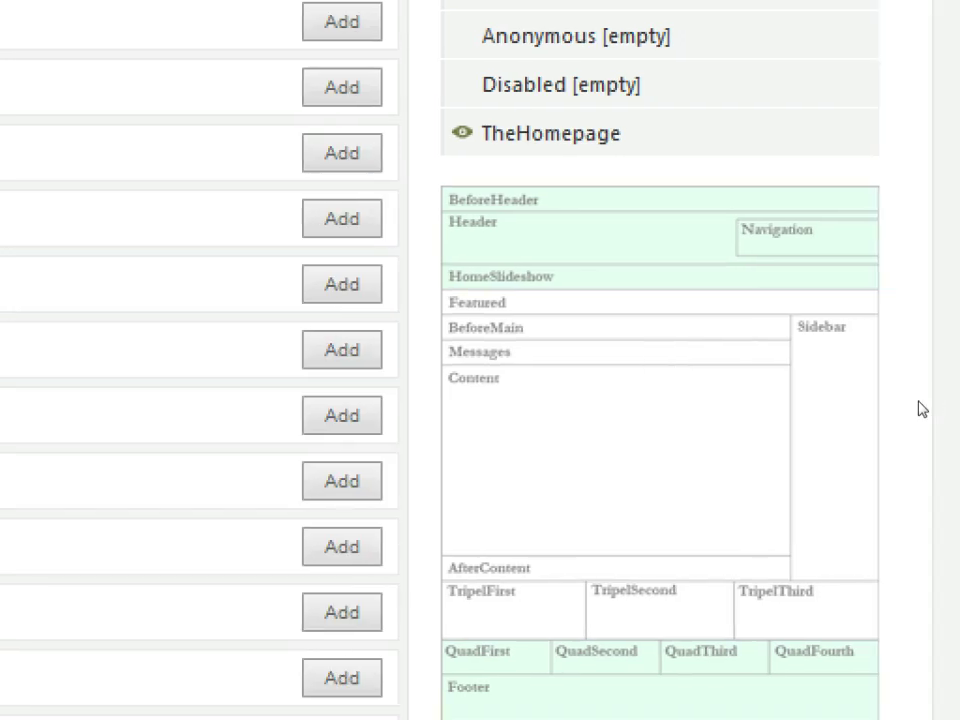
{"action": "scroll", "scroll_direction": "down", "scroll_amount": 3}
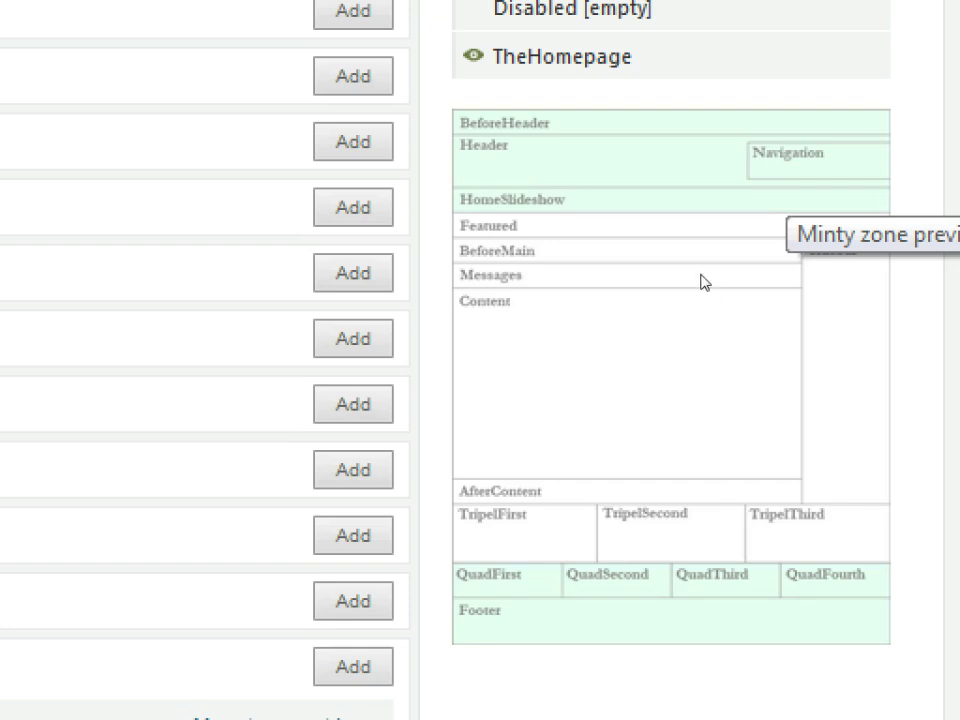
{"action": "mouse_move", "coordinate": [708, 318]}
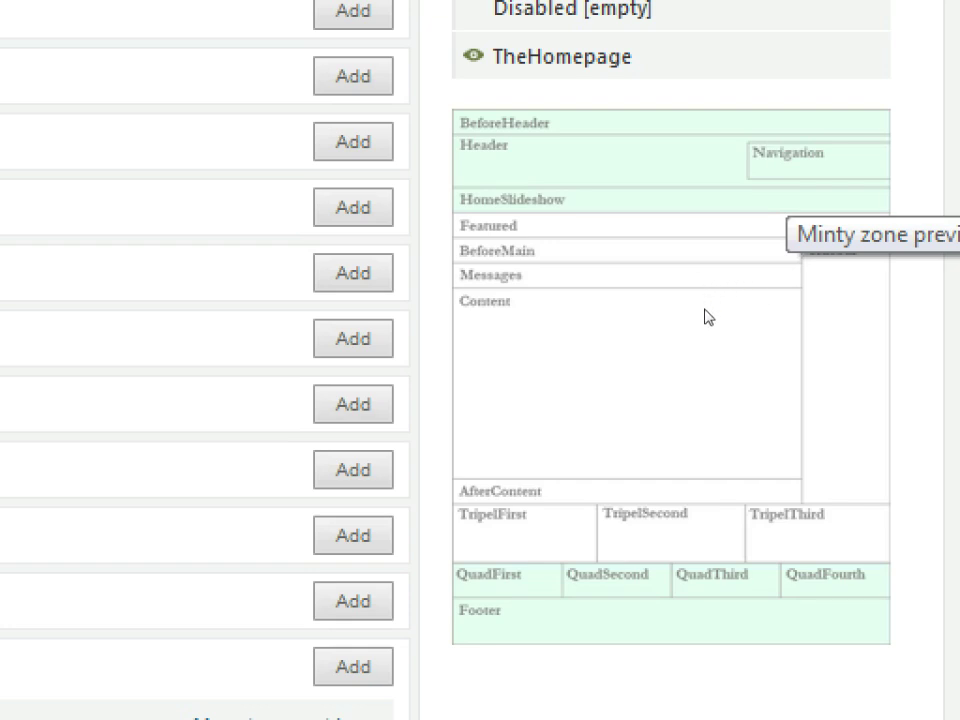
{"action": "mouse_move", "coordinate": [712, 324]}
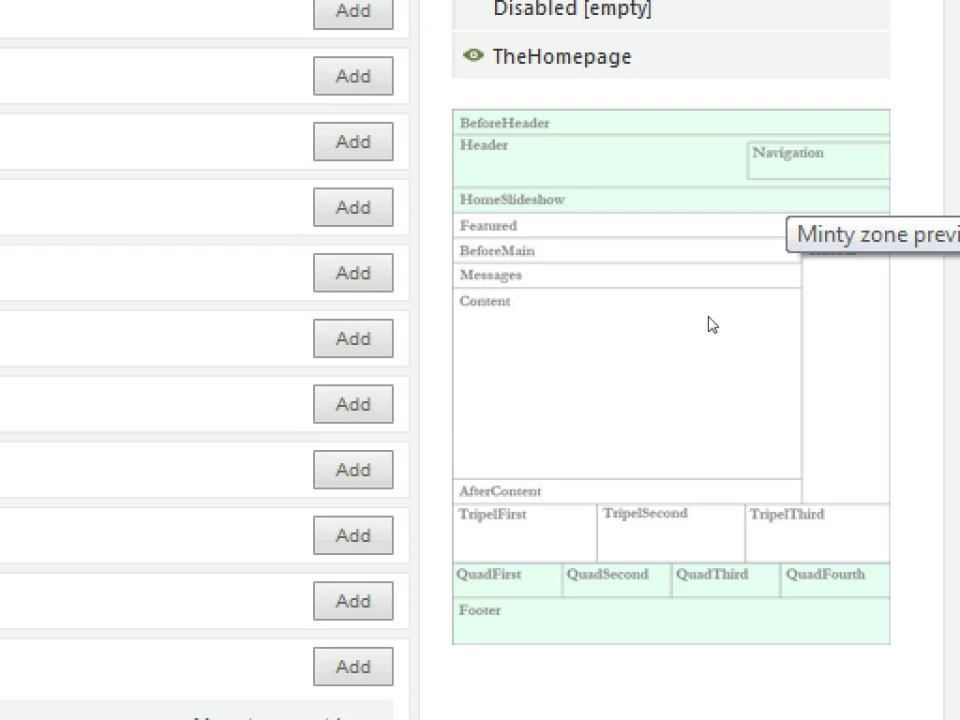
{"action": "mouse_move", "coordinate": [728, 320]}
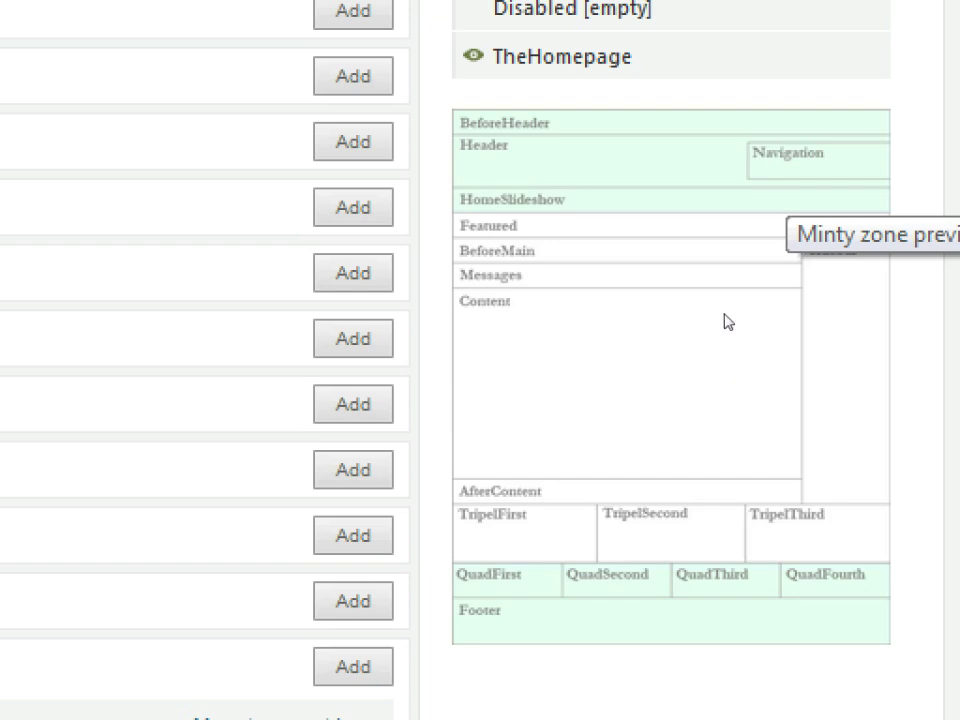
{"action": "mouse_move", "coordinate": [728, 290]}
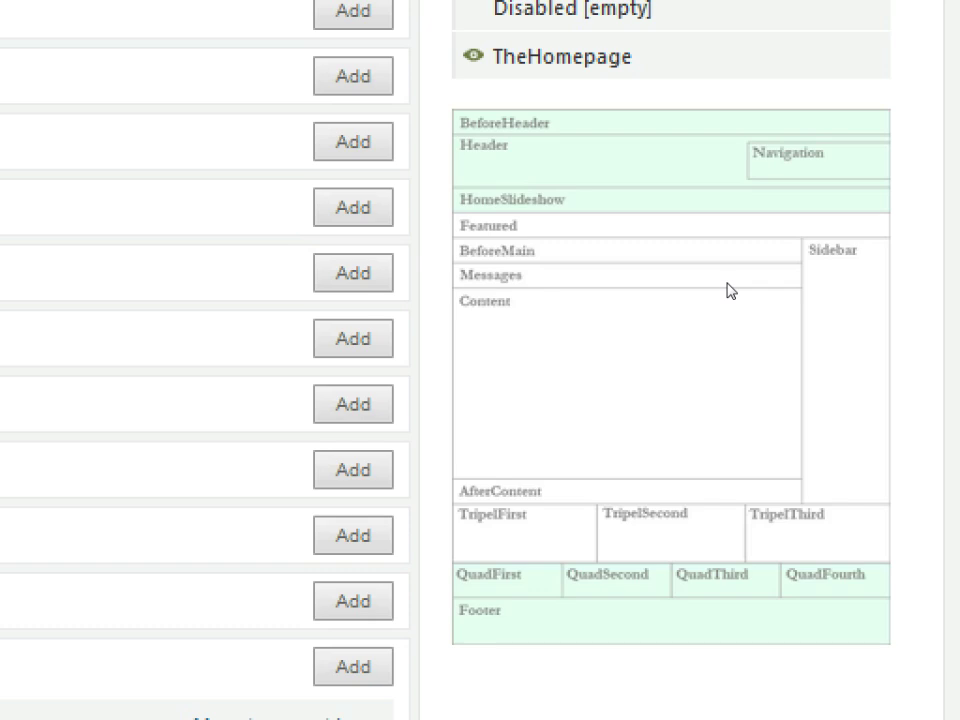
{"action": "scroll", "scroll_direction": "down", "scroll_amount": 3}
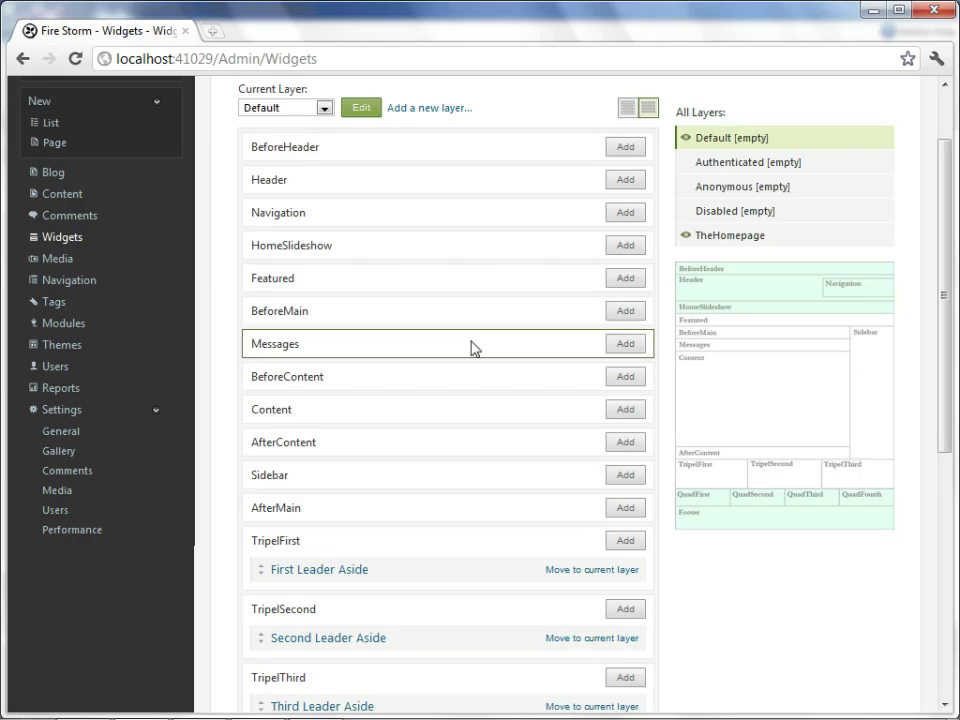
{"action": "mouse_move", "coordinate": [310, 180]}
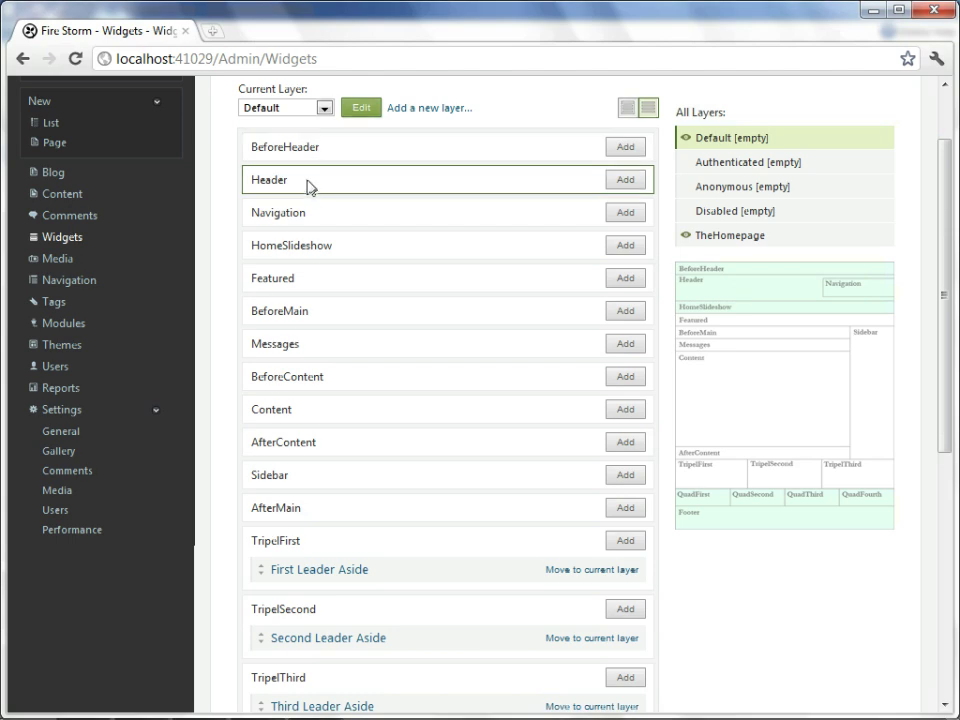
{"action": "mouse_move", "coordinate": [304, 288]}
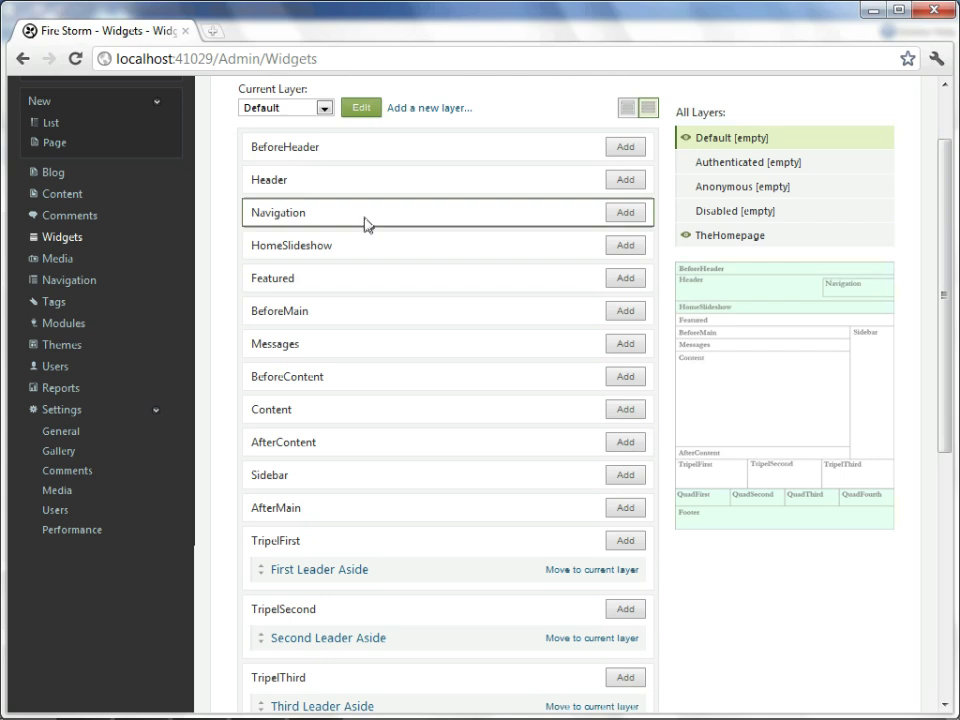
{"action": "mouse_move", "coordinate": [396, 180]}
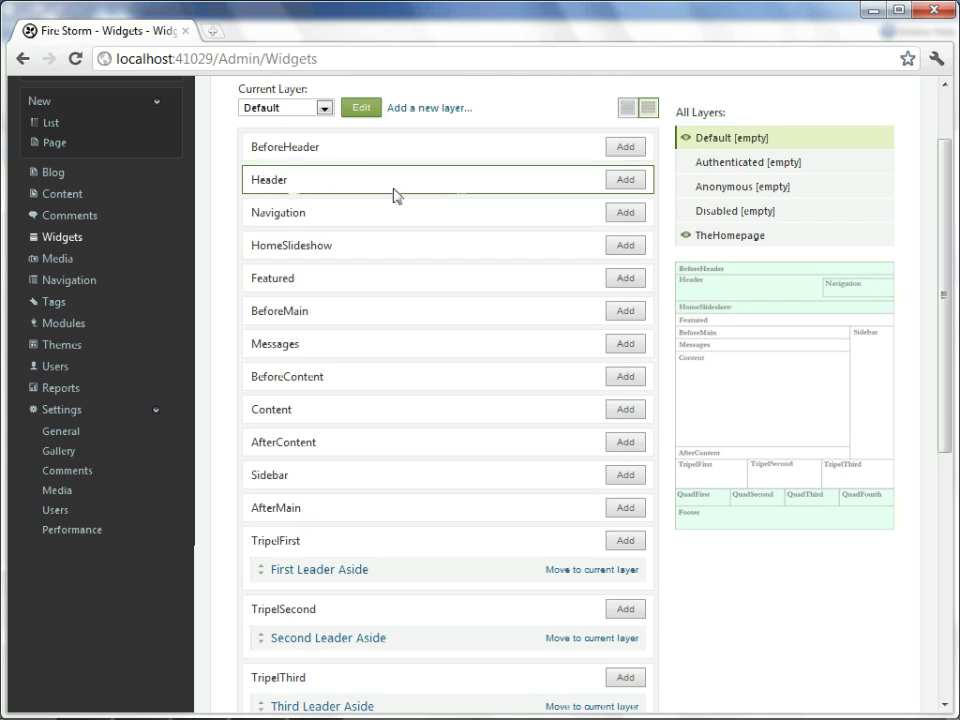
{"action": "left_click", "coordinate": [624, 180]}
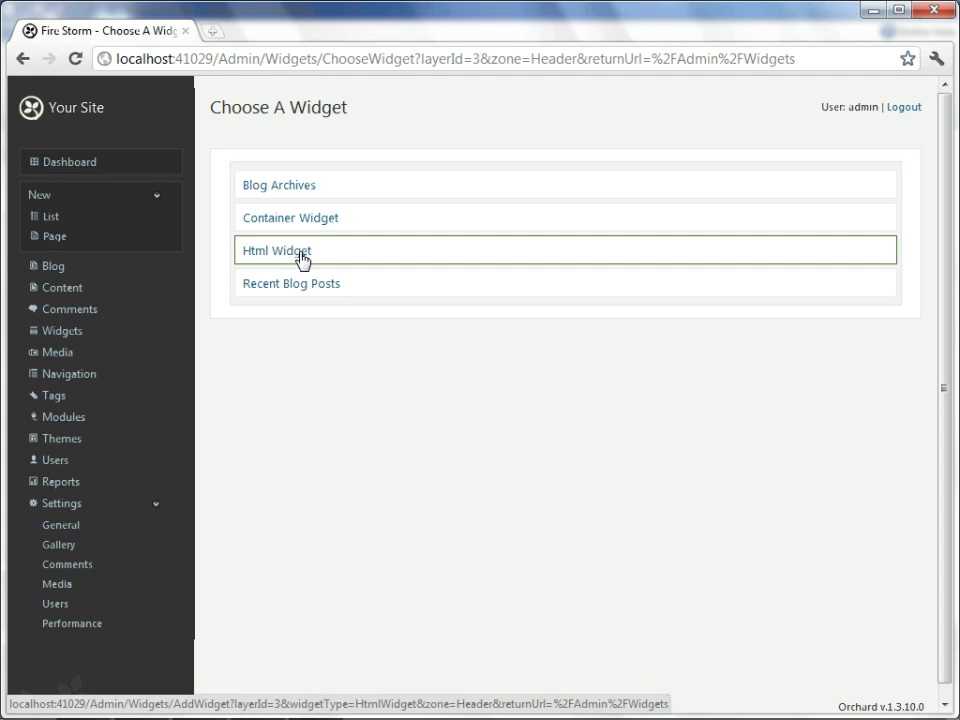
Create a Header Html Widget with body "A great place to be" and save it
{"action": "left_click", "coordinate": [276, 250]}
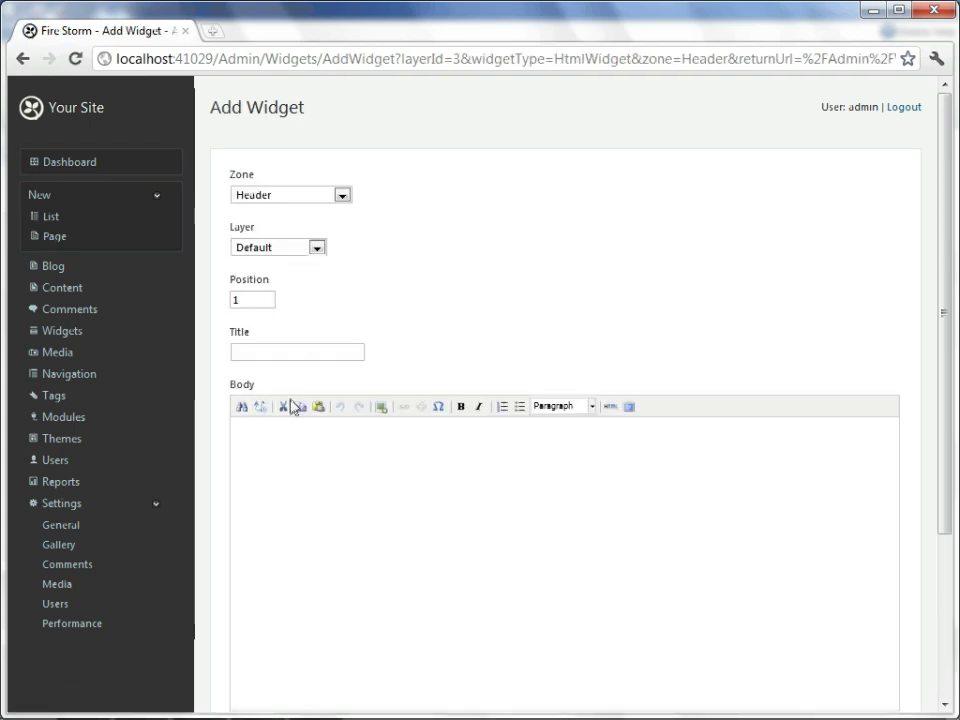
{"action": "type", "text": "at"}
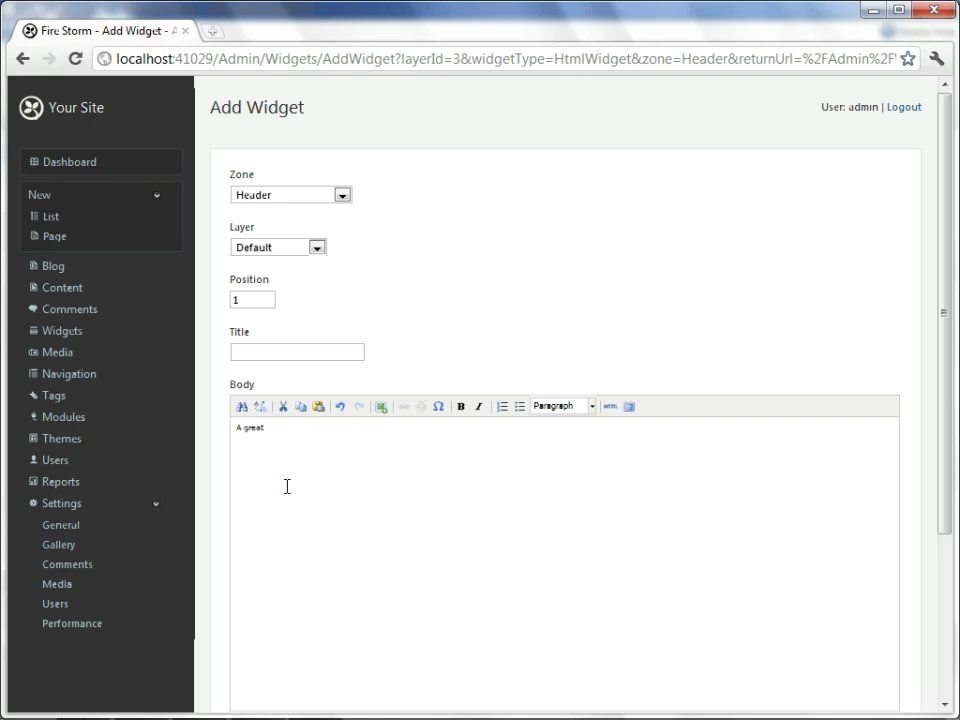
{"action": "type", "text": "place to be"}
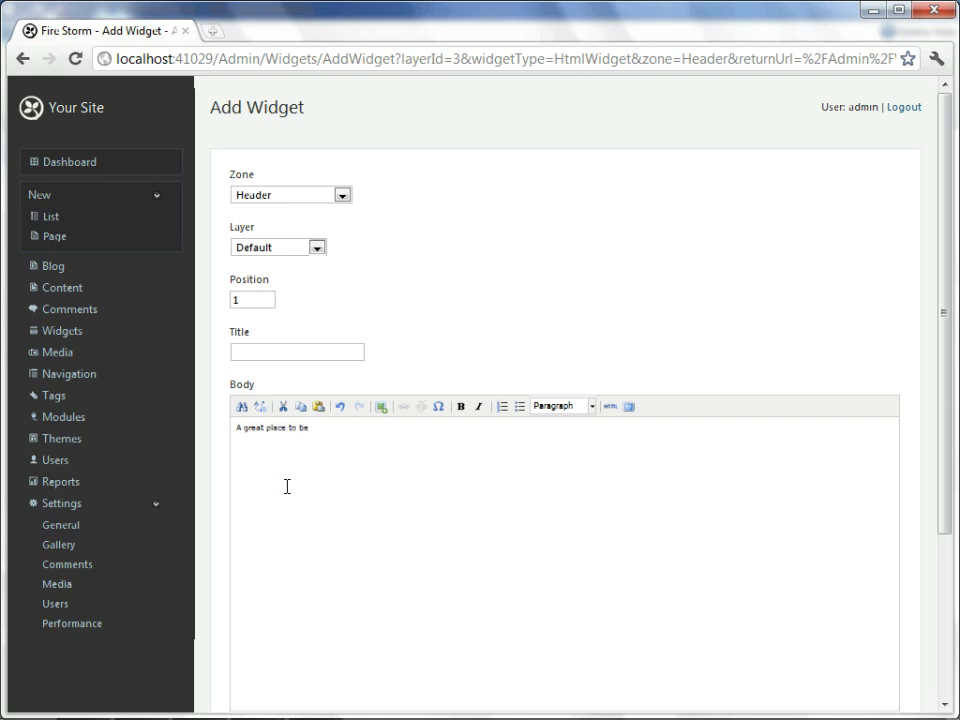
{"action": "left_click", "coordinate": [312, 428]}
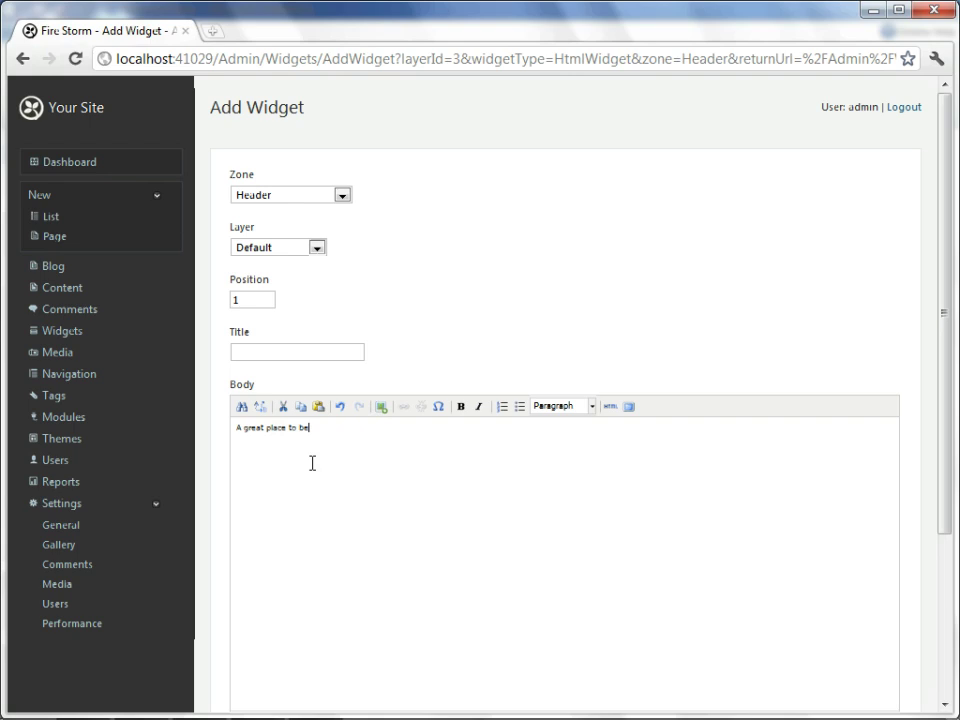
{"action": "scroll", "scroll_direction": "down", "scroll_amount": 3}
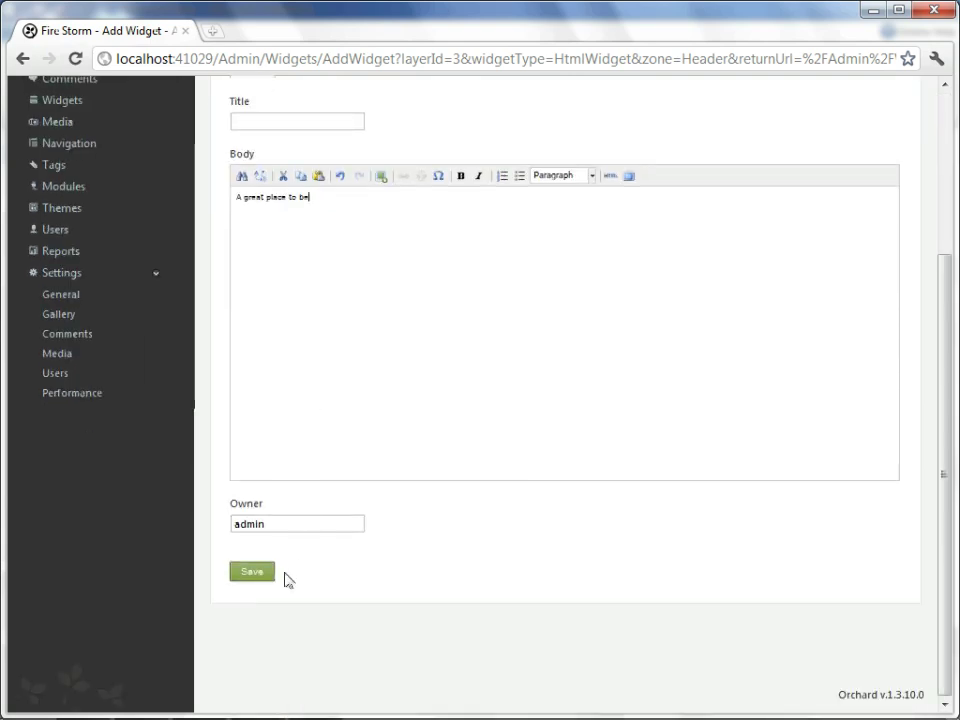
{"action": "left_click", "coordinate": [252, 572]}
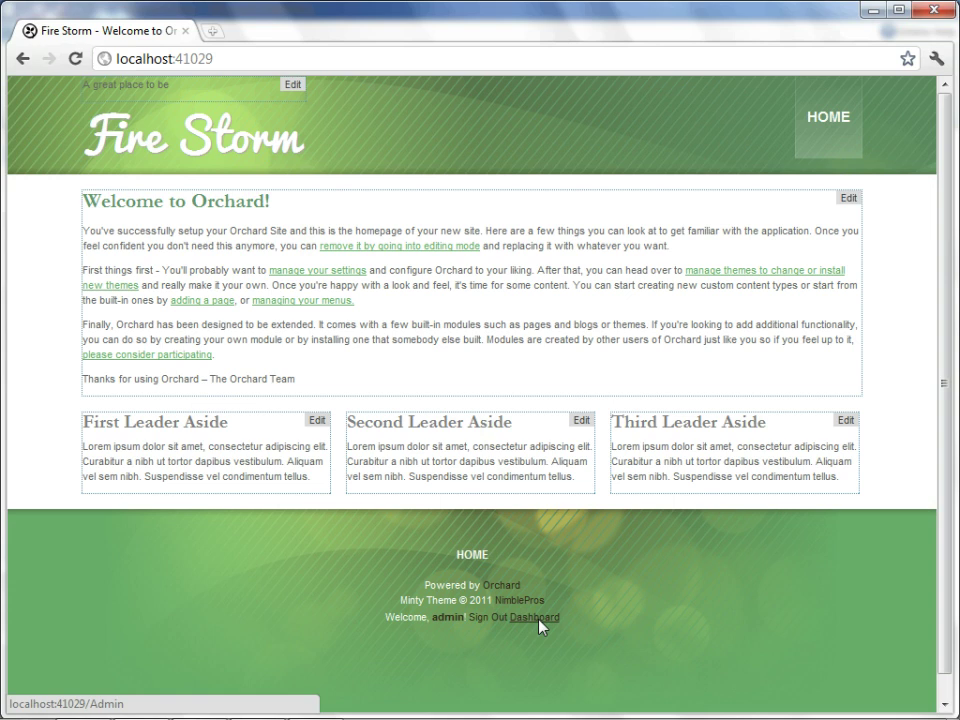
Return to the admin dashboard via the footer Dashboard link
{"action": "left_click", "coordinate": [536, 620]}
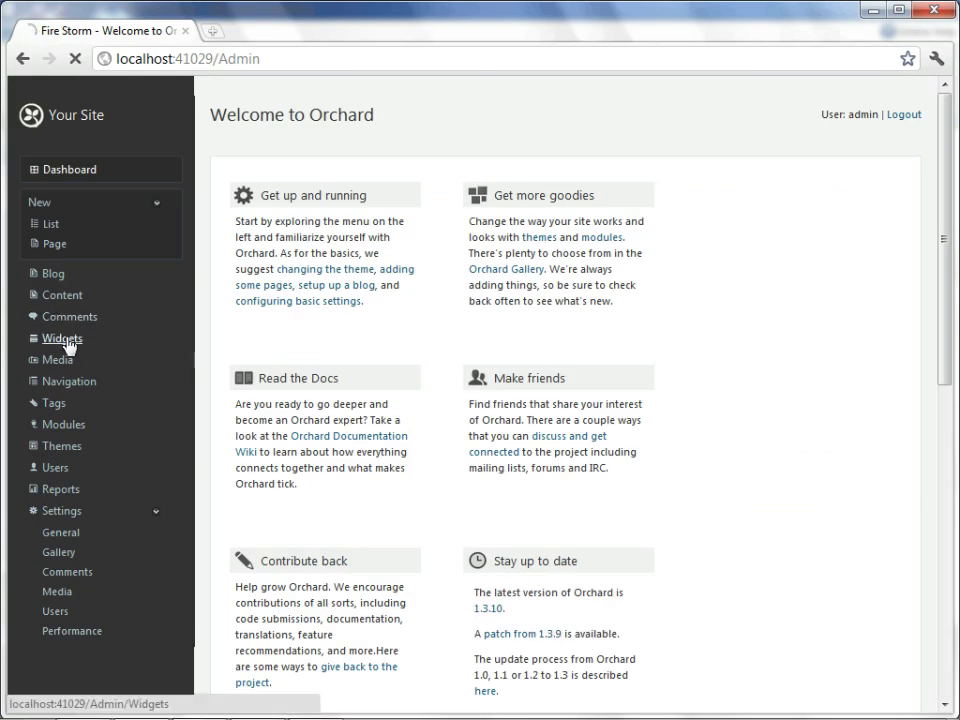
Edit the Header Html Widget's Position value and save the change
{"action": "left_click", "coordinate": [62, 336]}
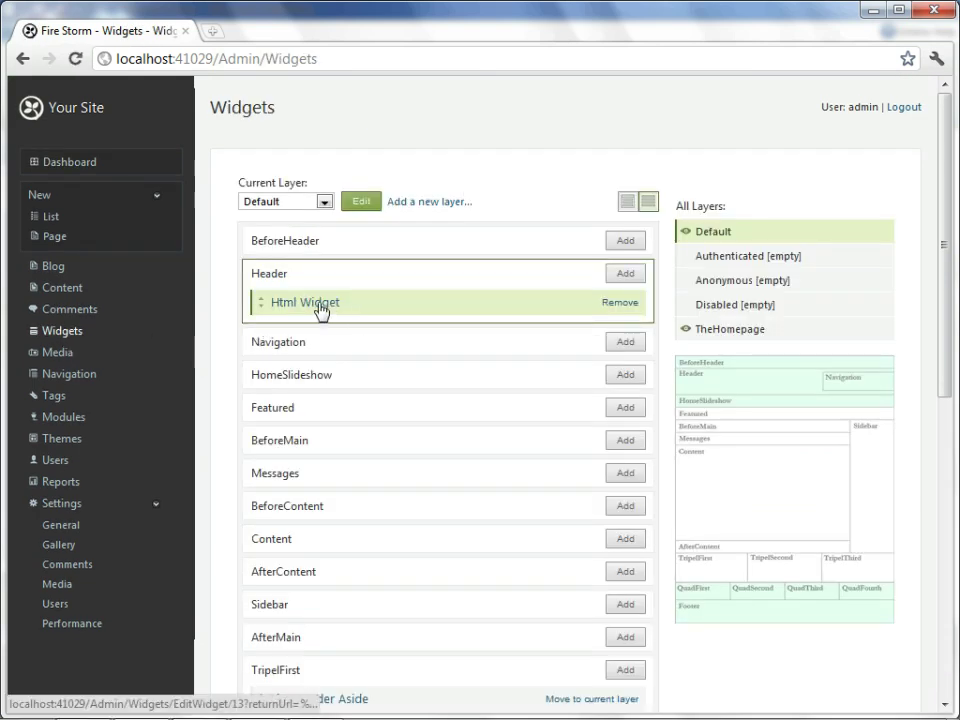
{"action": "left_click", "coordinate": [304, 302]}
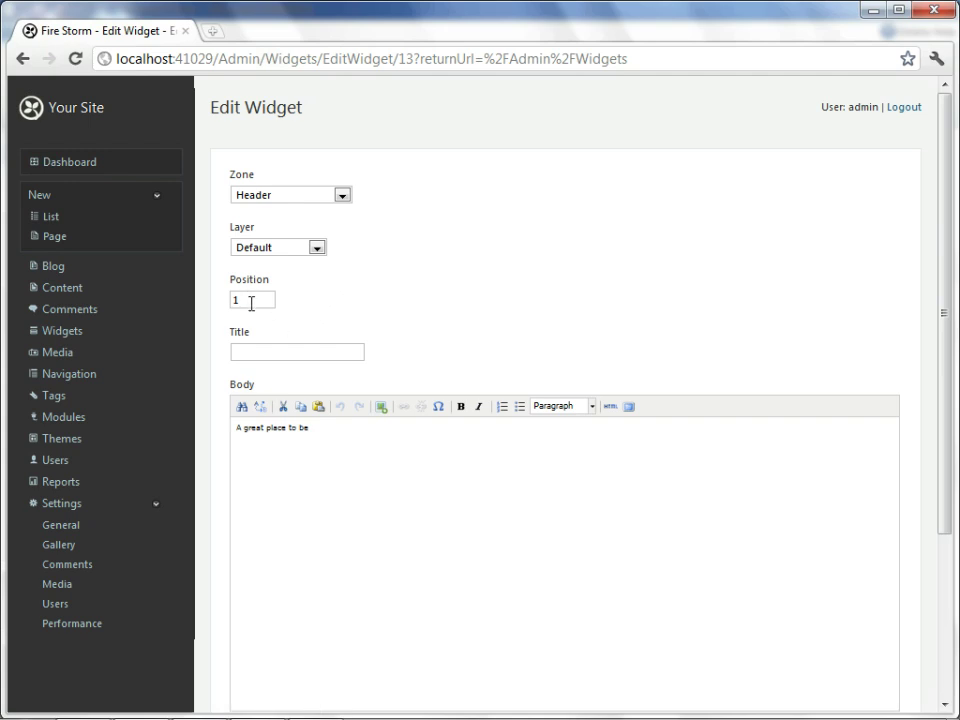
{"action": "mouse_move", "coordinate": [296, 316]}
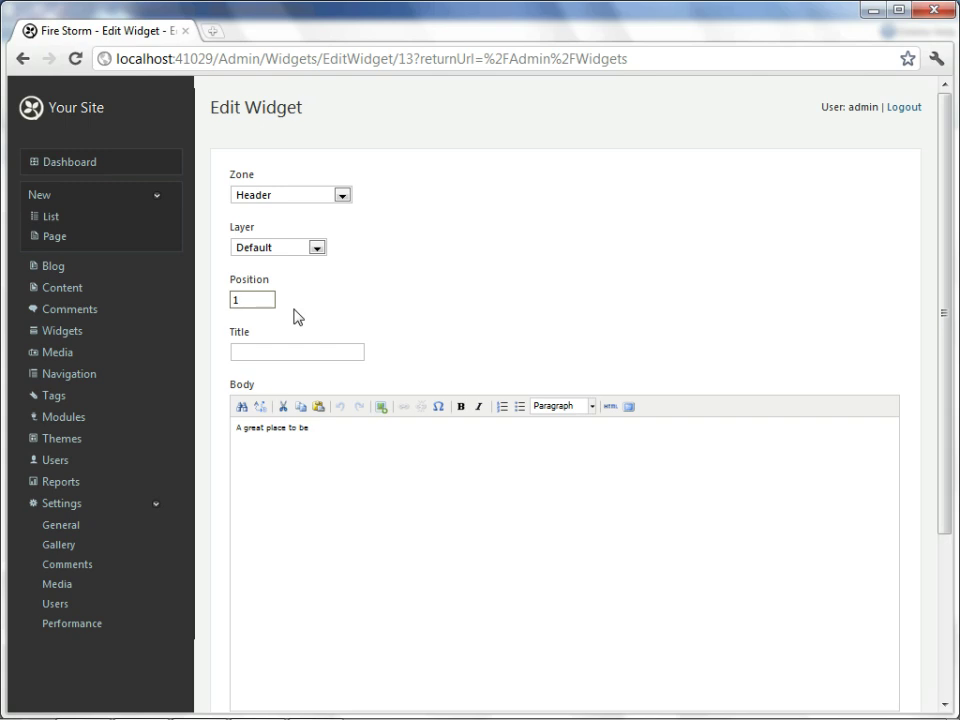
{"action": "left_click", "coordinate": [252, 300]}
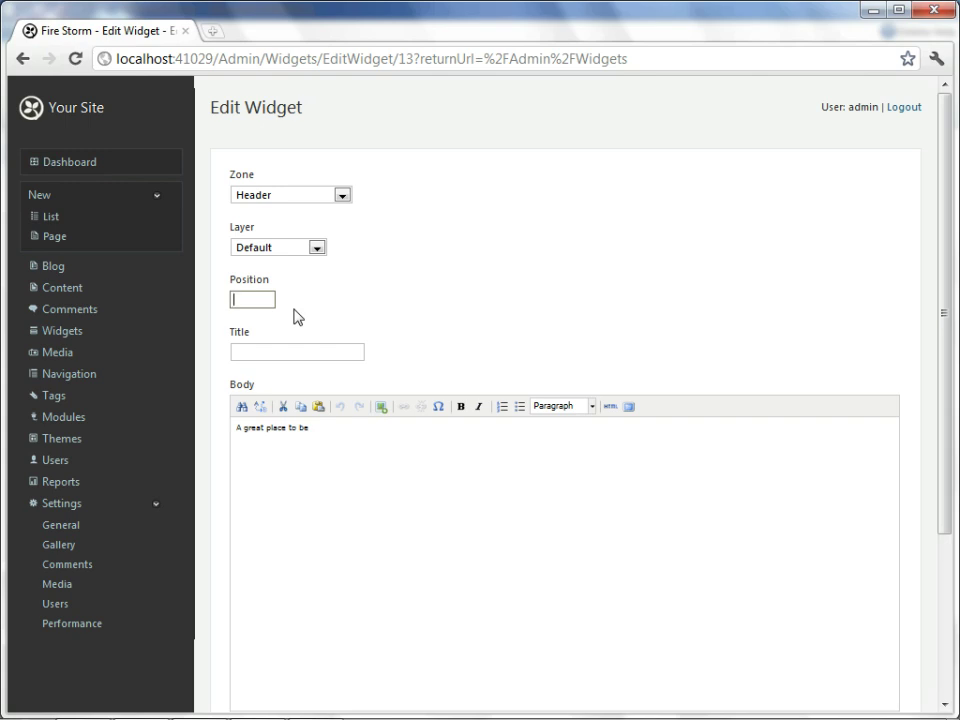
{"action": "scroll", "scroll_direction": "down", "scroll_amount": 3}
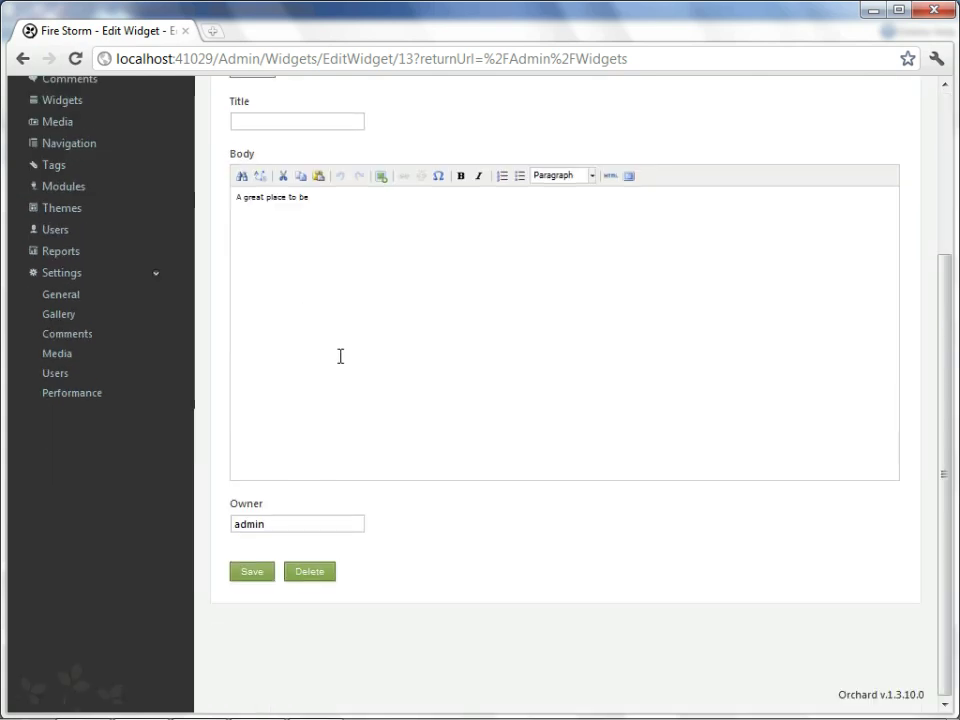
{"action": "left_click", "coordinate": [252, 572]}
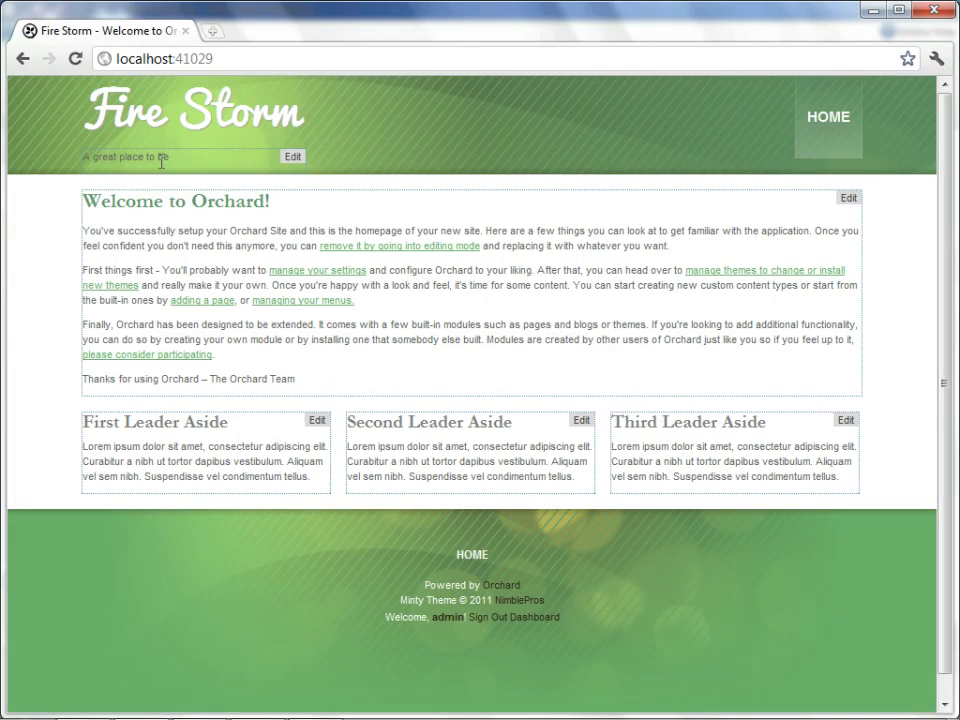
{"action": "mouse_move", "coordinate": [342, 172]}
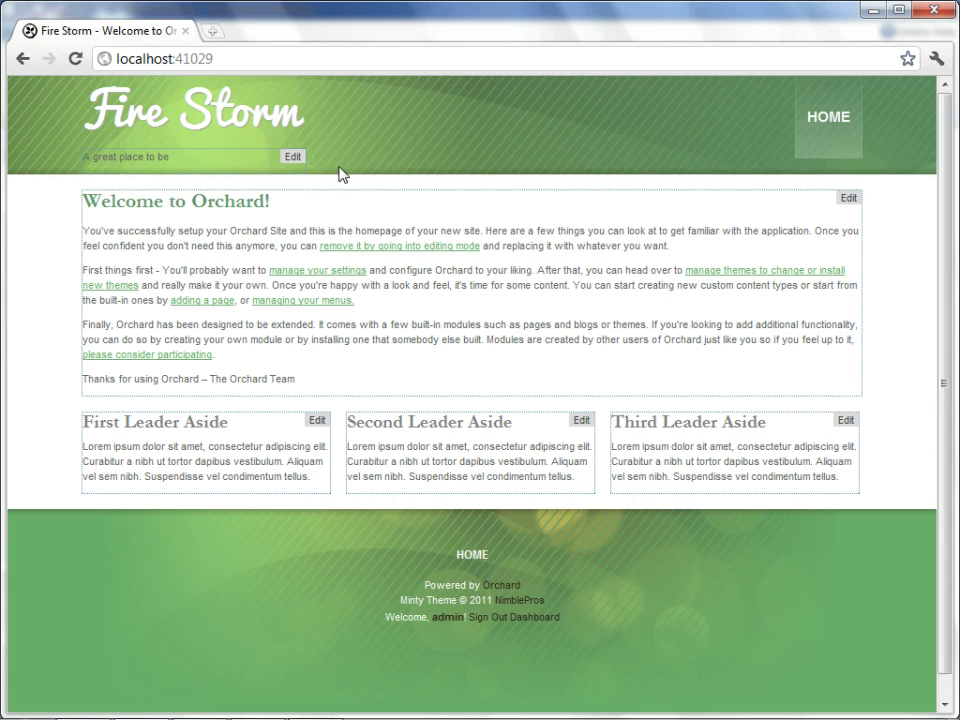
{"action": "mouse_move", "coordinate": [486, 280]}
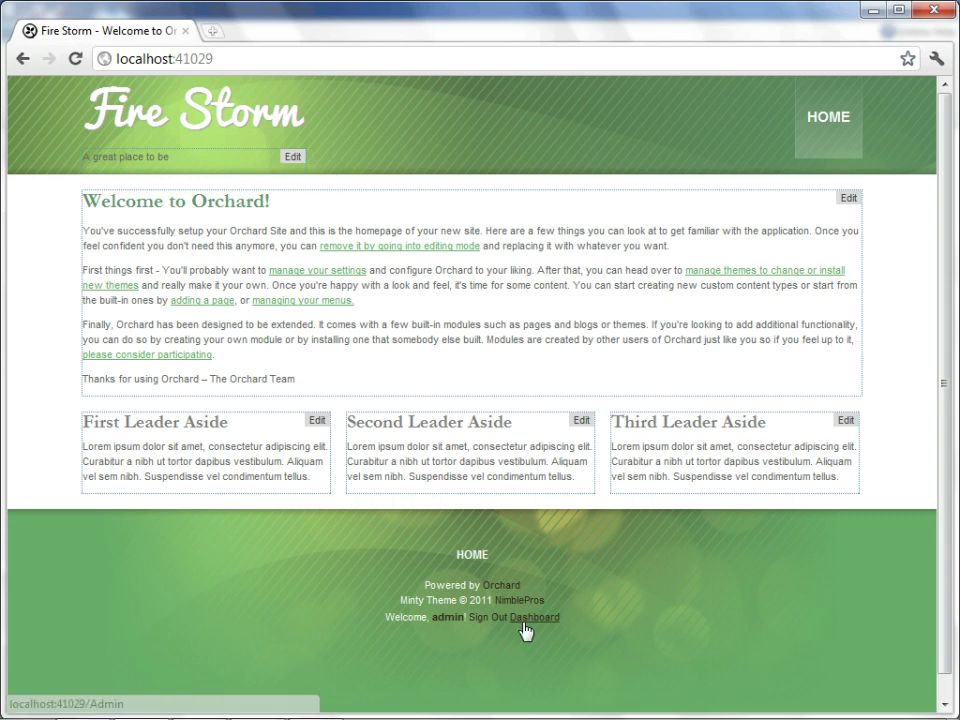
Return to the admin dashboard after checking the header placement
{"action": "left_click", "coordinate": [532, 620]}
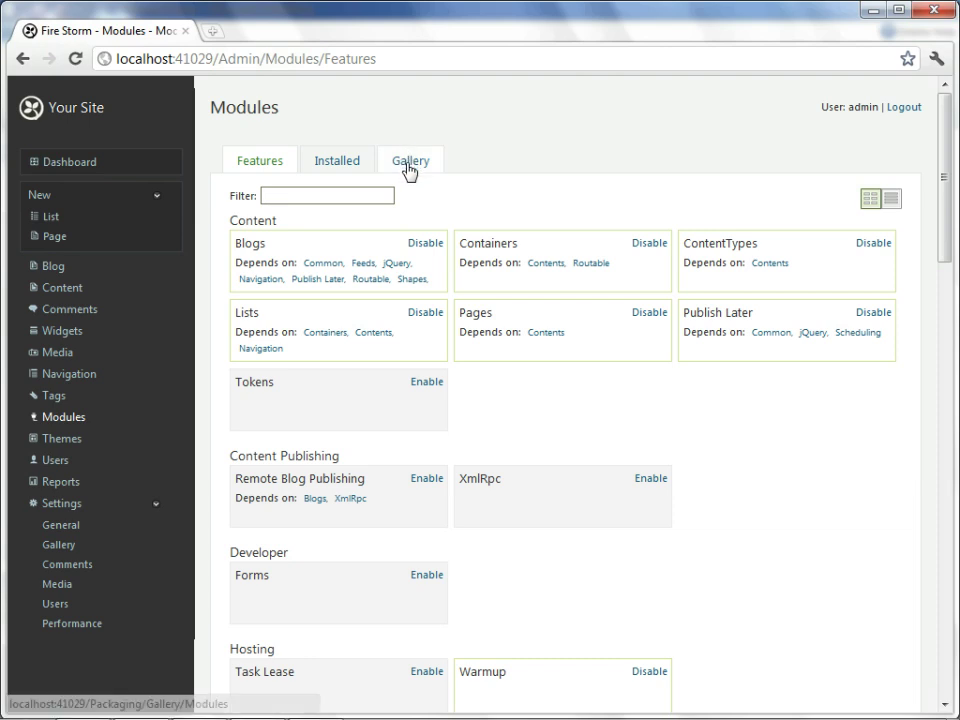
Install the Bing.Maps module from the gallery and enable its feature
{"action": "left_click", "coordinate": [648, 244]}
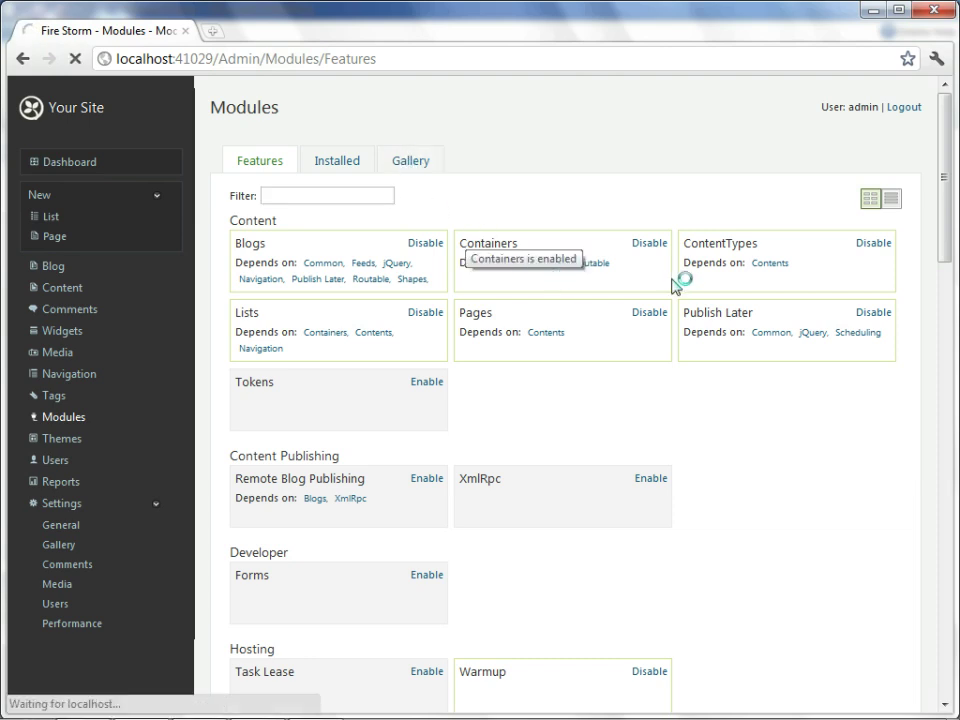
{"action": "left_click", "coordinate": [410, 160]}
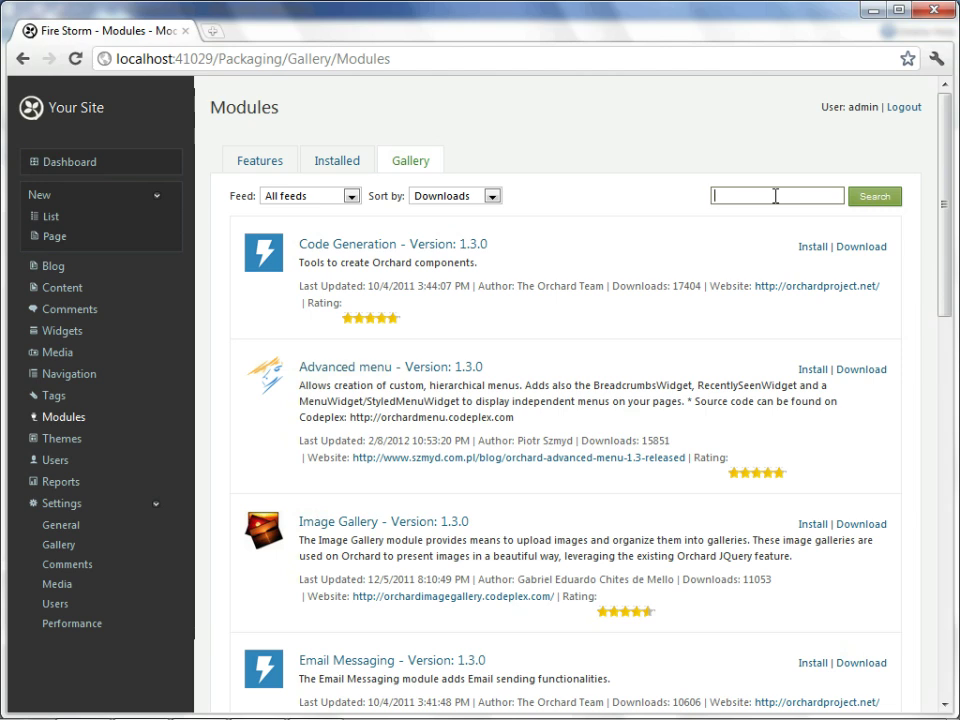
{"action": "type", "text": "bing.maps"}
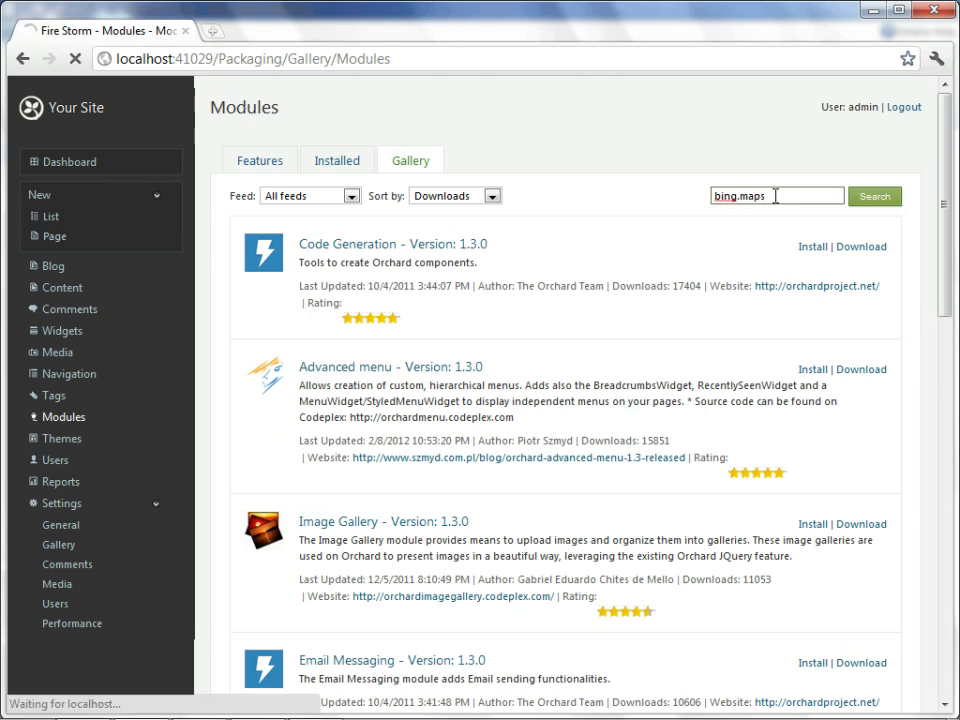
{"action": "left_click", "coordinate": [876, 196]}
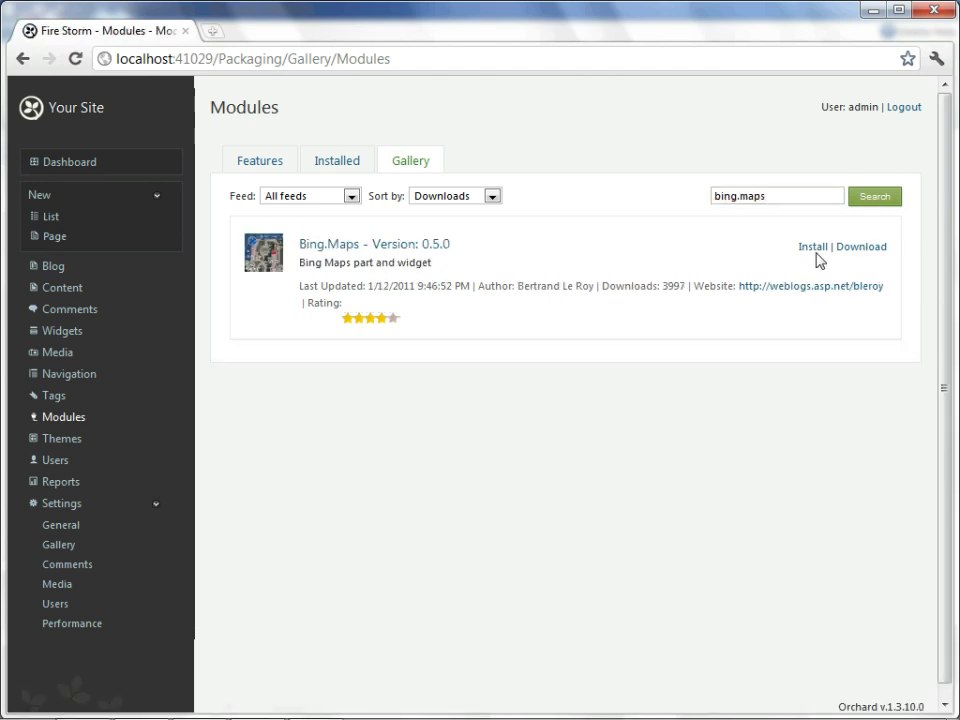
{"action": "left_click", "coordinate": [812, 248]}
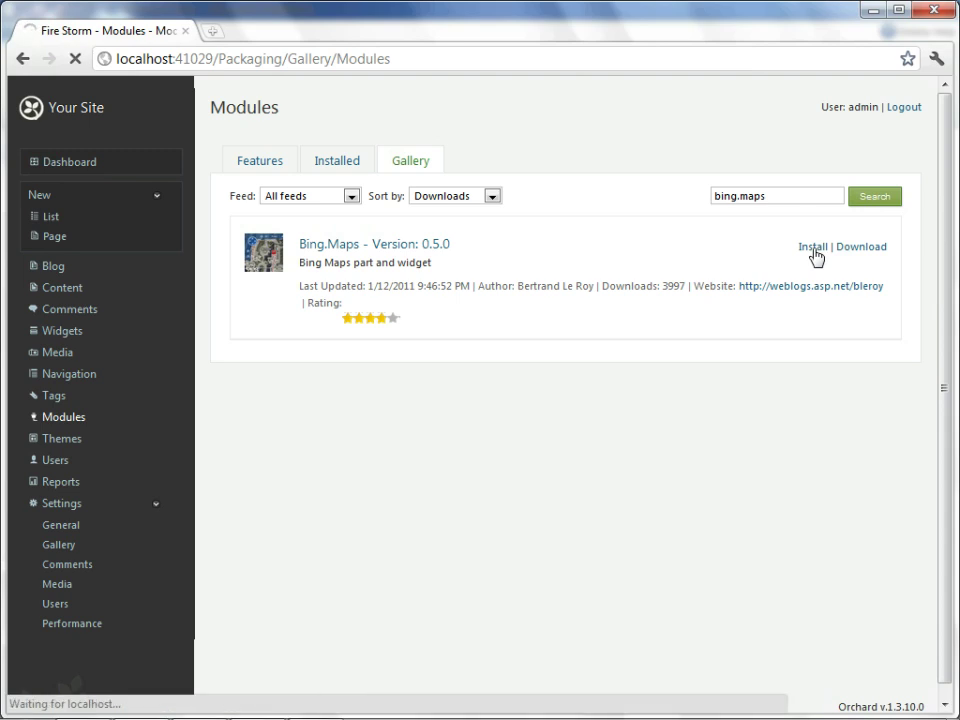
{"action": "left_click", "coordinate": [816, 248]}
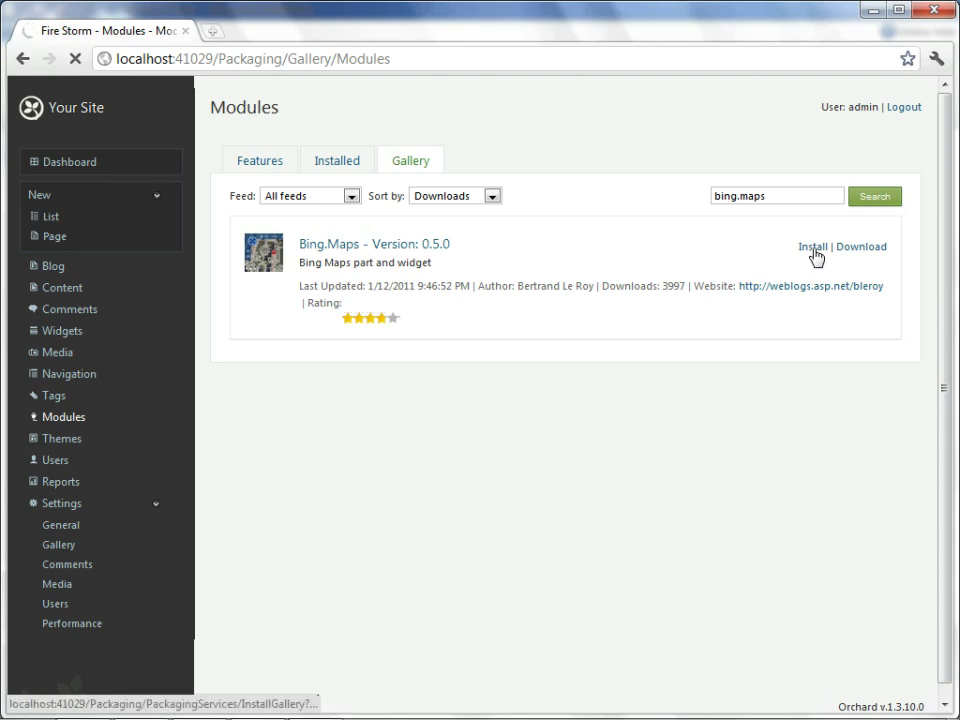
{"action": "left_click", "coordinate": [812, 248]}
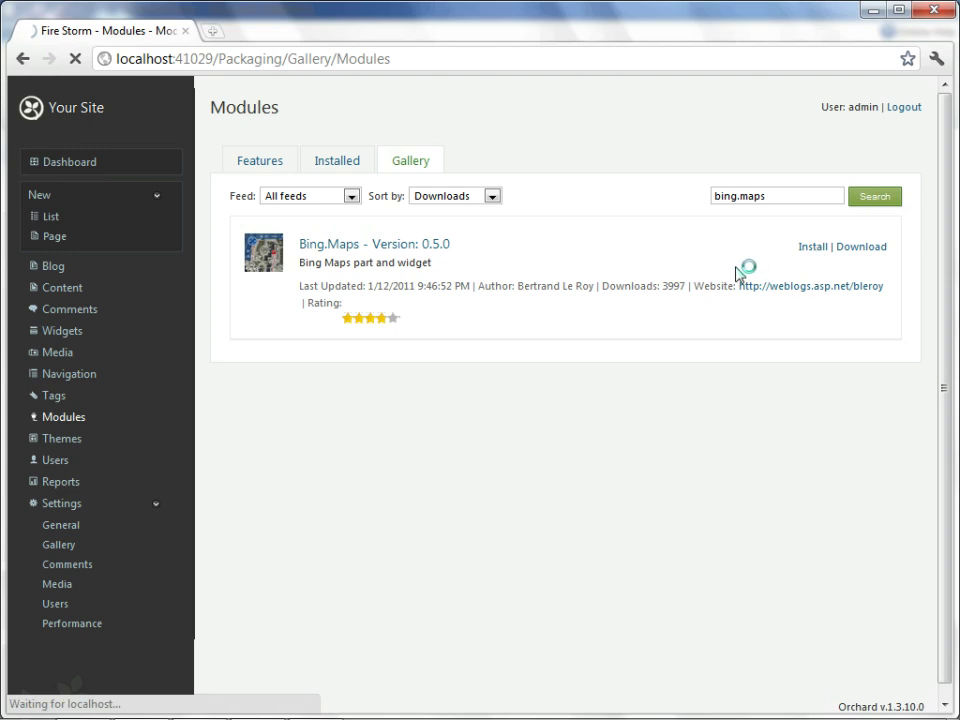
{"action": "left_click", "coordinate": [808, 248]}
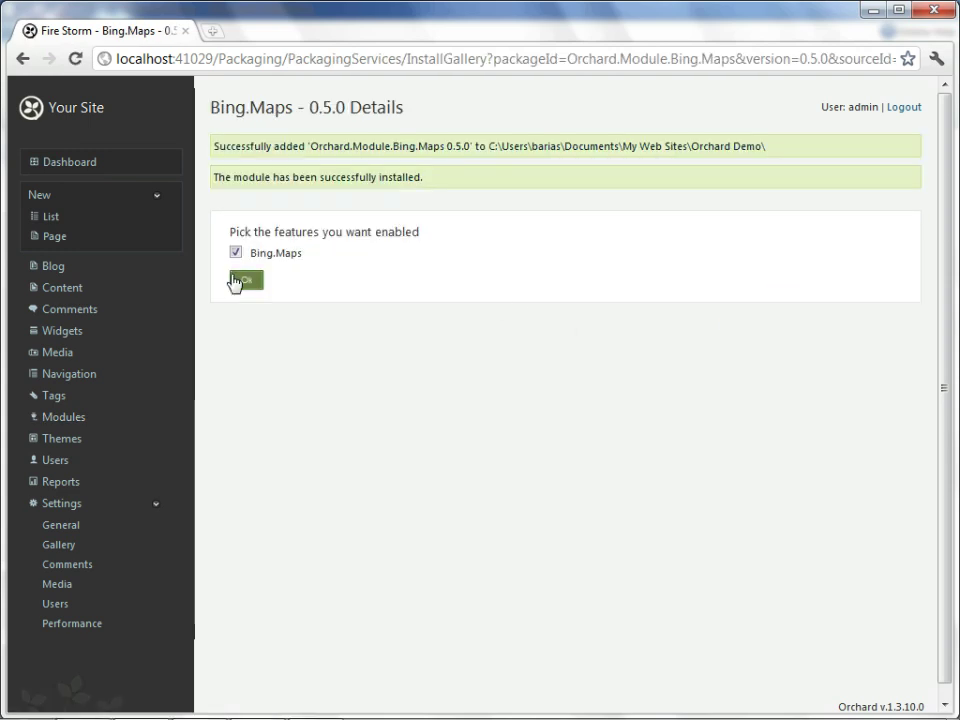
{"action": "left_click", "coordinate": [244, 280]}
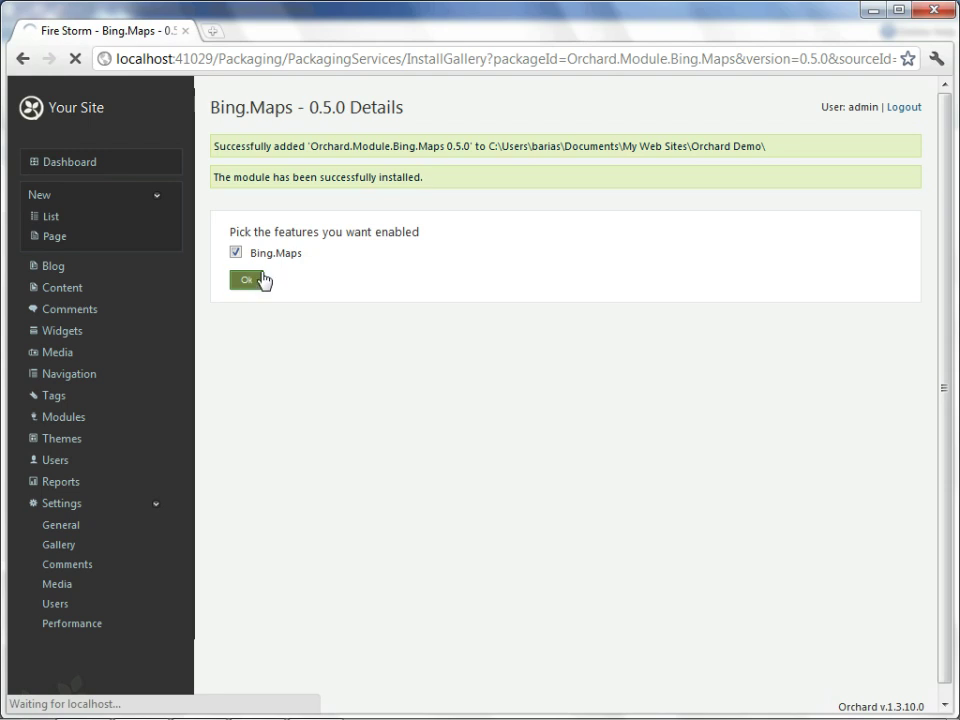
Install the Image Gallery module from the gallery and enable ImageGallery
{"action": "left_click", "coordinate": [244, 280]}
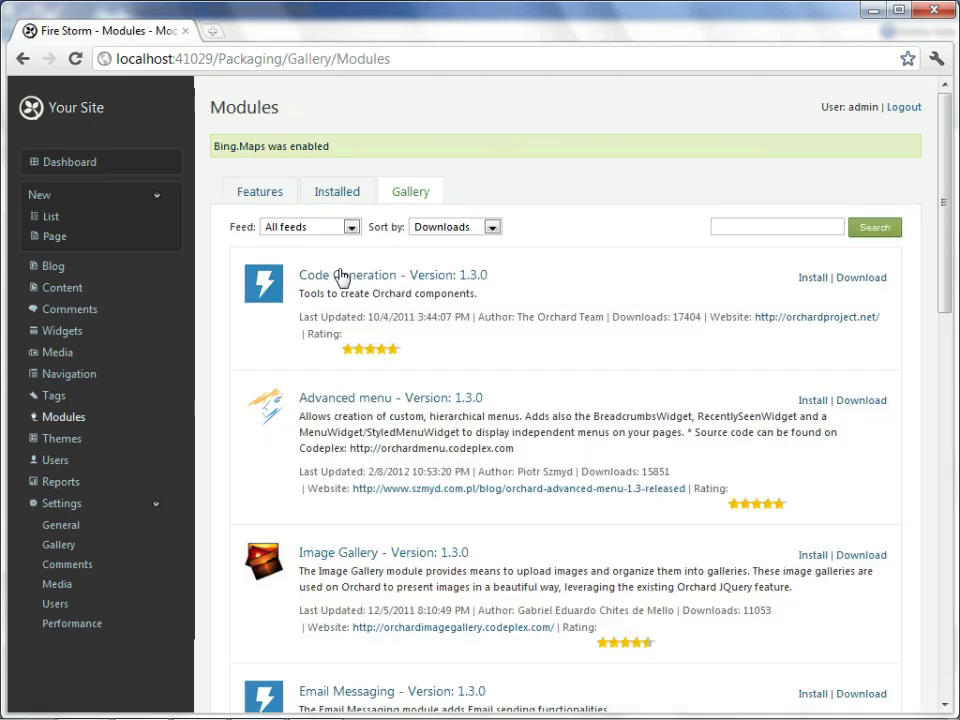
{"action": "mouse_move", "coordinate": [750, 220]}
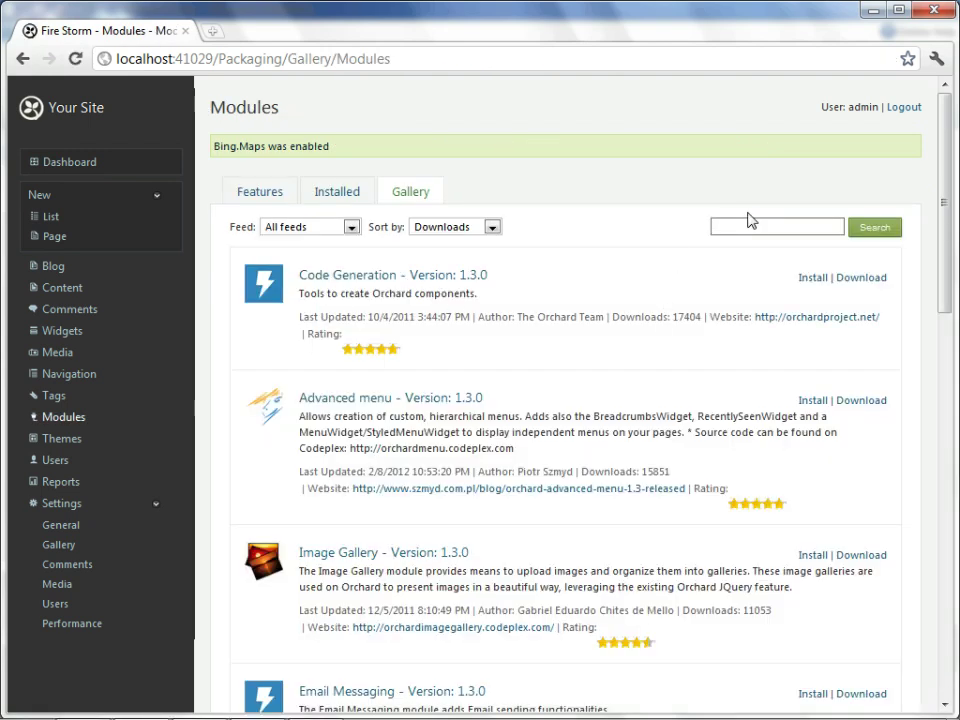
{"action": "type", "text": "inage gal"}
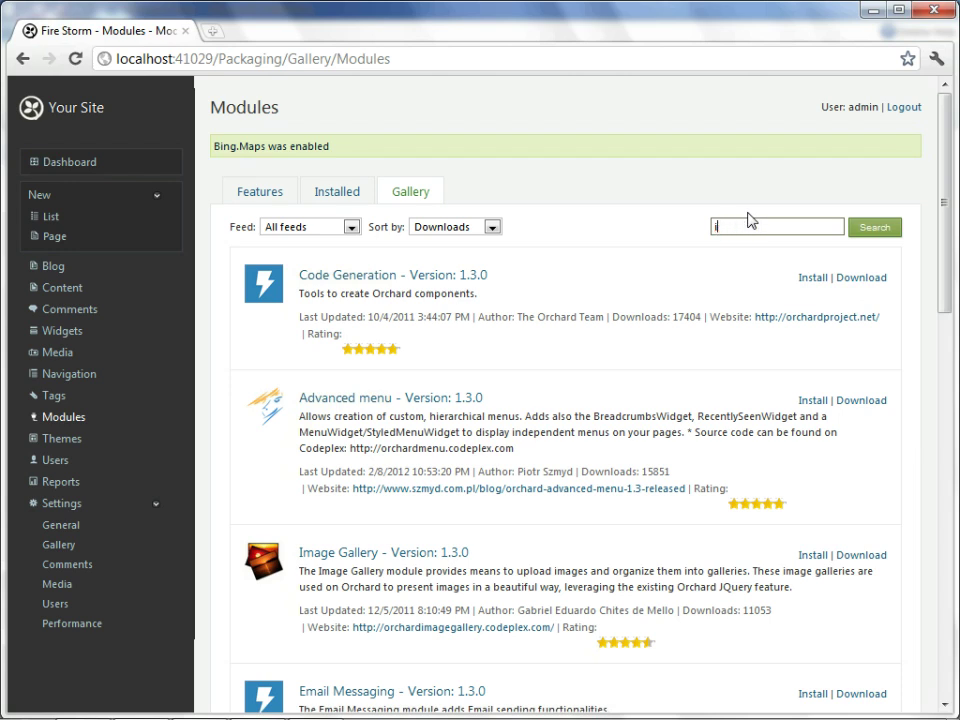
{"action": "type", "text": "image gallery"}
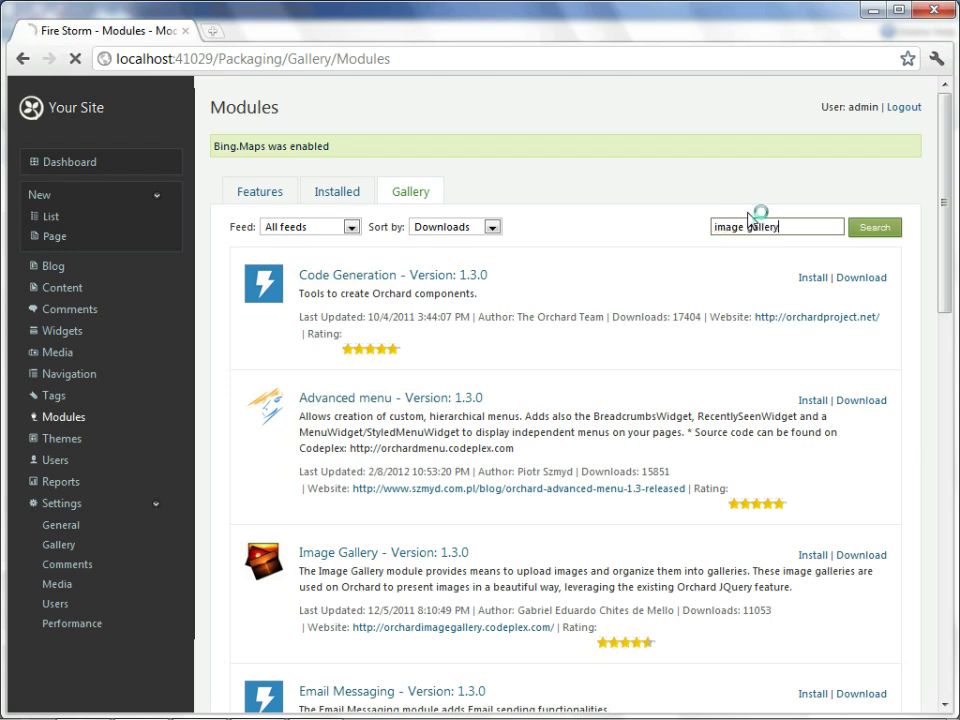
{"action": "left_click", "coordinate": [876, 228]}
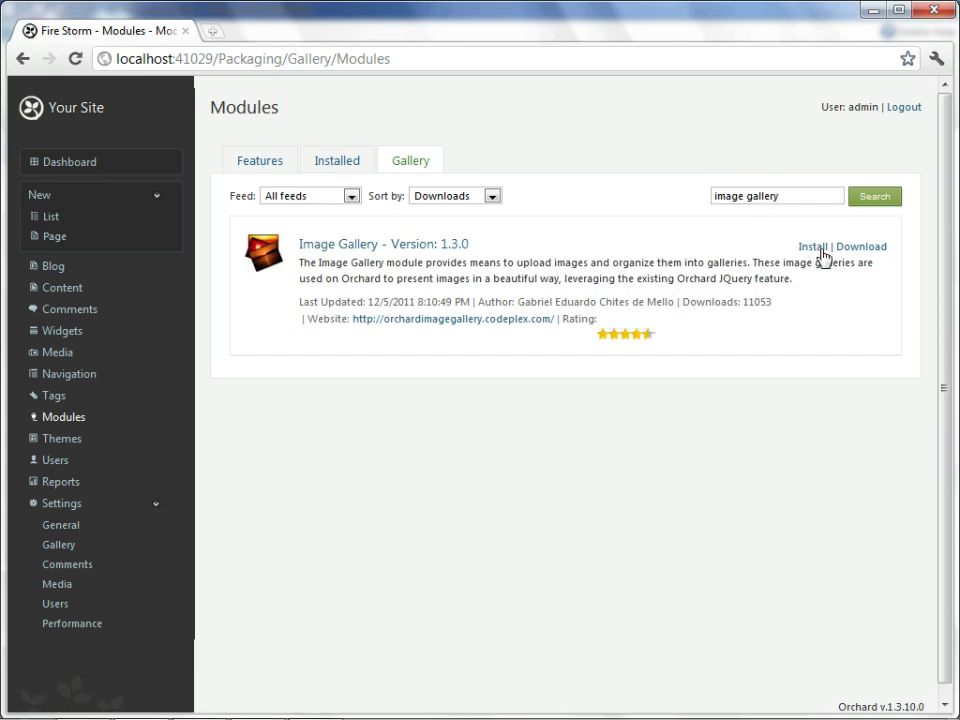
{"action": "left_click", "coordinate": [814, 244]}
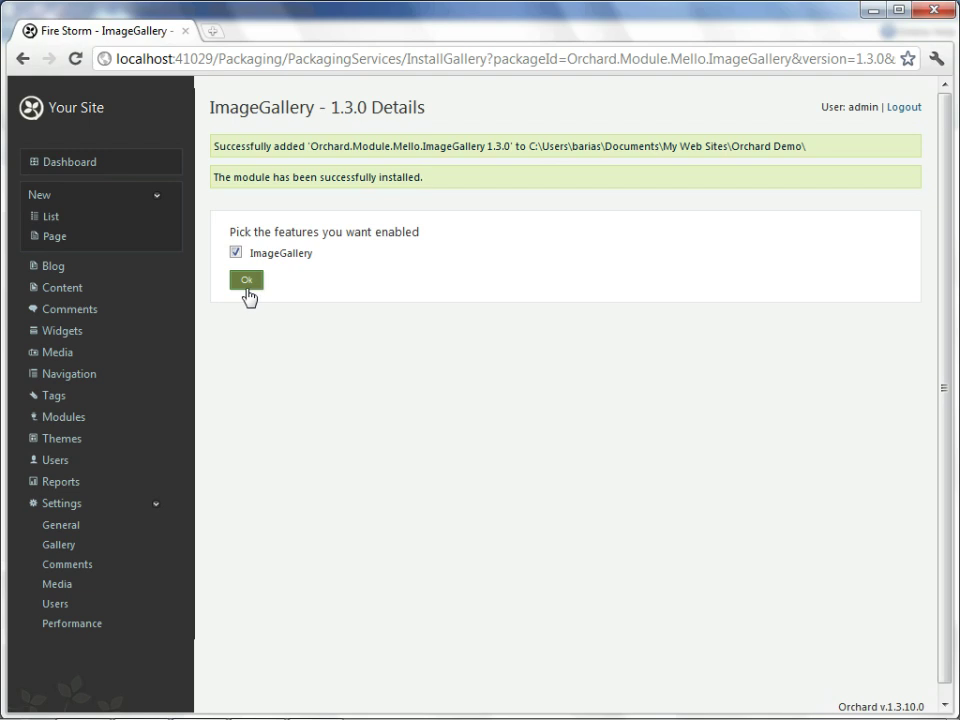
{"action": "left_click", "coordinate": [246, 280]}
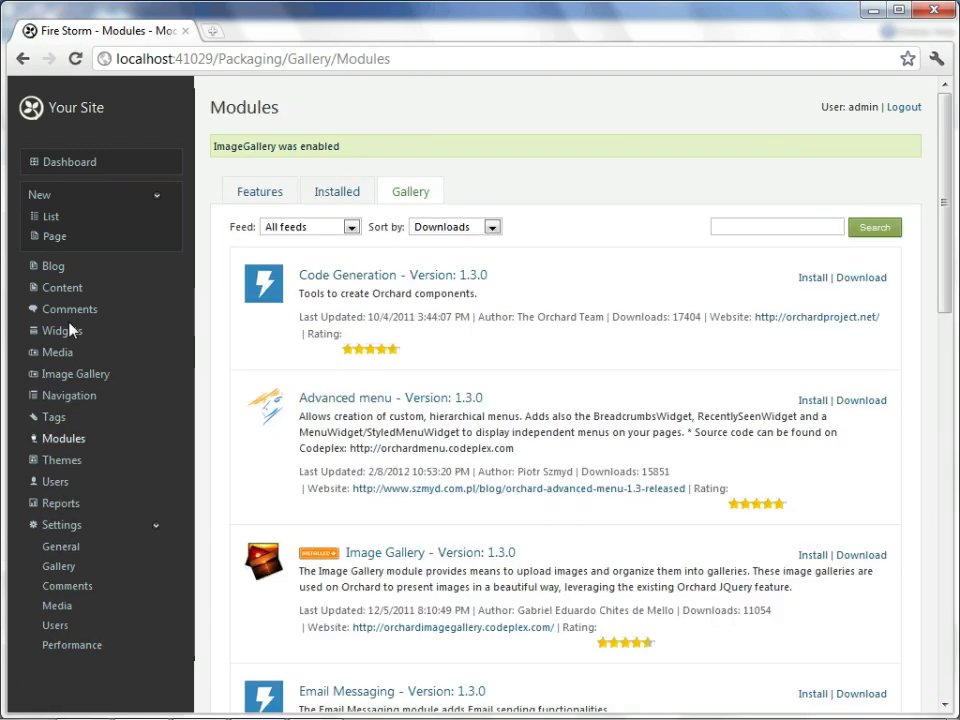
From Widgets, add to the Sidebar zone and pick Bing Map Widget from the chooser
{"action": "left_click", "coordinate": [64, 330]}
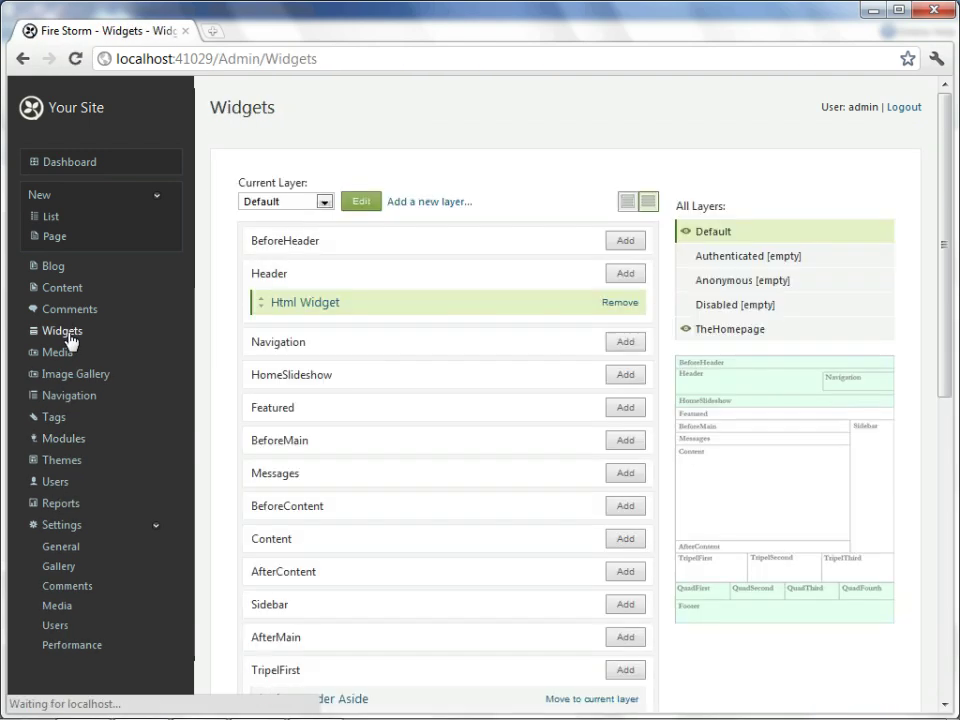
{"action": "scroll", "scroll_direction": "down", "scroll_amount": 3}
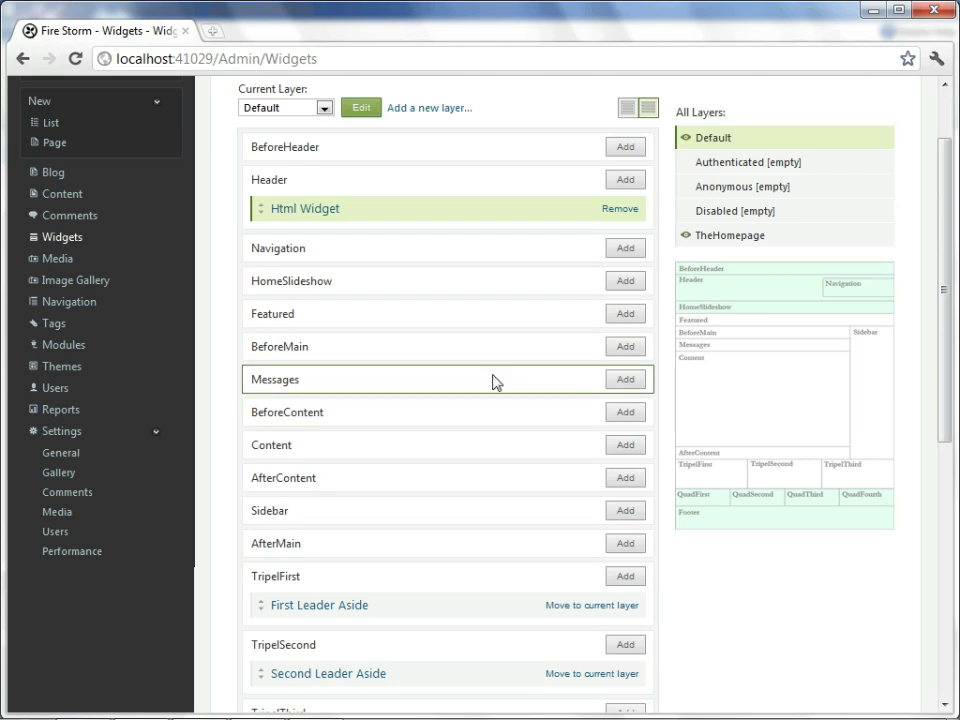
{"action": "mouse_move", "coordinate": [864, 434]}
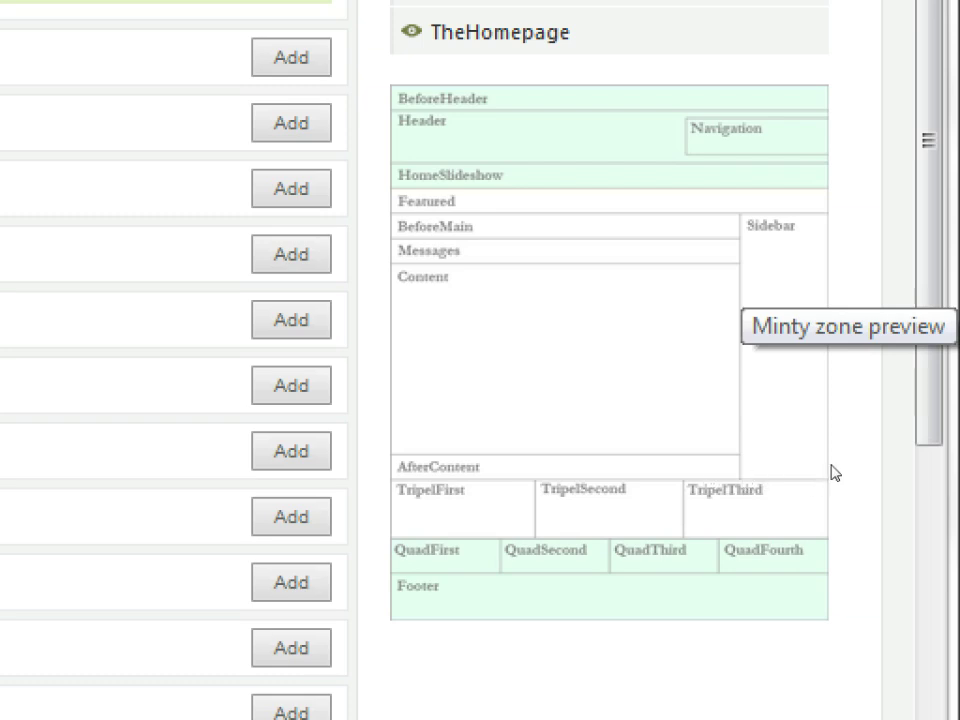
{"action": "mouse_move", "coordinate": [892, 390]}
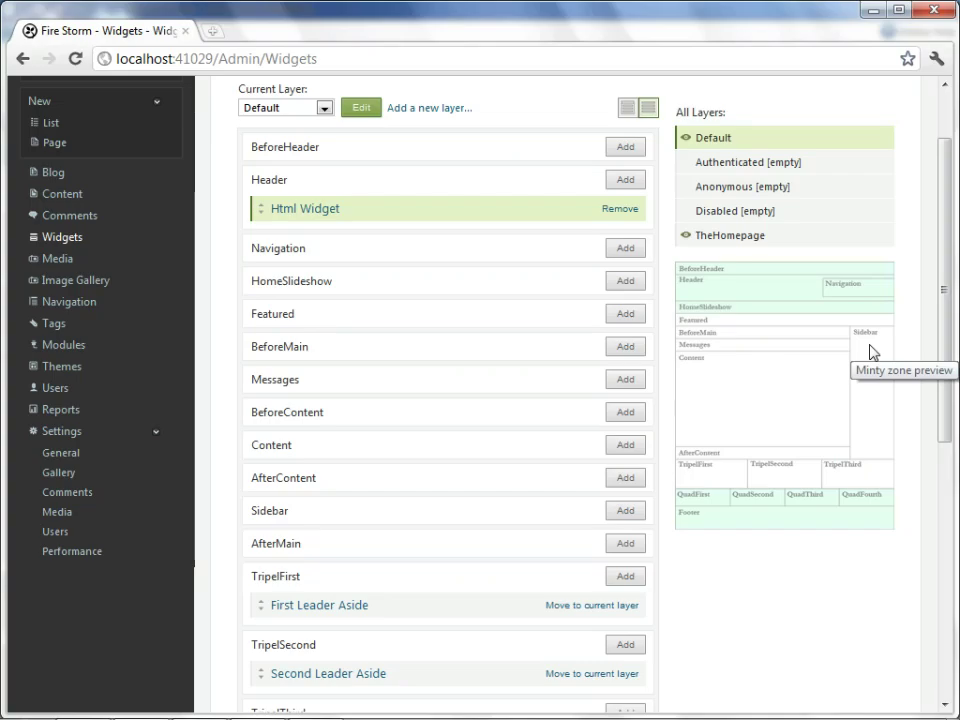
{"action": "mouse_move", "coordinate": [304, 448]}
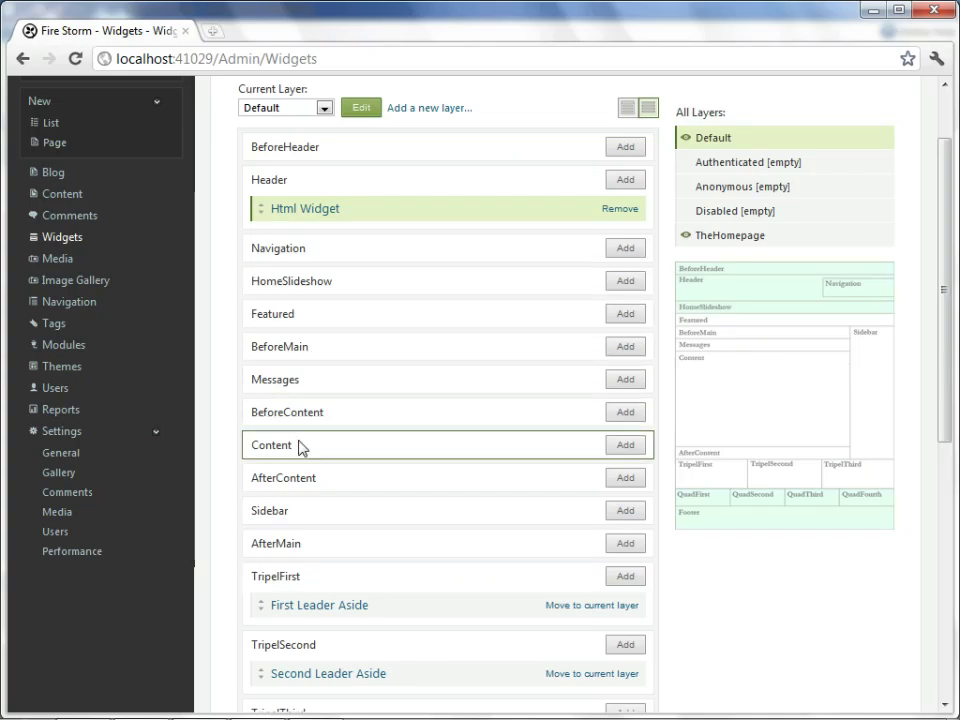
{"action": "left_click", "coordinate": [624, 510]}
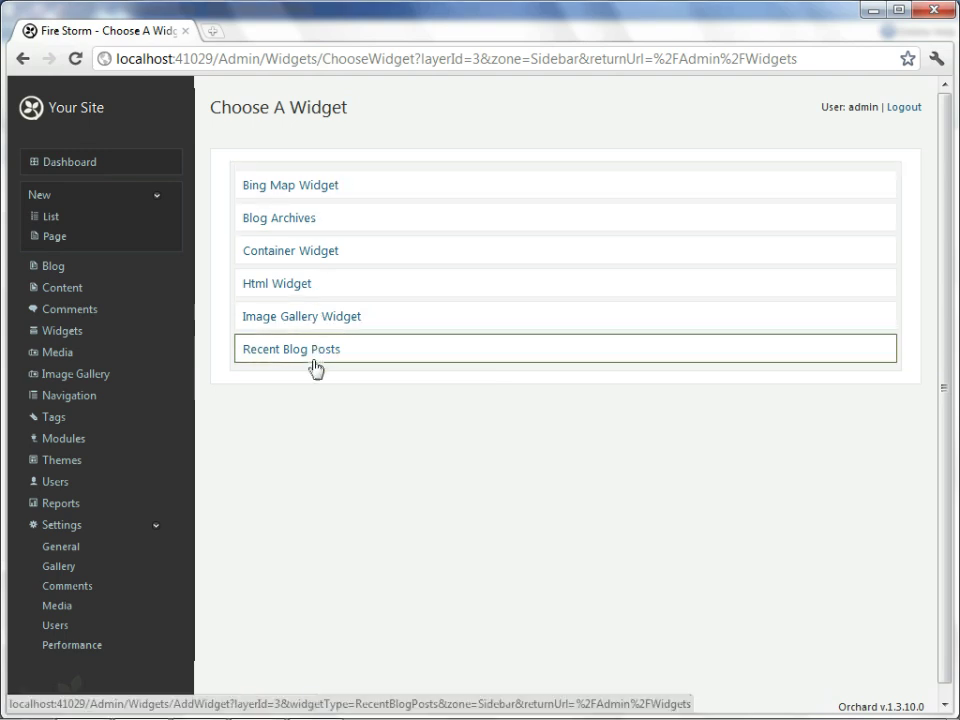
{"action": "mouse_move", "coordinate": [312, 190]}
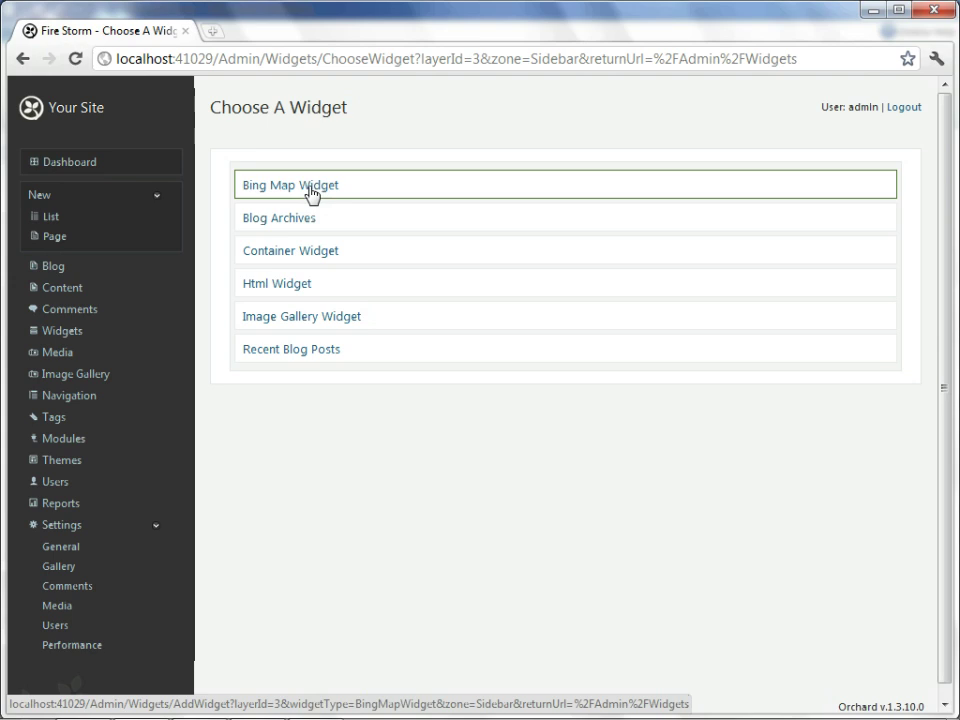
{"action": "left_click", "coordinate": [312, 188]}
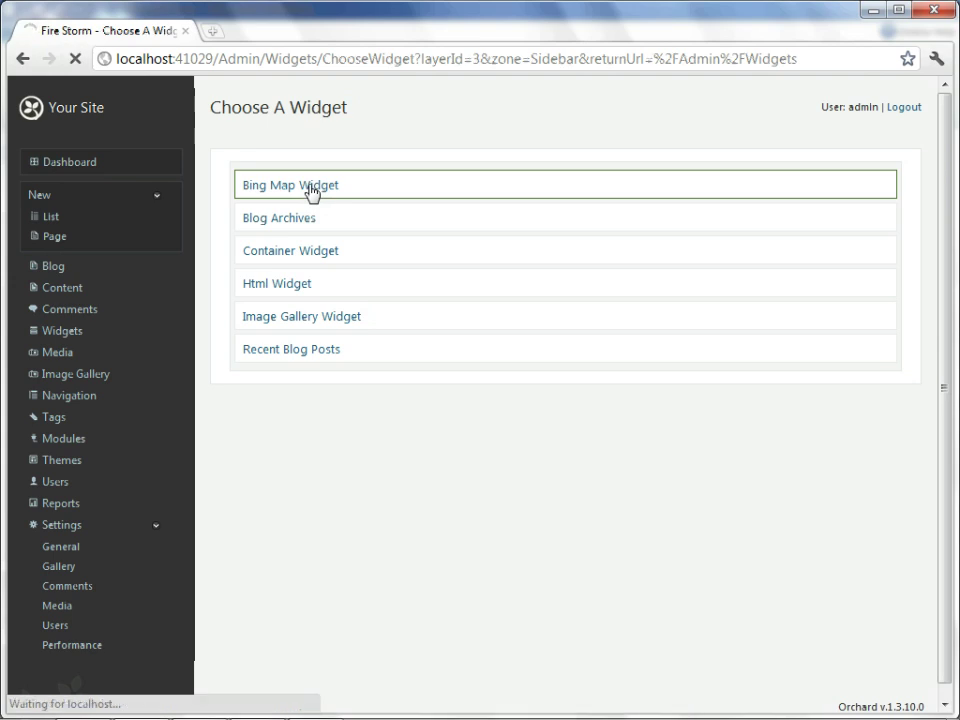
Save the 'Cowboy Ciao' map at 33.619, -111.9017, 300 by 280, zoom 14
{"action": "left_click", "coordinate": [290, 184]}
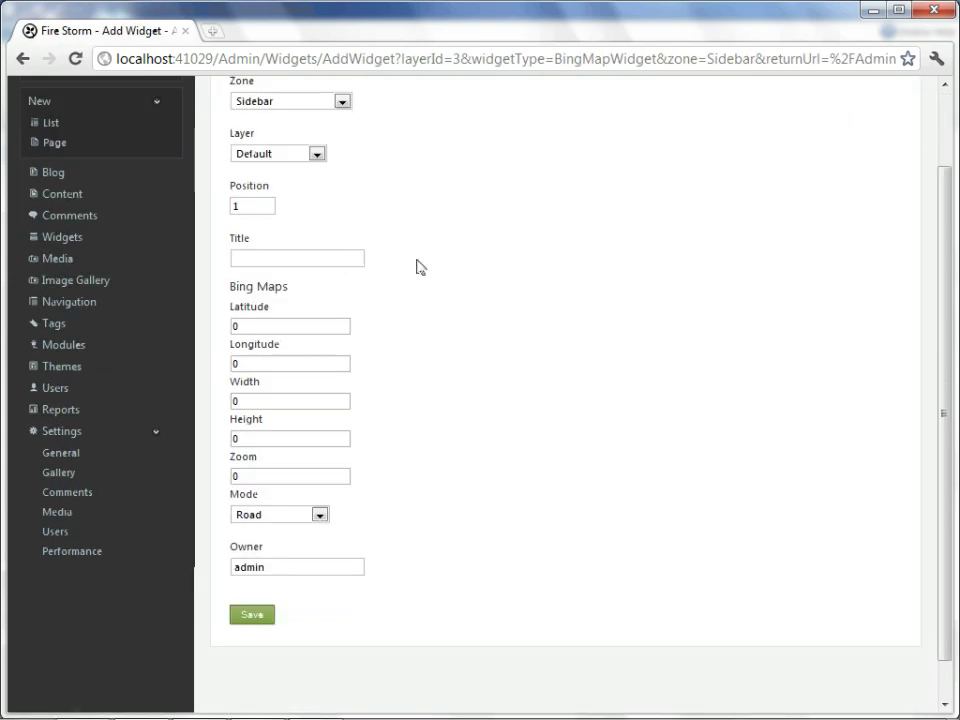
{"action": "mouse_move", "coordinate": [480, 244]}
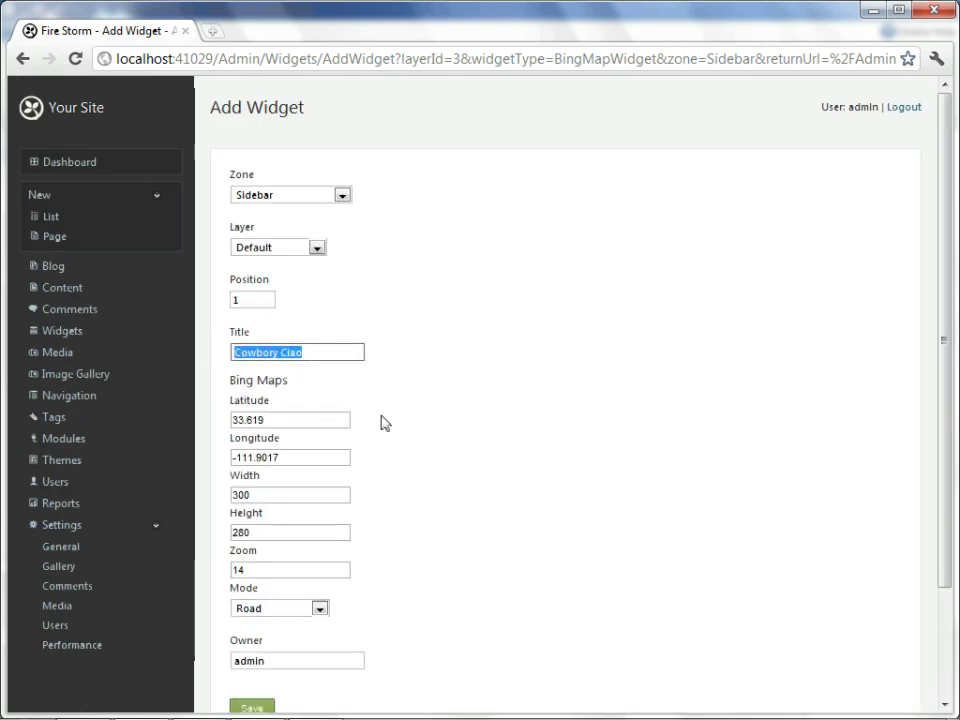
{"action": "left_click", "coordinate": [290, 420]}
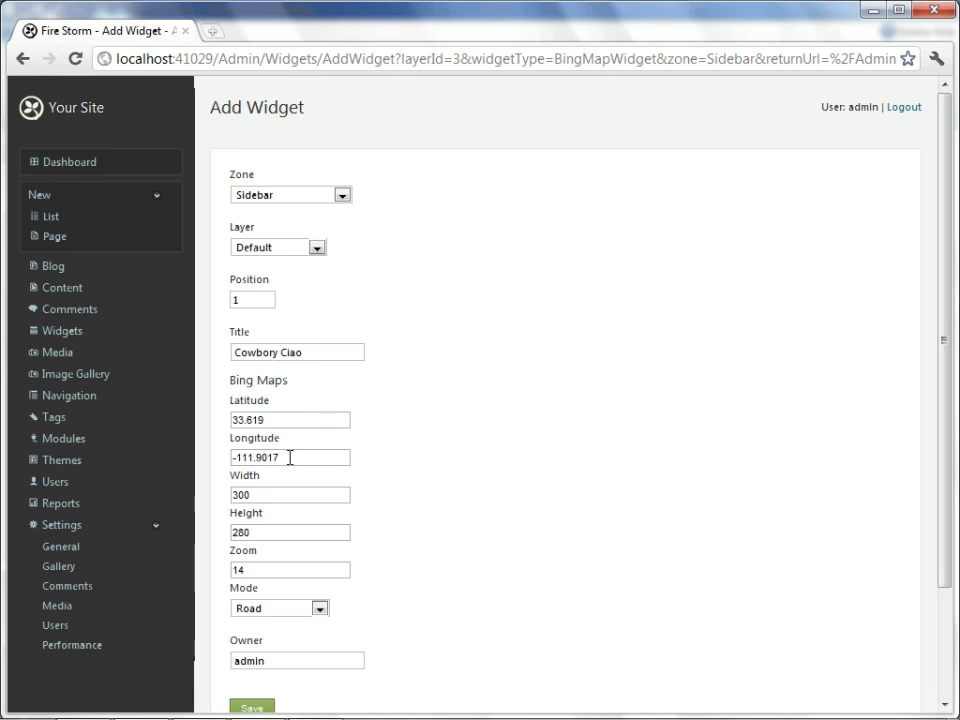
{"action": "scroll", "scroll_direction": "down", "scroll_amount": 3}
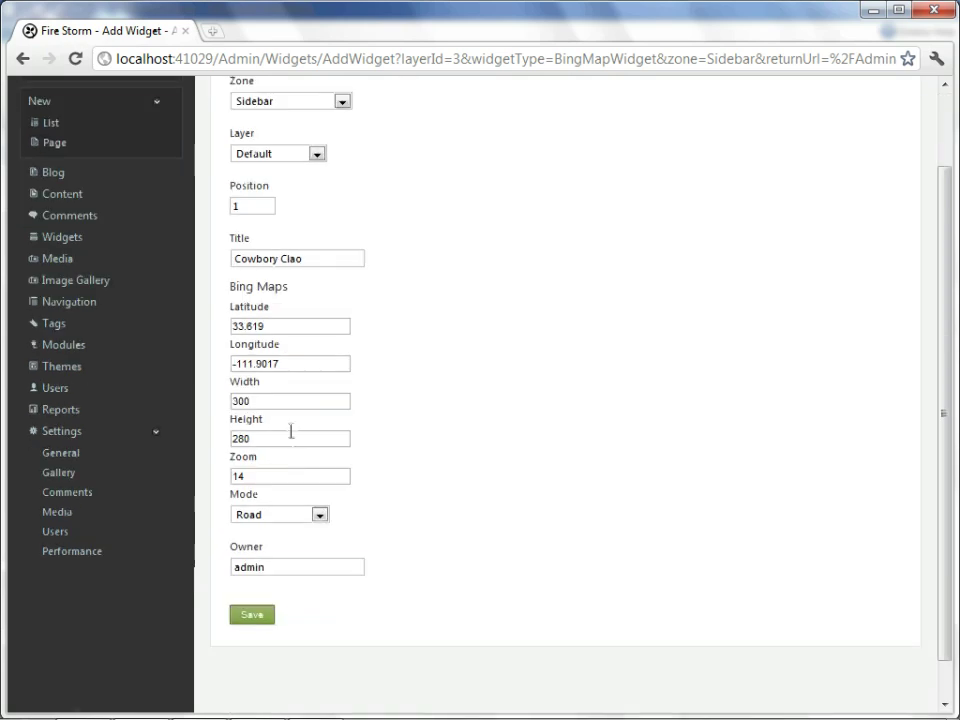
{"action": "mouse_move", "coordinate": [264, 438]}
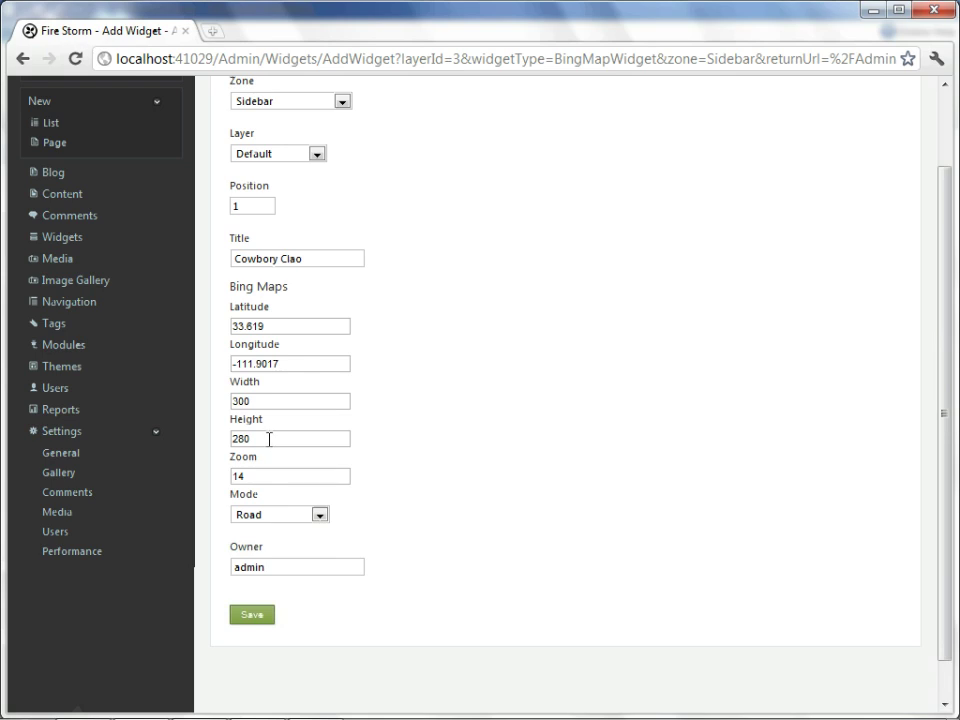
{"action": "mouse_move", "coordinate": [252, 614]}
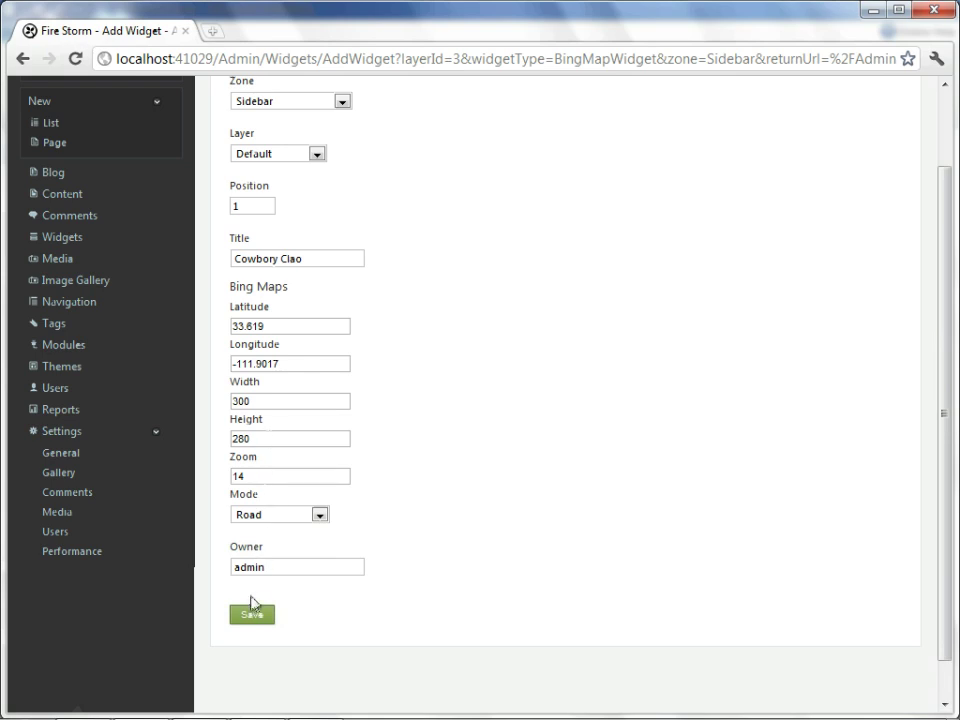
{"action": "left_click", "coordinate": [252, 616]}
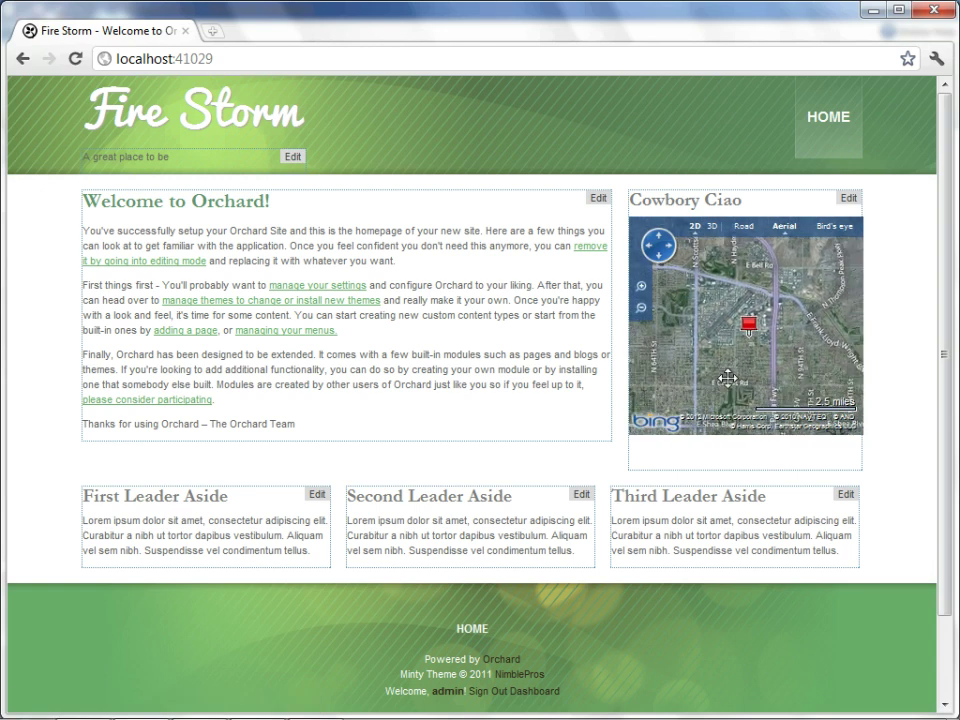
{"action": "mouse_move", "coordinate": [532, 704]}
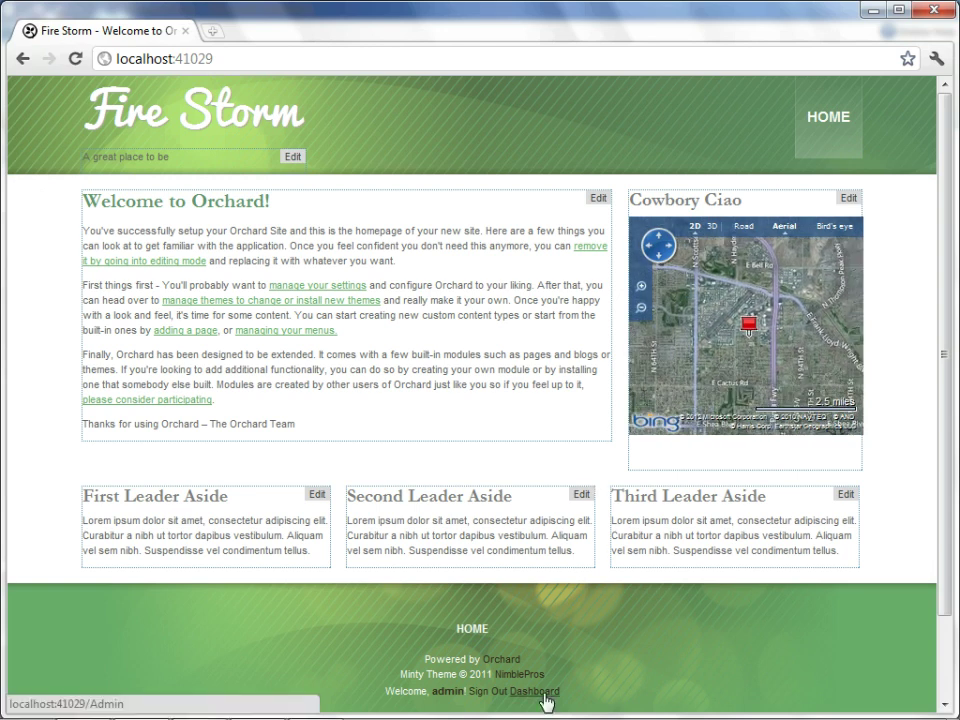
From Image Gallery admin, create and save a new gallery named 'Impressive'
{"action": "left_click", "coordinate": [534, 692]}
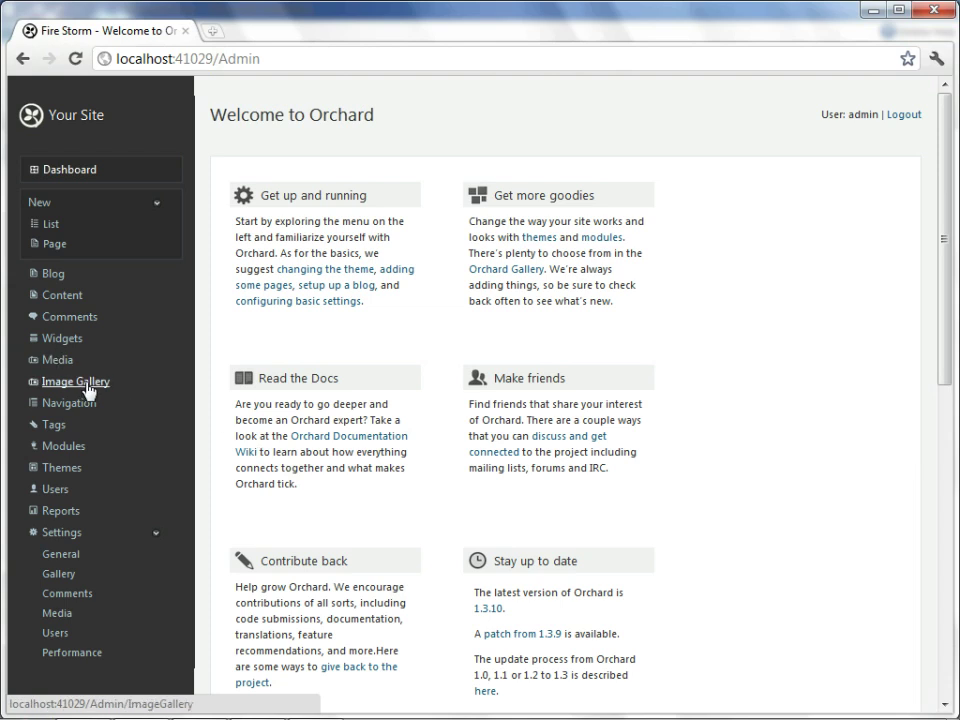
{"action": "left_click", "coordinate": [74, 380]}
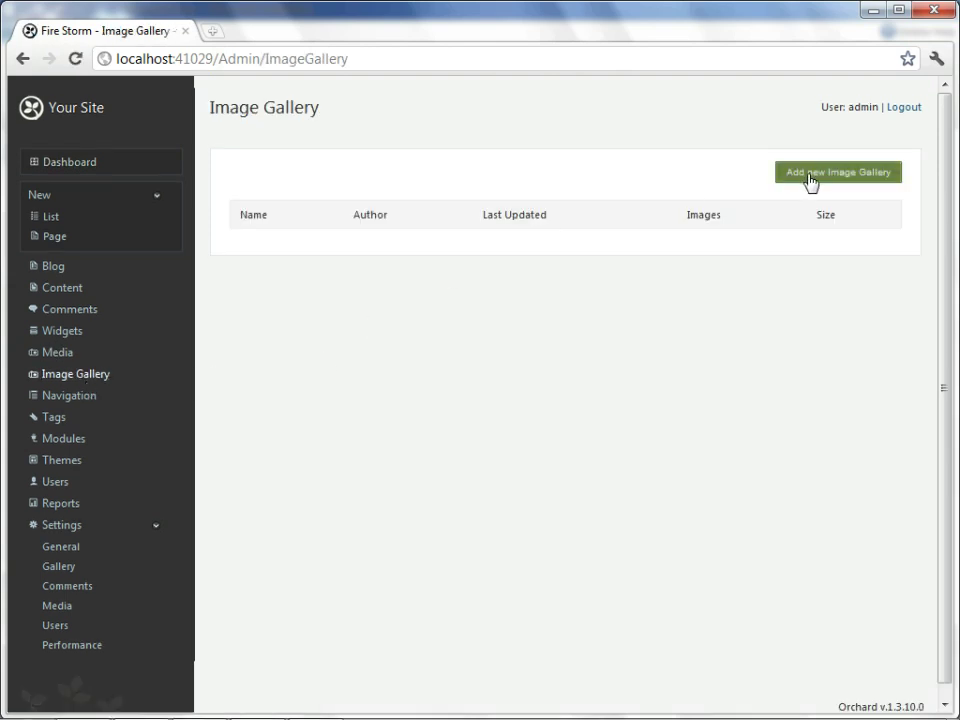
{"action": "left_click", "coordinate": [836, 172]}
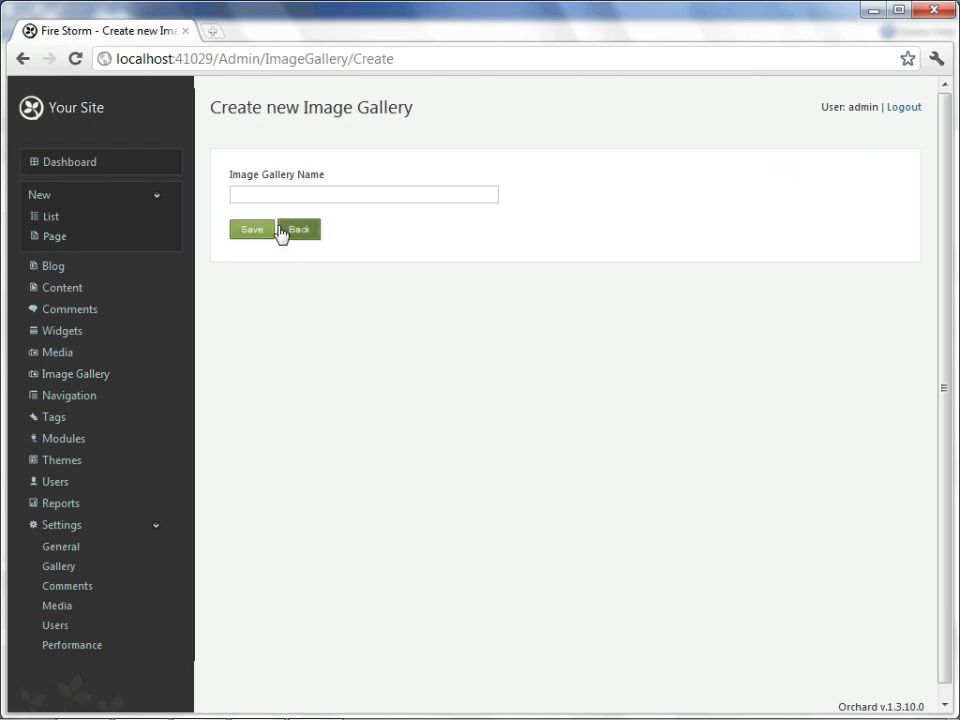
{"action": "left_click", "coordinate": [364, 194]}
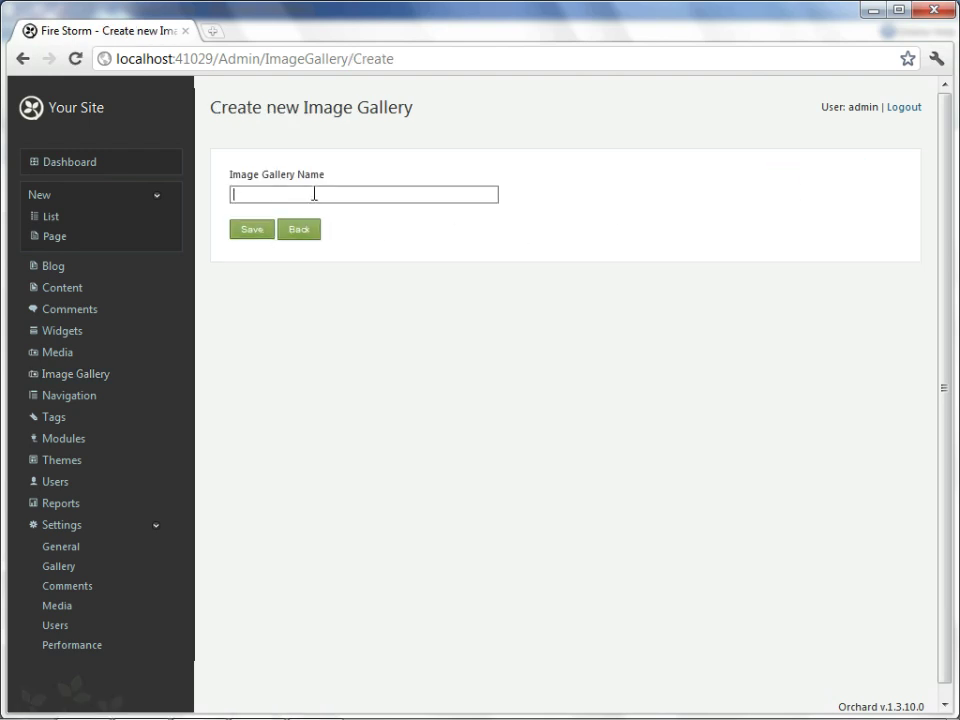
{"action": "type", "text": "Impressive"}
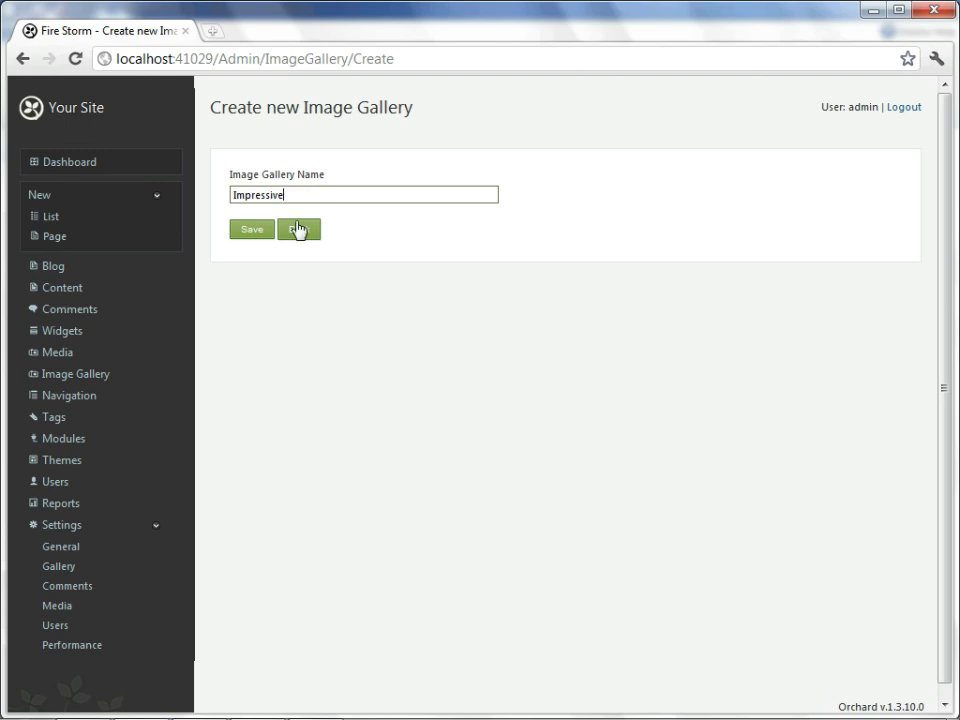
{"action": "left_click", "coordinate": [252, 228]}
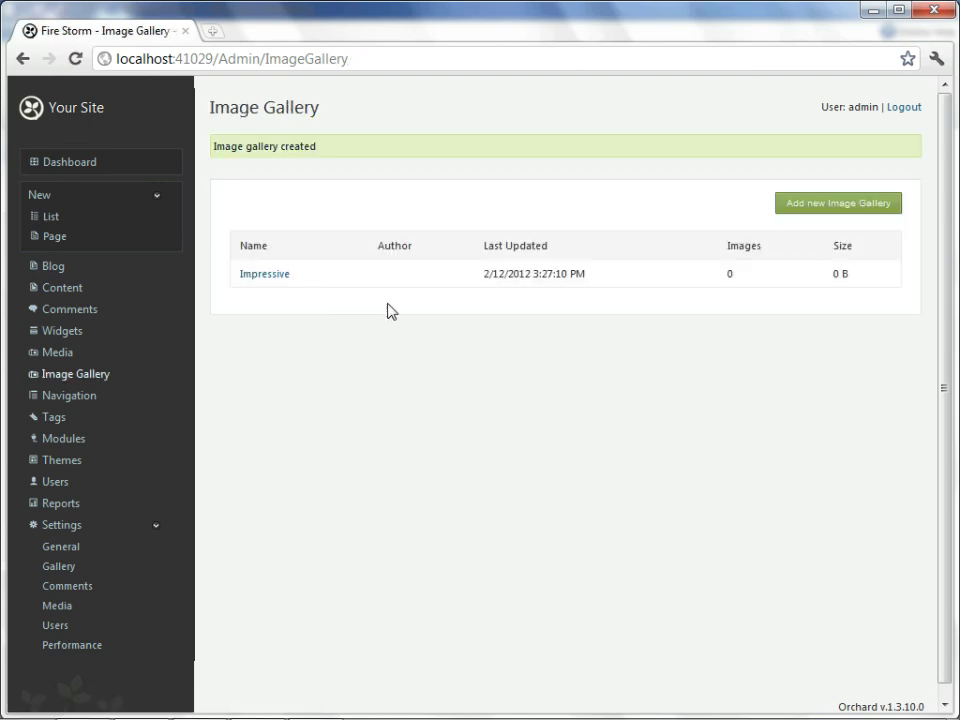
Upload Lighthouse.jpg into the Impressive gallery
{"action": "left_click", "coordinate": [264, 272]}
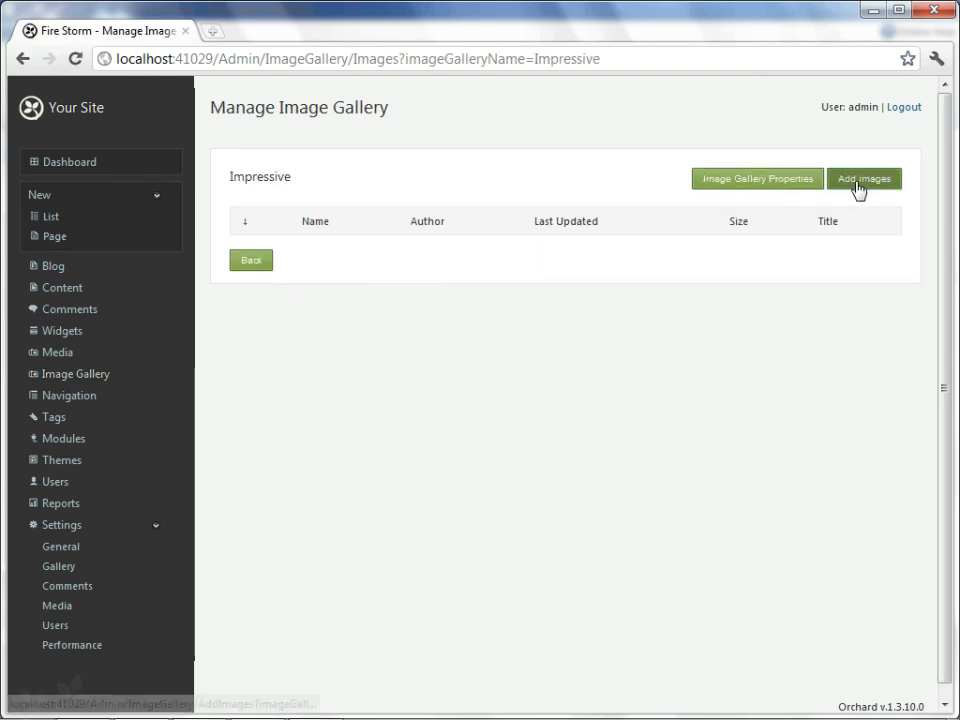
{"action": "left_click", "coordinate": [866, 178]}
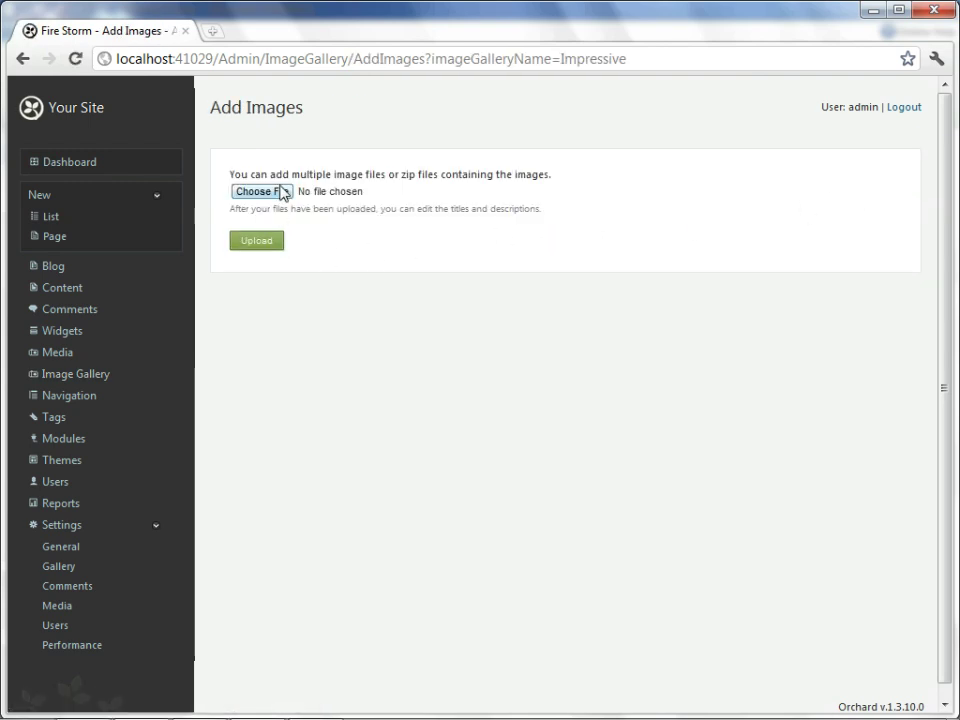
{"action": "left_click", "coordinate": [258, 192]}
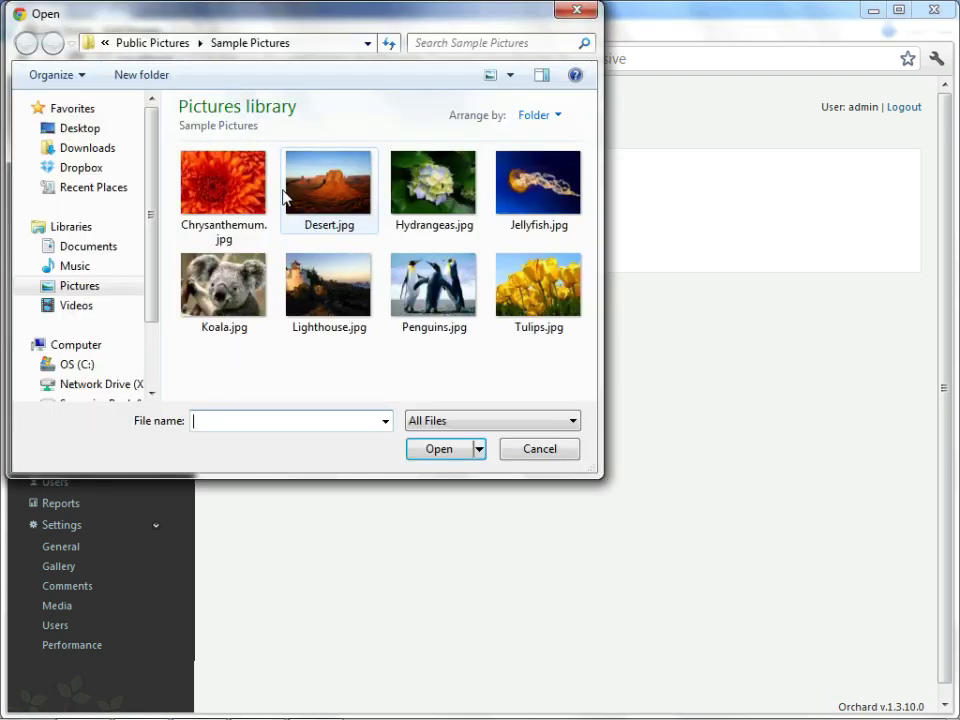
{"action": "left_click", "coordinate": [328, 284]}
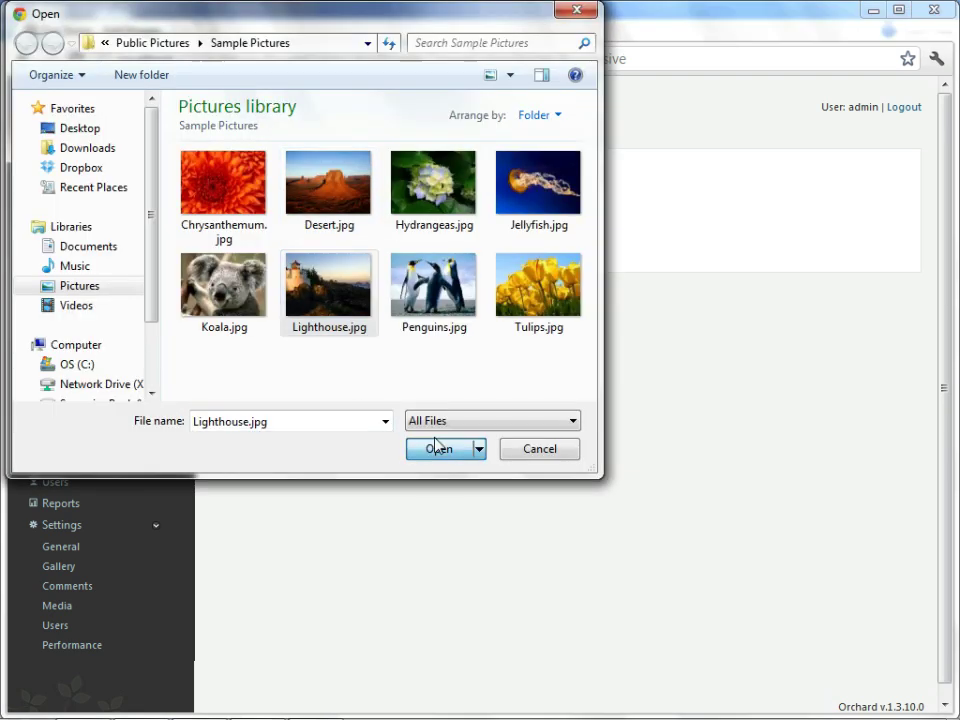
{"action": "left_click", "coordinate": [436, 448]}
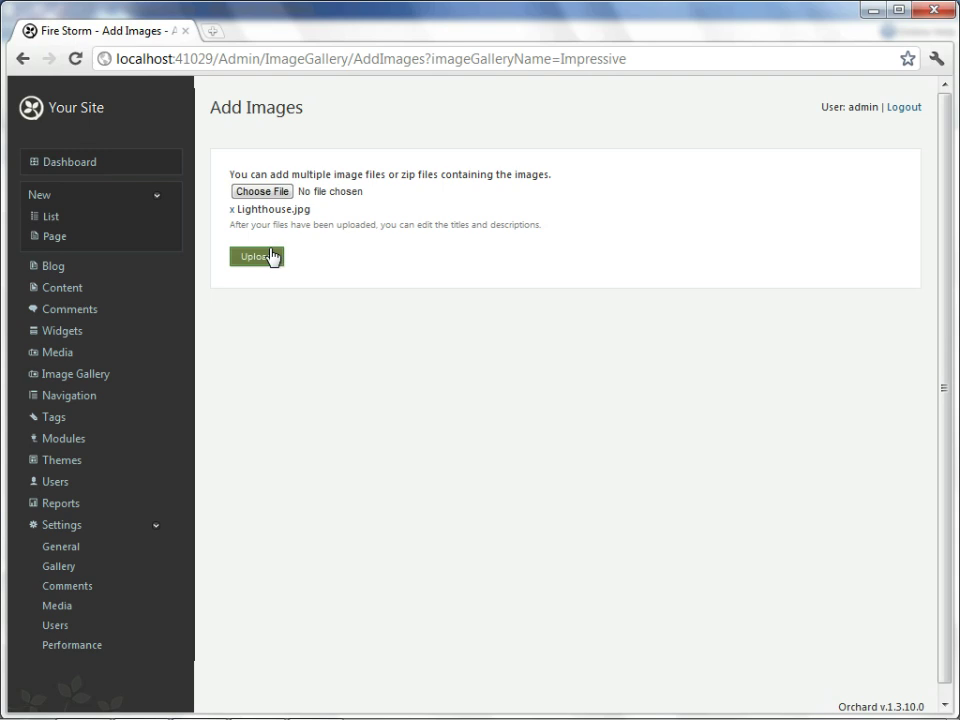
{"action": "left_click", "coordinate": [256, 256]}
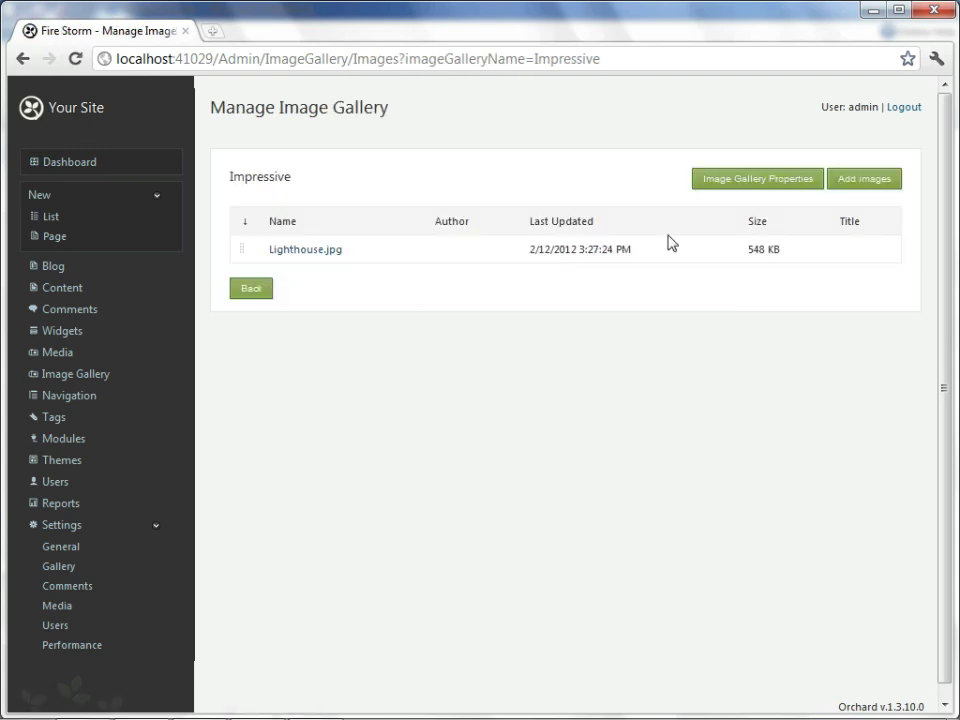
Upload Desert.jpg into the Impressive gallery as a second image
{"action": "left_click", "coordinate": [870, 180]}
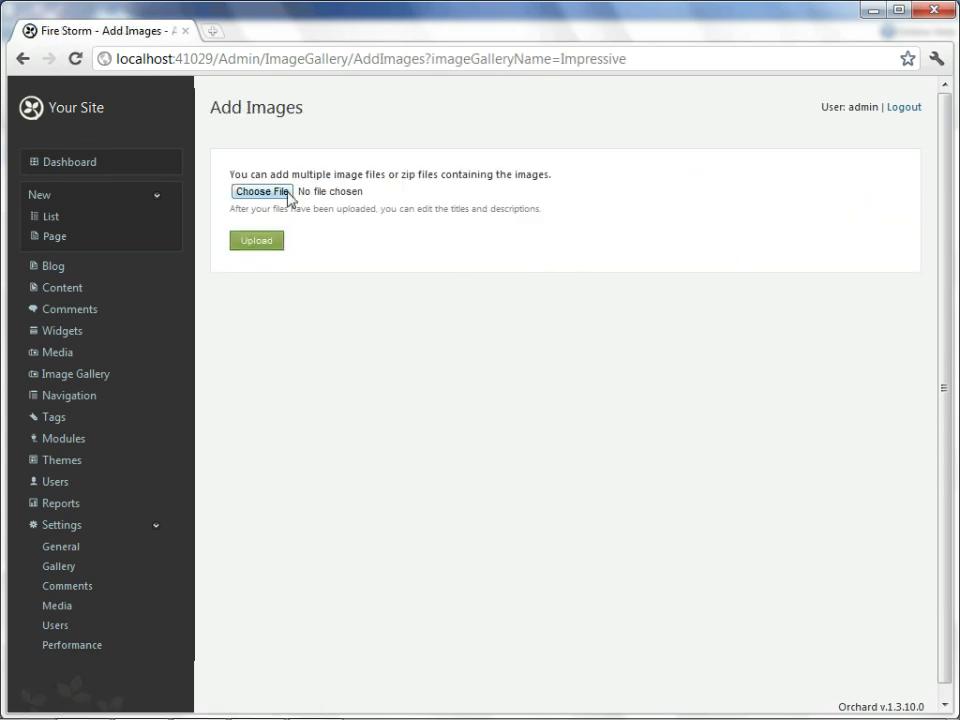
{"action": "left_click", "coordinate": [262, 192]}
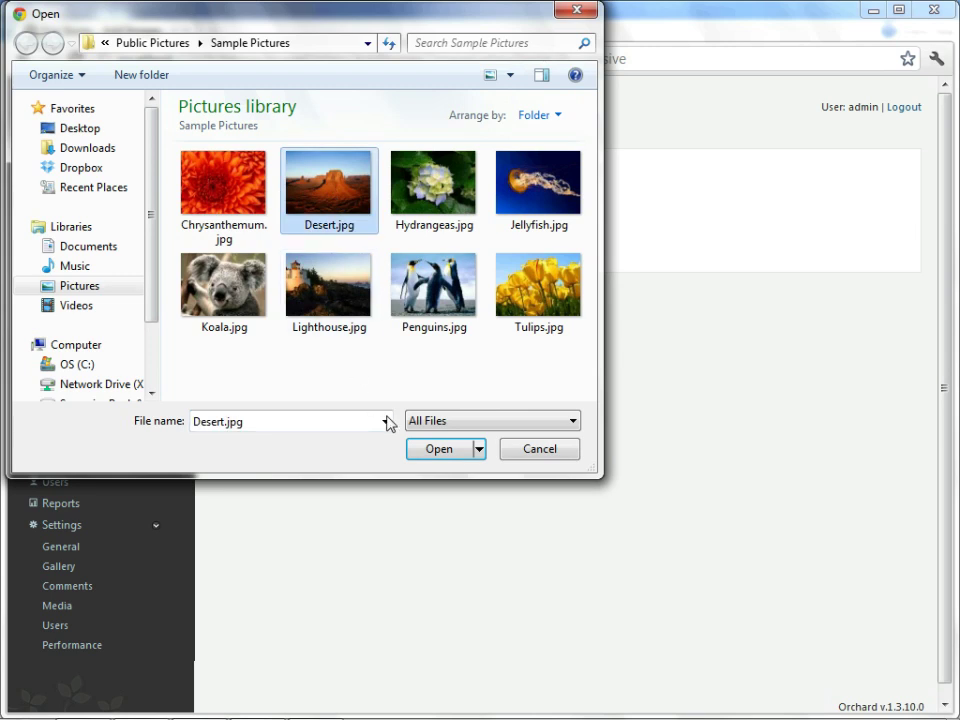
{"action": "left_click", "coordinate": [438, 448]}
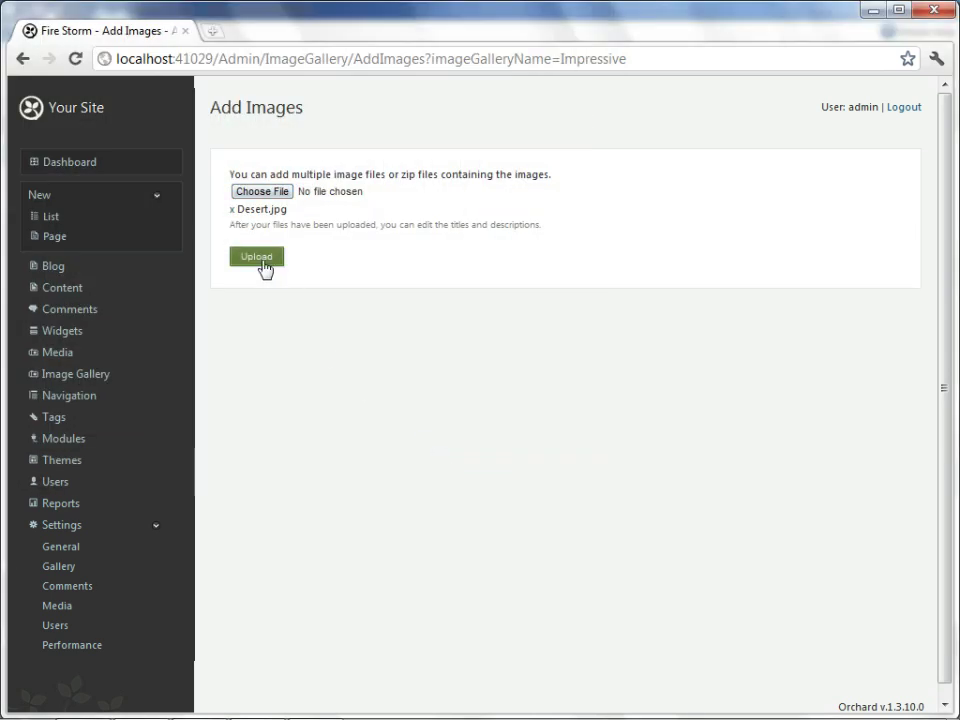
{"action": "left_click", "coordinate": [256, 258]}
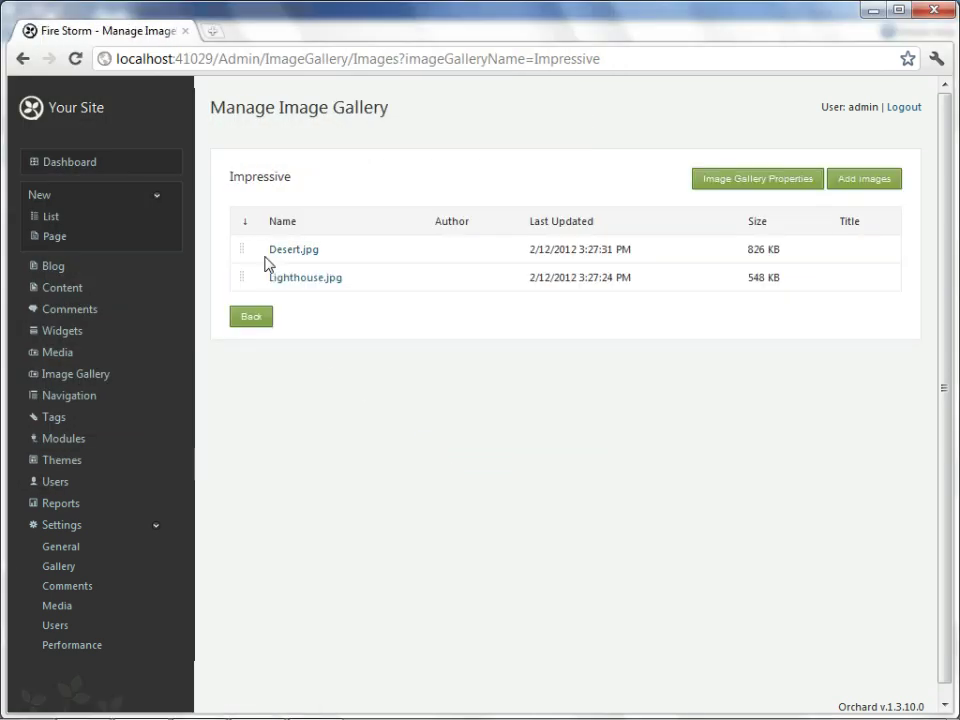
{"action": "mouse_move", "coordinate": [96, 384]}
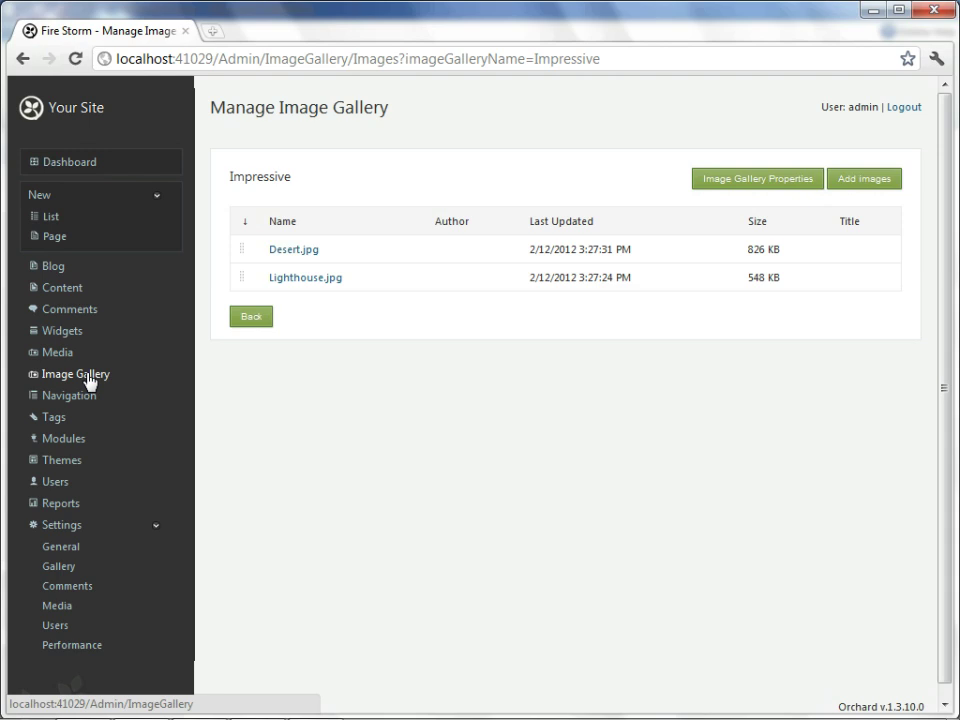
{"action": "mouse_move", "coordinate": [70, 378]}
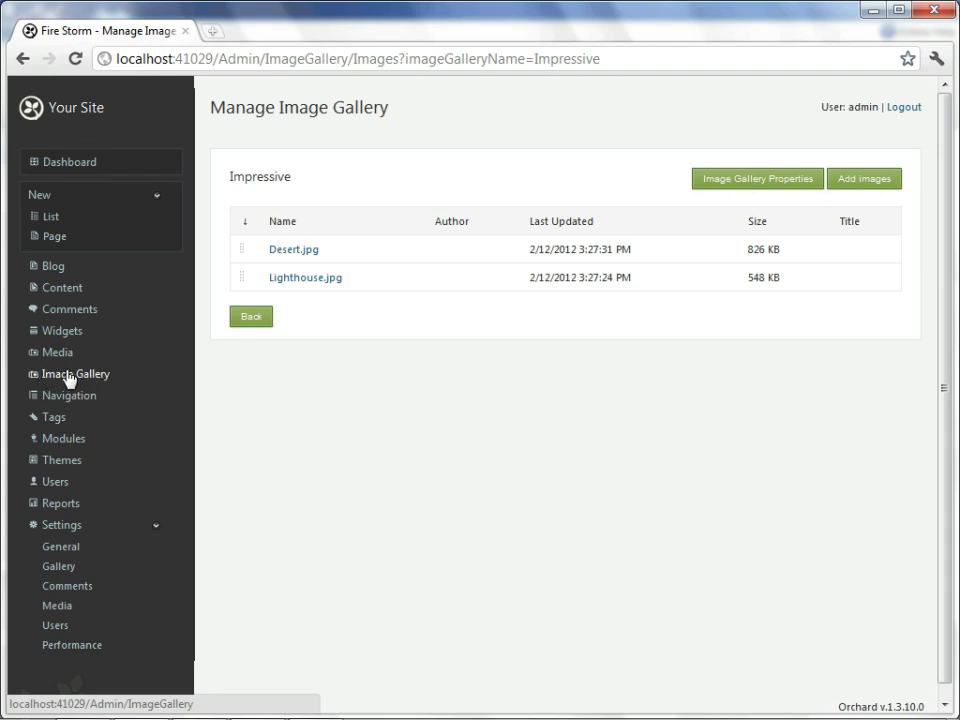
{"action": "mouse_move", "coordinate": [68, 402]}
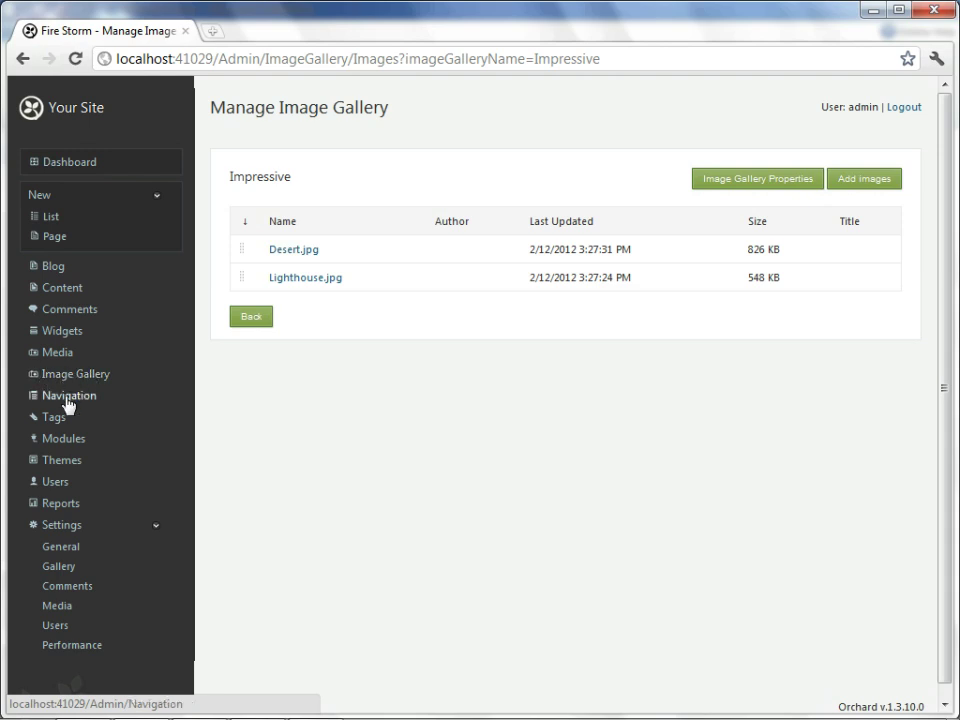
Return to the Widgets page and bring the Sidebar zone into view
{"action": "left_click", "coordinate": [60, 330]}
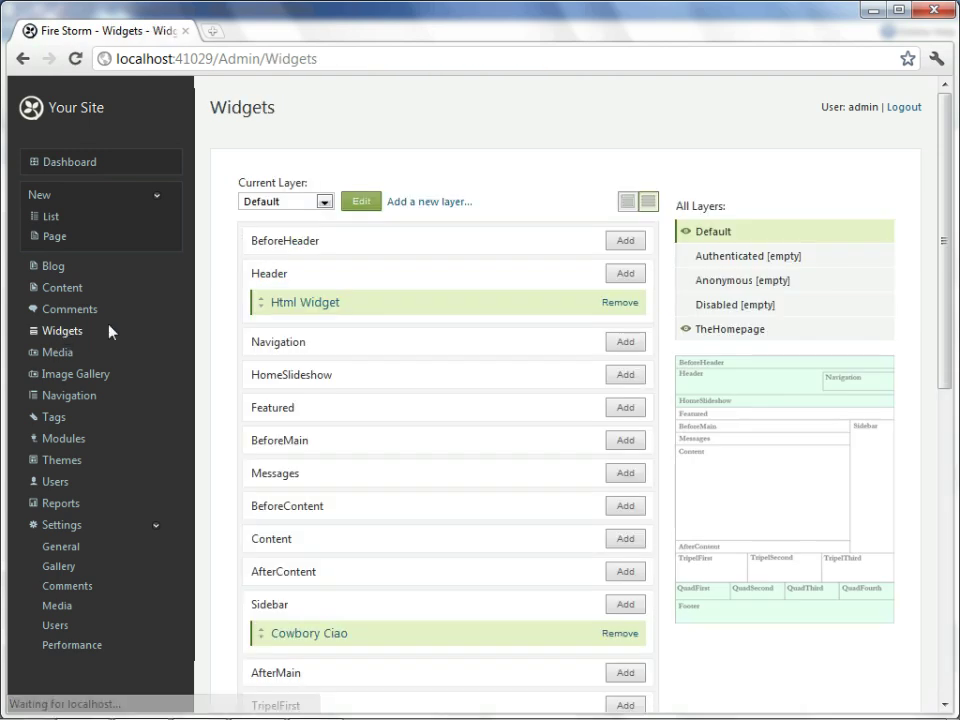
{"action": "scroll", "scroll_direction": "down", "scroll_amount": 3}
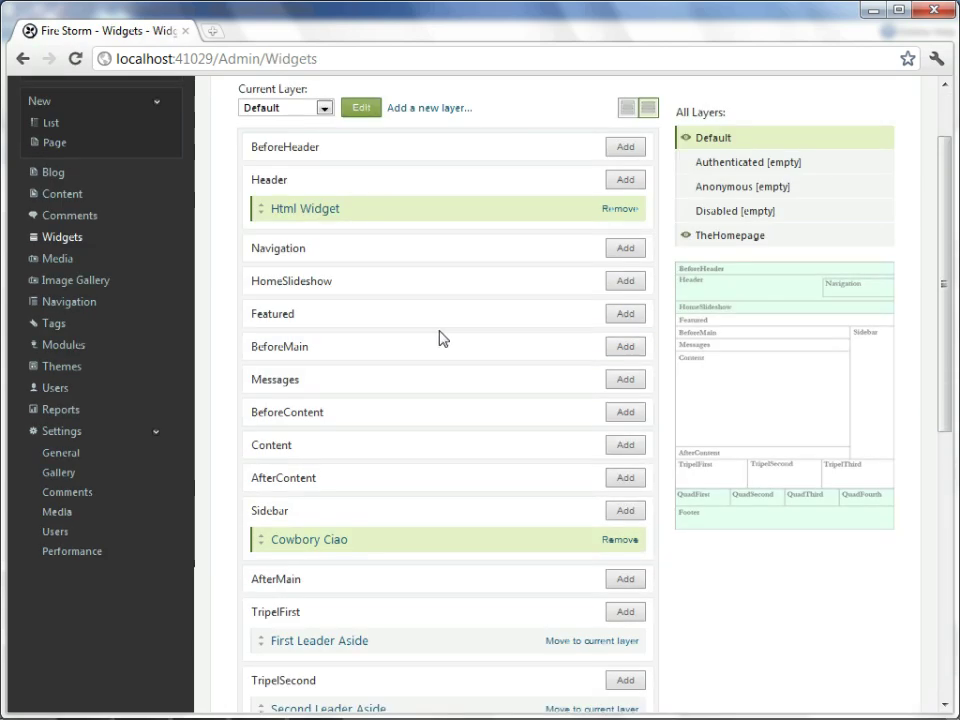
{"action": "scroll", "scroll_direction": "down", "scroll_amount": 3}
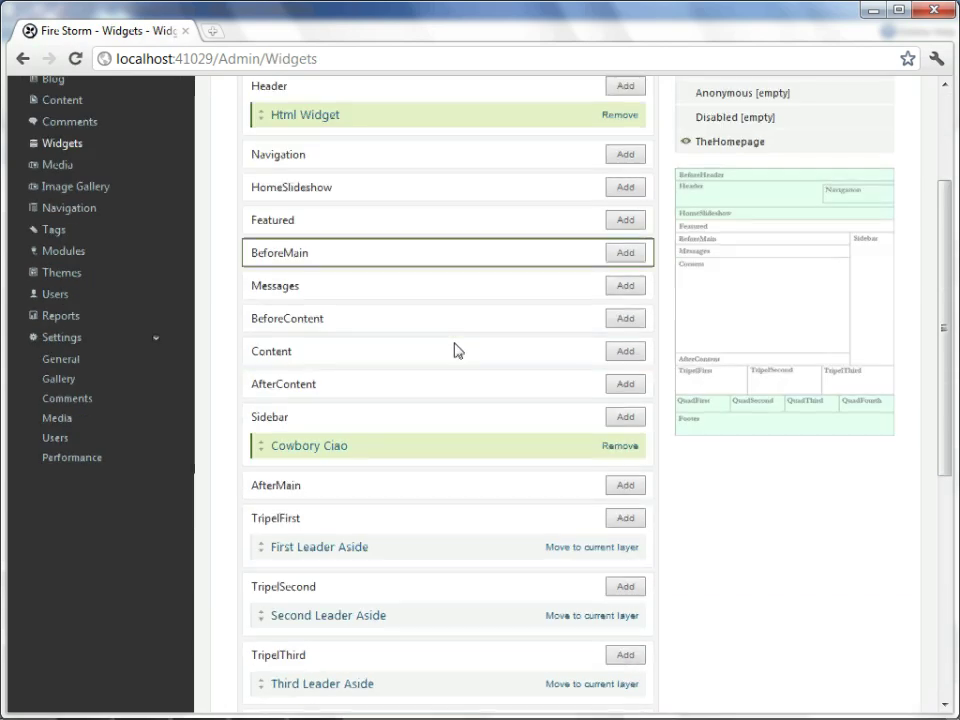
{"action": "mouse_move", "coordinate": [624, 416]}
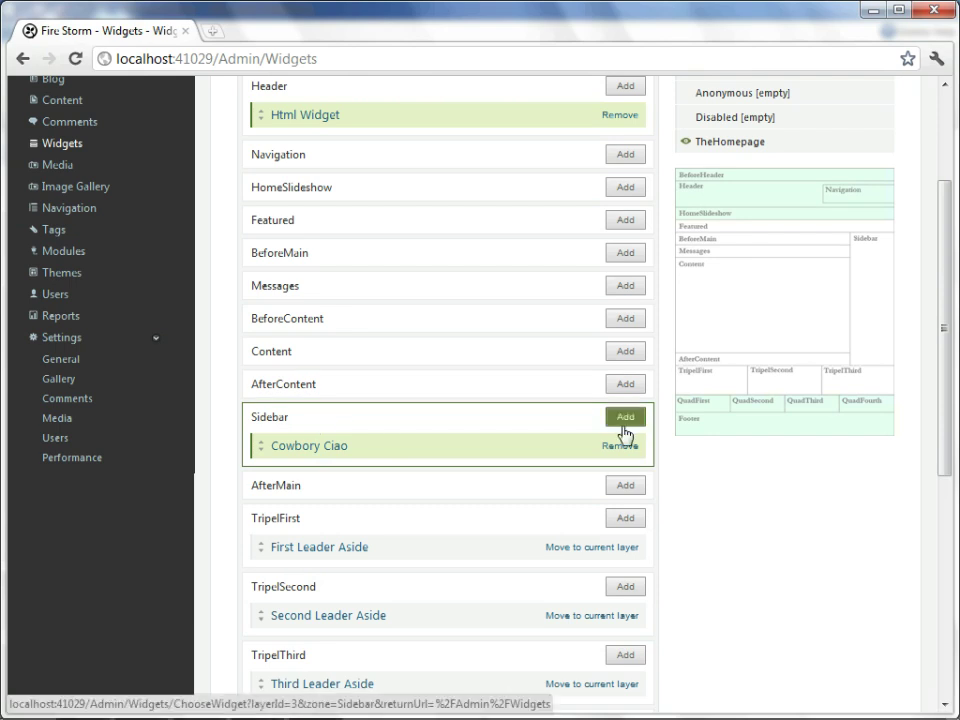
Add an Image Gallery Widget to the Sidebar and title it 'Fantastic'
{"action": "left_click", "coordinate": [624, 416]}
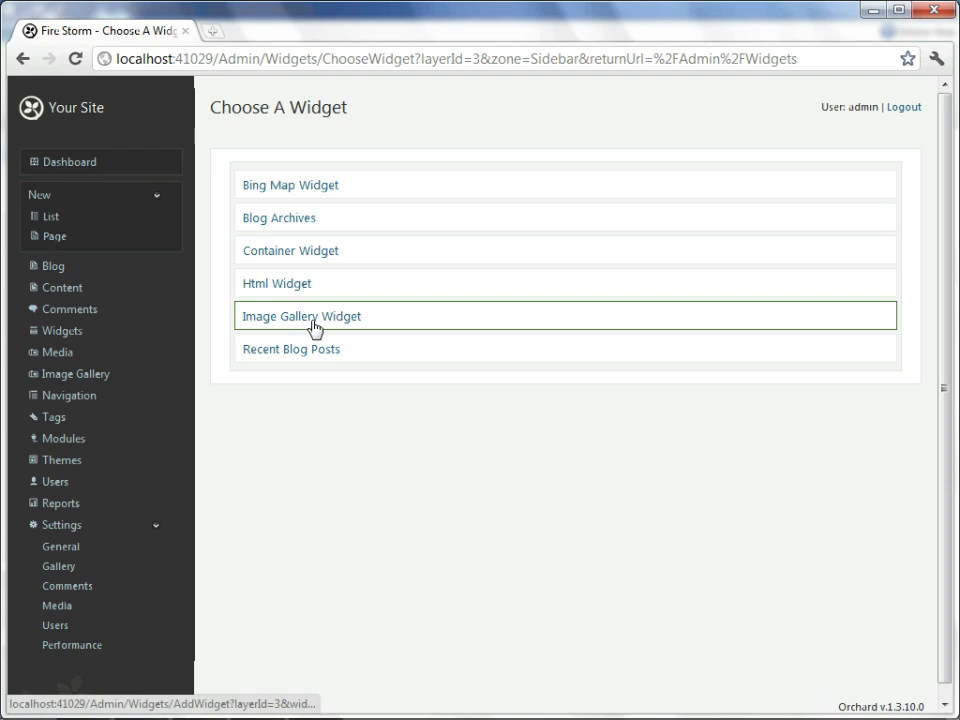
{"action": "left_click", "coordinate": [300, 316]}
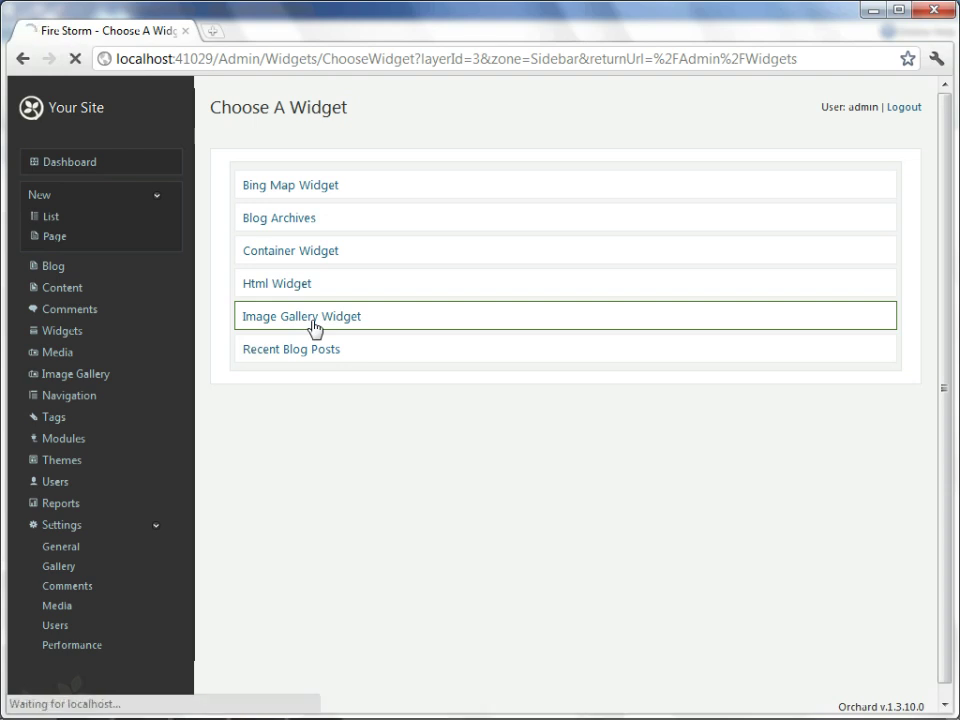
{"action": "left_click", "coordinate": [300, 316]}
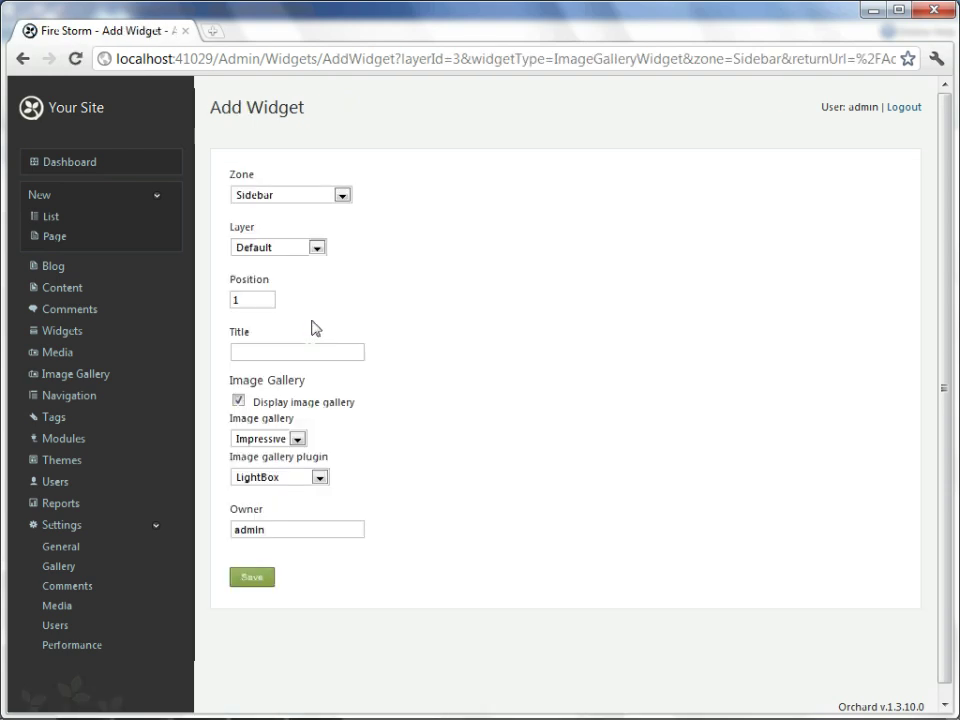
{"action": "left_click", "coordinate": [296, 352]}
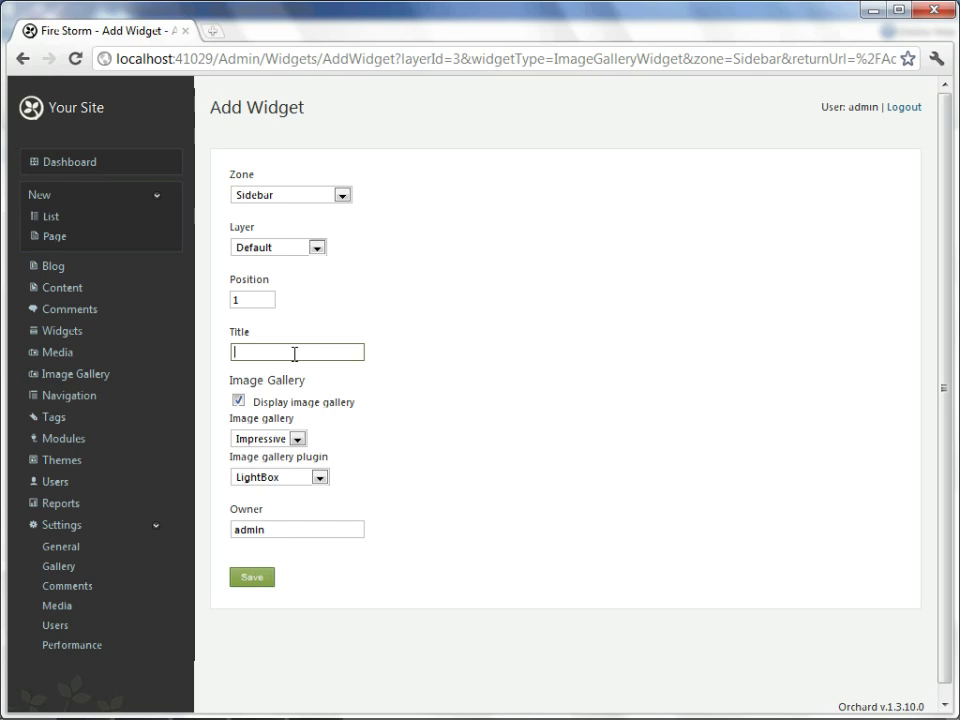
{"action": "type", "text": "Fant"}
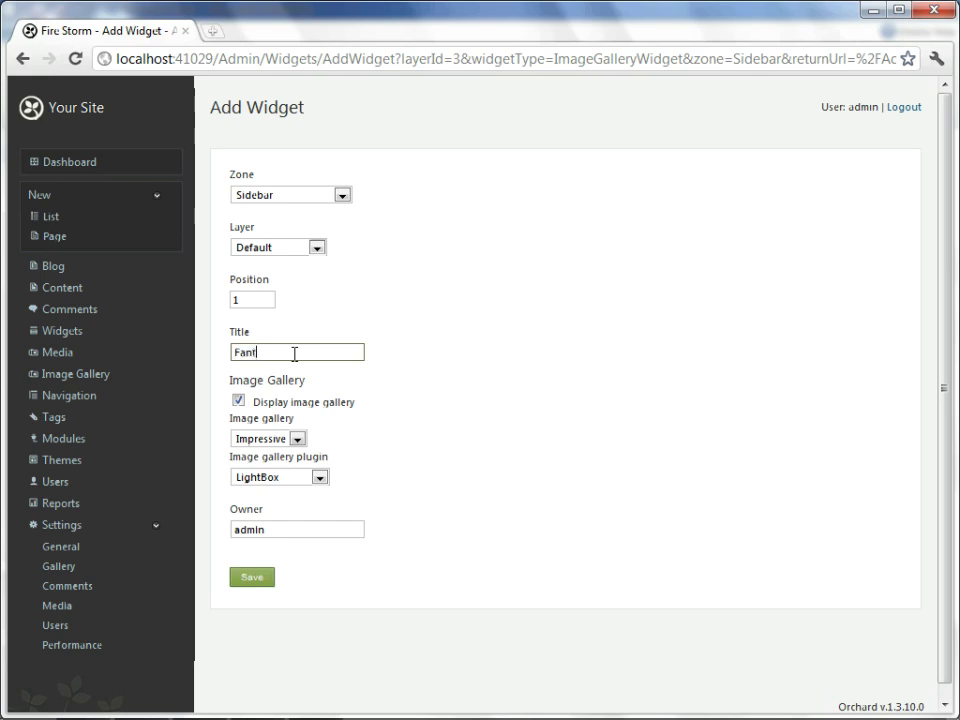
{"action": "type", "text": "astic"}
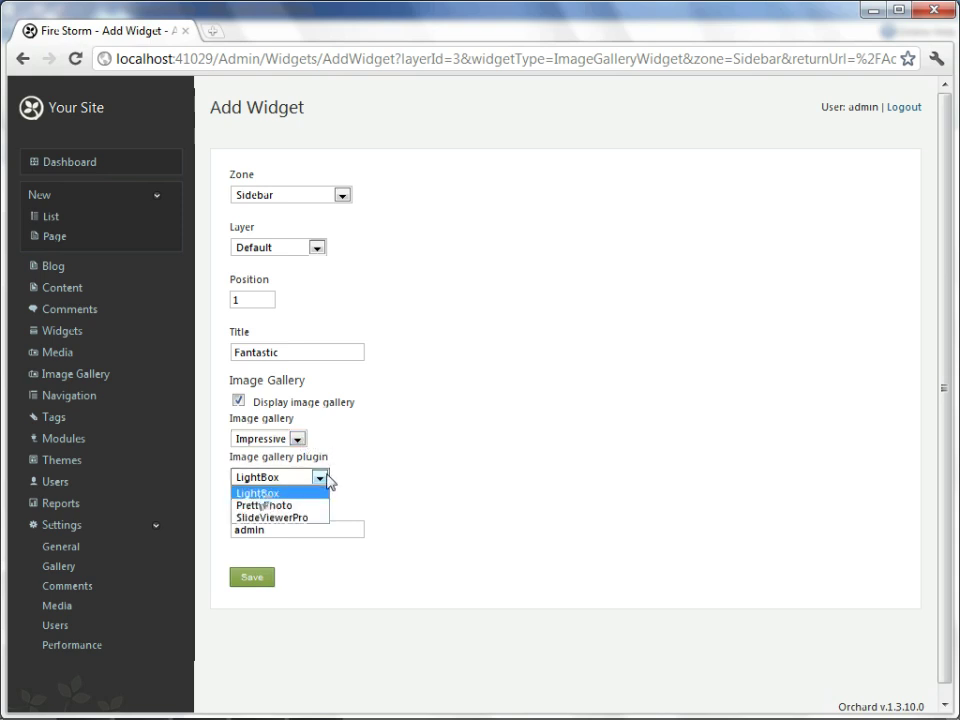
Keep LightBox as the plugin, set position 5 and save the widget
{"action": "left_click", "coordinate": [258, 494]}
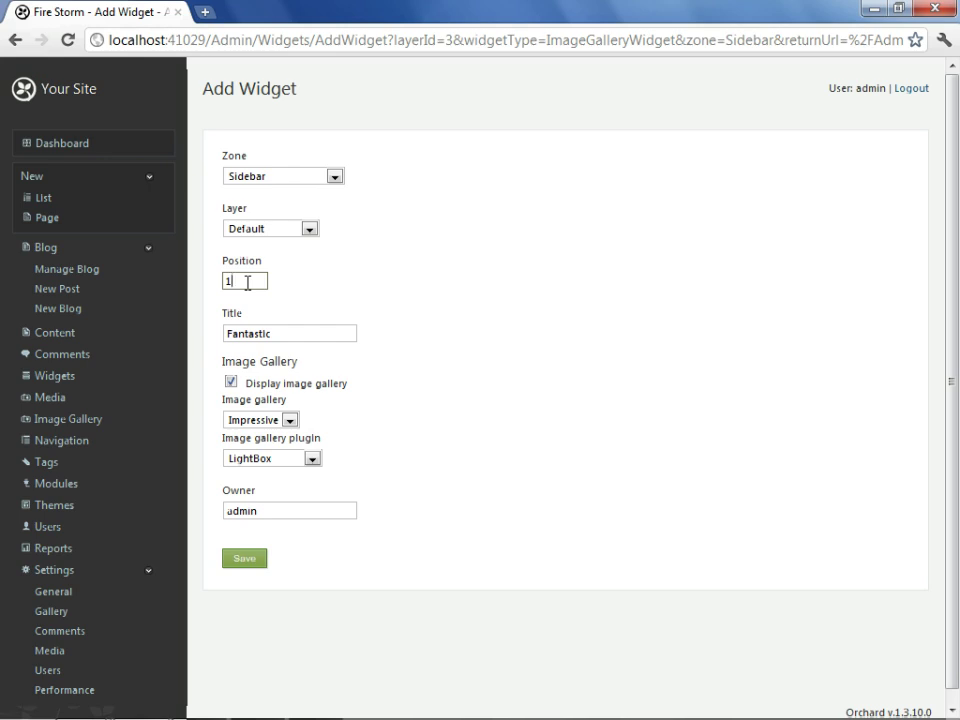
{"action": "type", "text": "5"}
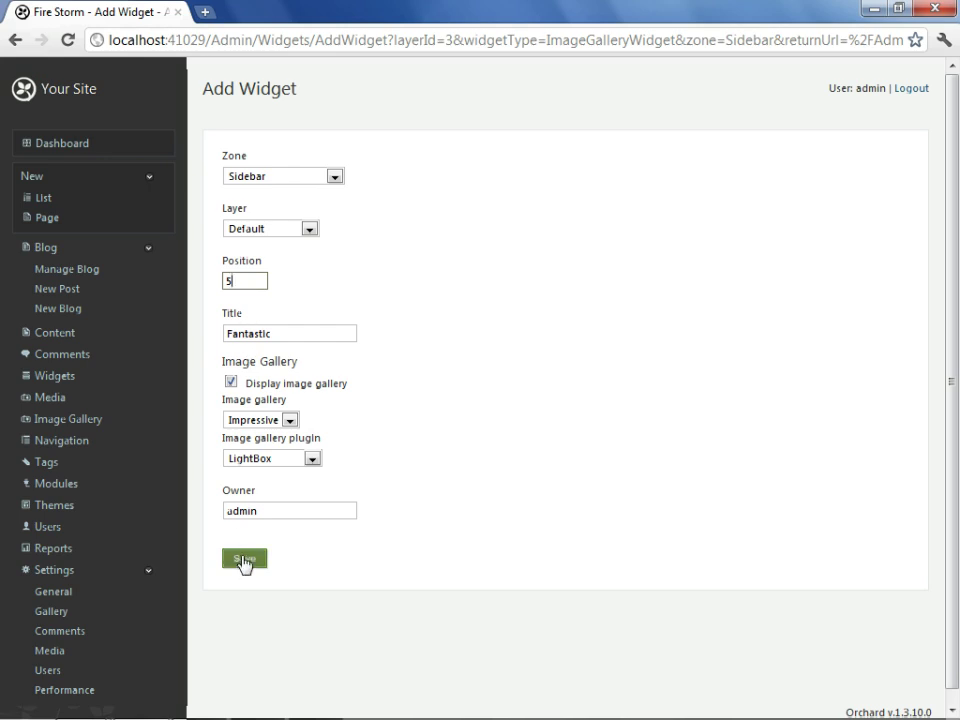
{"action": "left_click", "coordinate": [244, 560]}
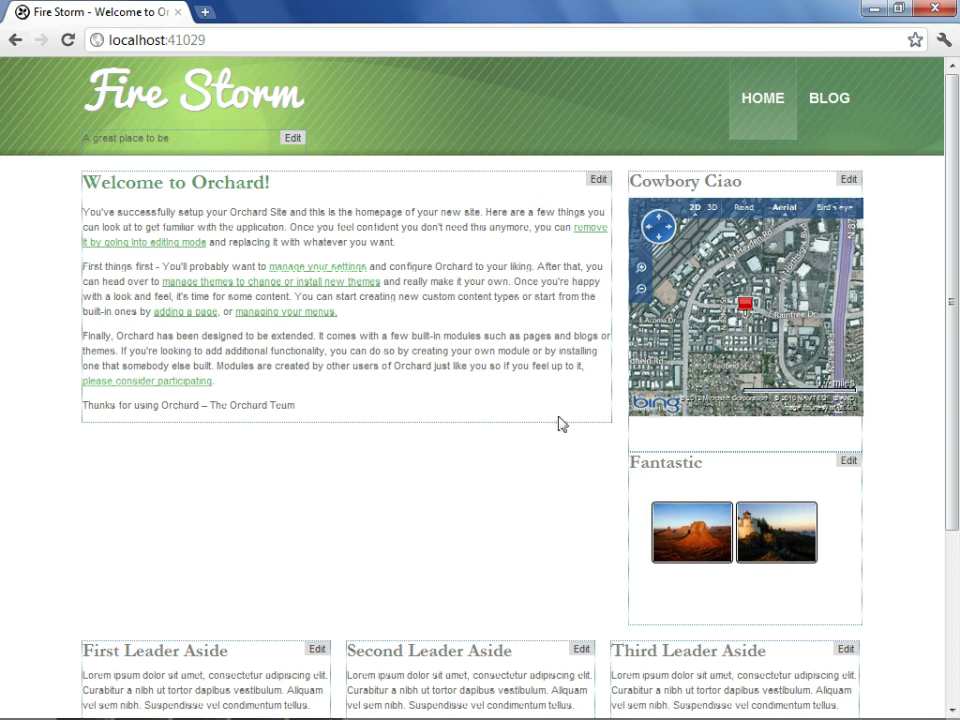
Enlarge the Desert thumbnail from the Fantastic sidebar gallery in the lightbox, then close it
{"action": "scroll", "scroll_direction": "down", "scroll_amount": 3}
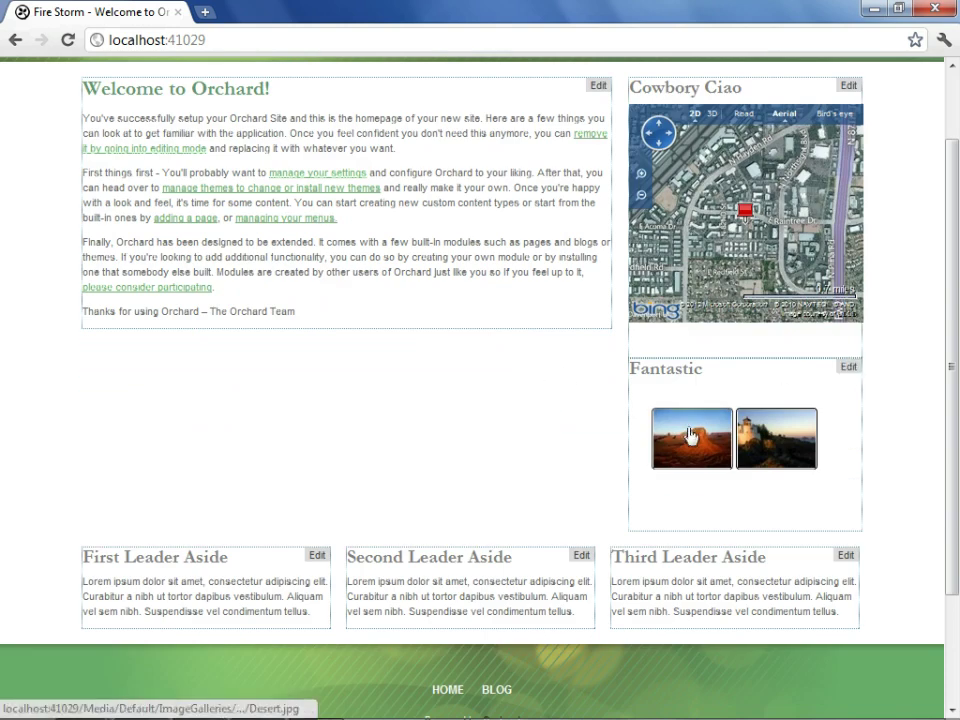
{"action": "left_click", "coordinate": [692, 440]}
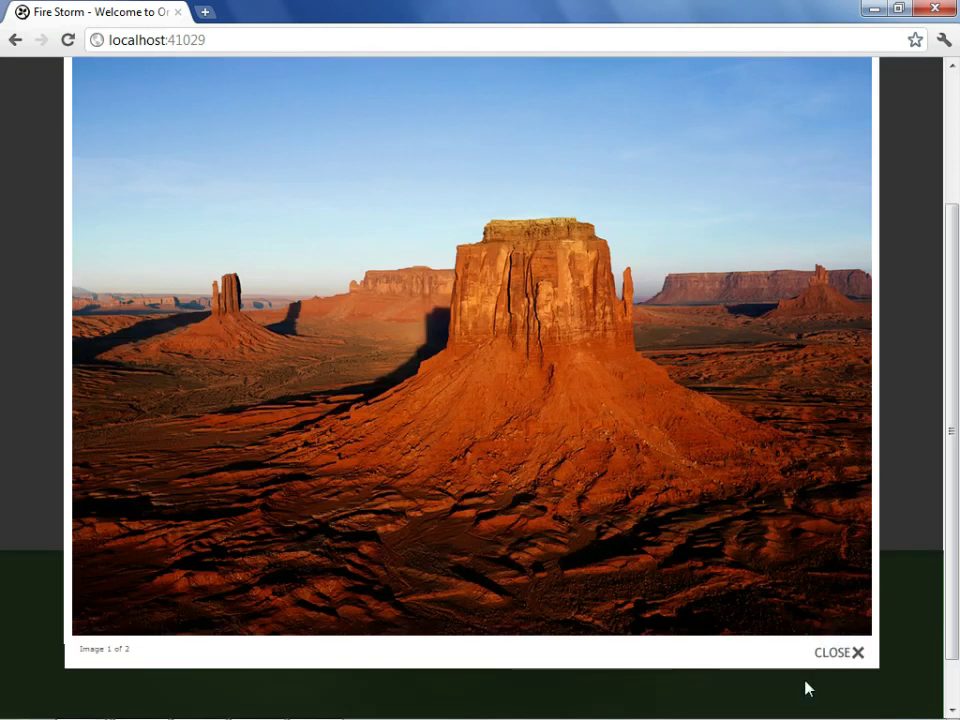
{"action": "left_click", "coordinate": [840, 652]}
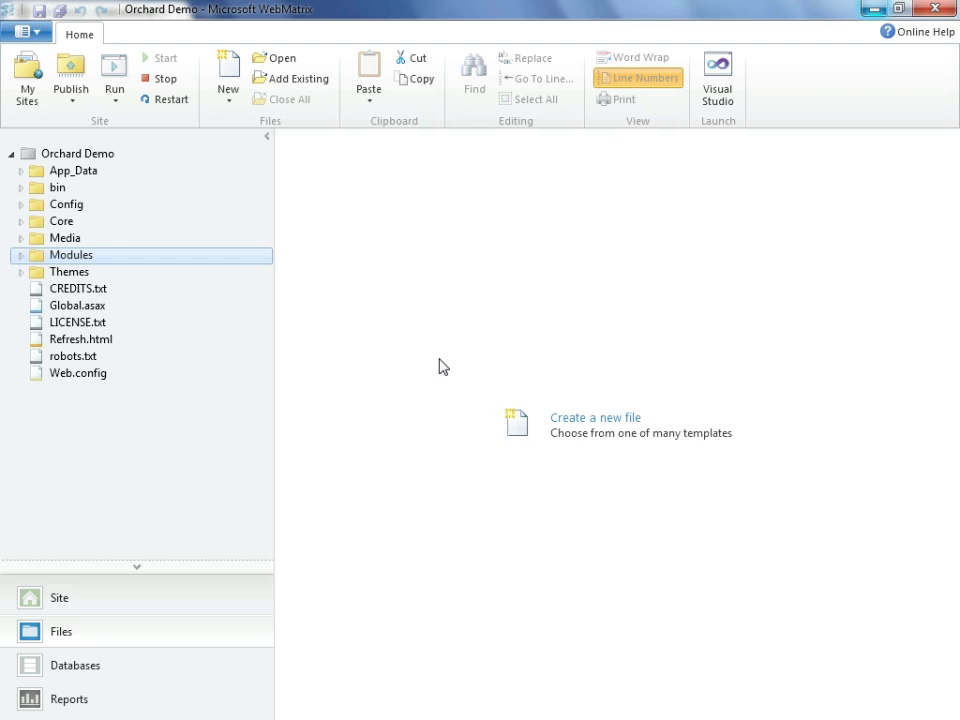
{"action": "mouse_move", "coordinate": [400, 356]}
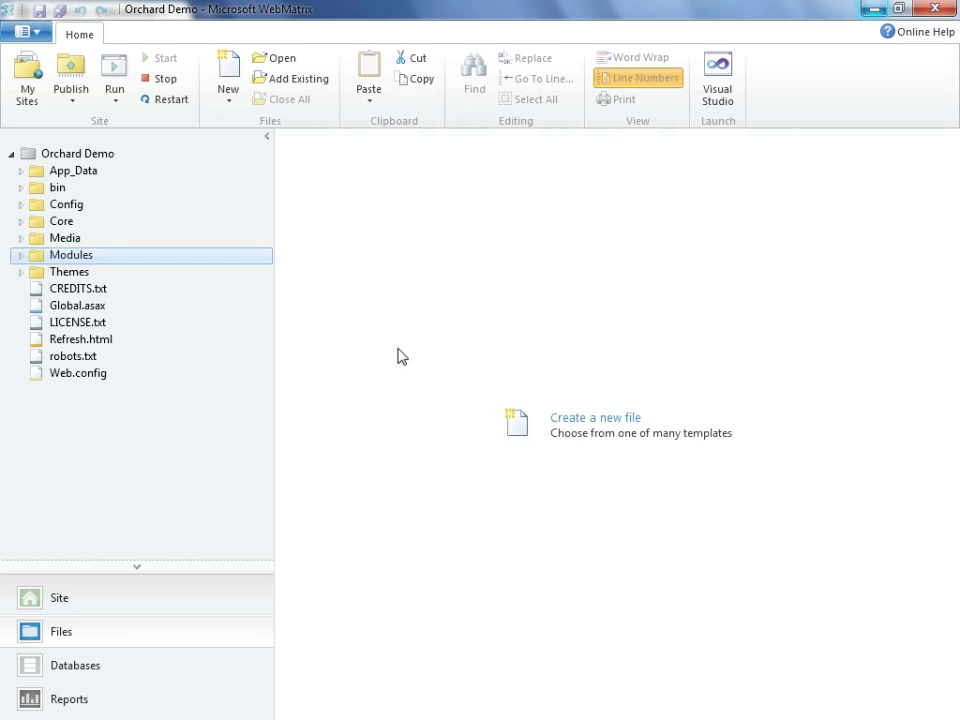
{"action": "mouse_move", "coordinate": [392, 332]}
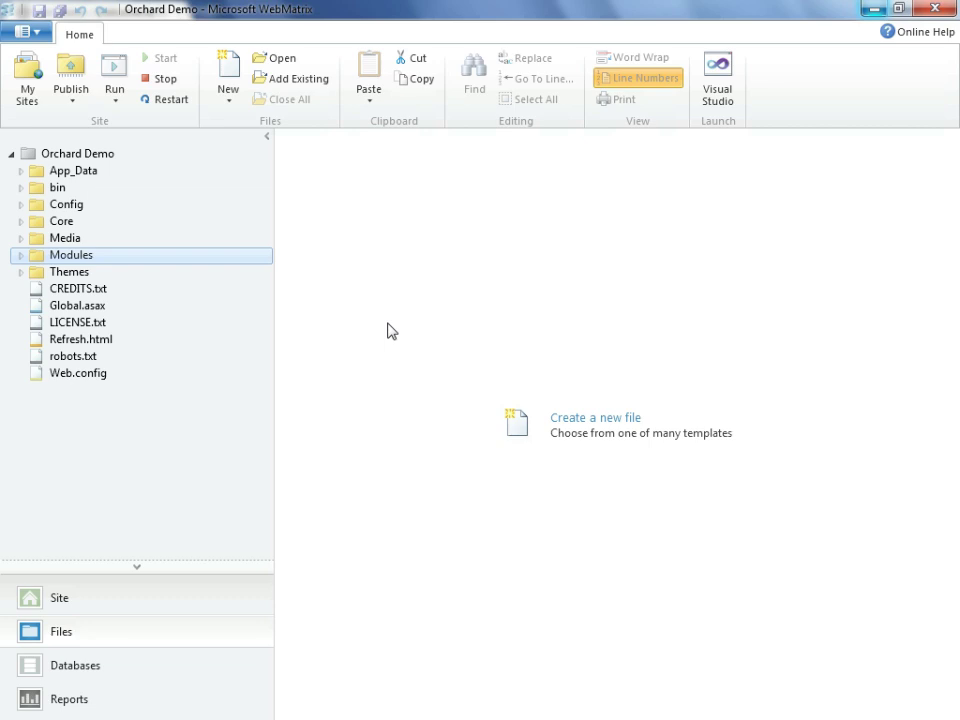
{"action": "mouse_move", "coordinate": [144, 268]}
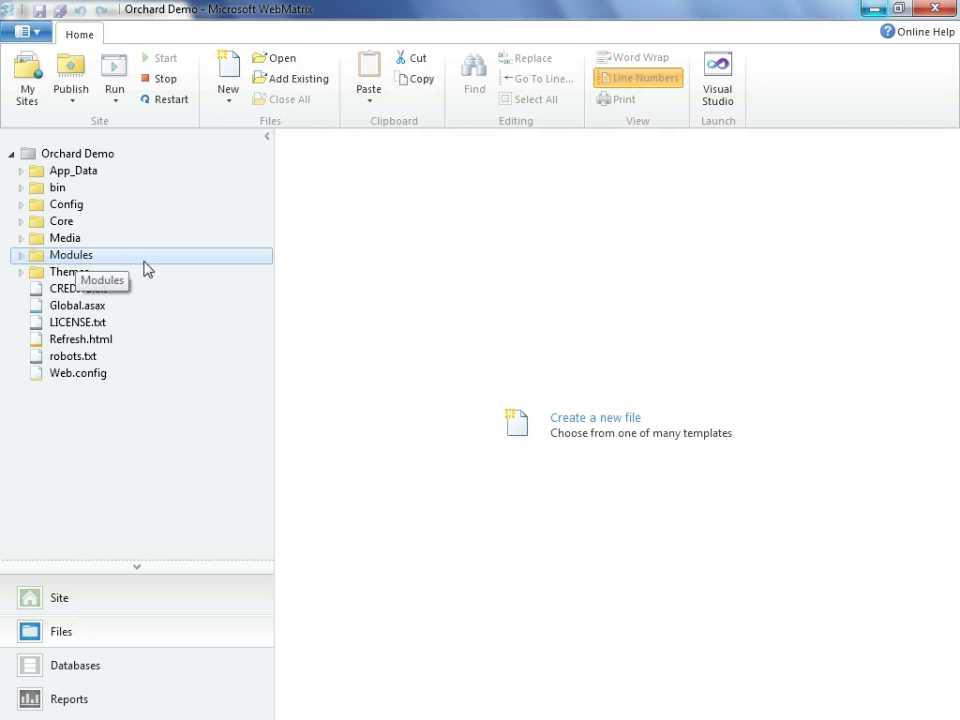
{"action": "mouse_move", "coordinate": [170, 270]}
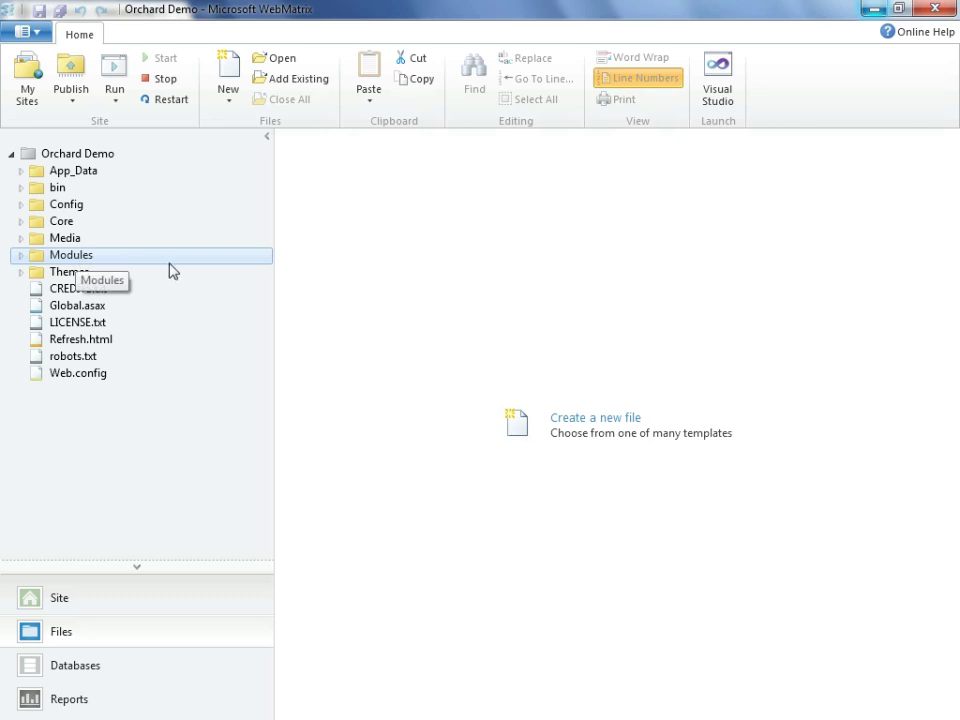
{"action": "mouse_move", "coordinate": [180, 268]}
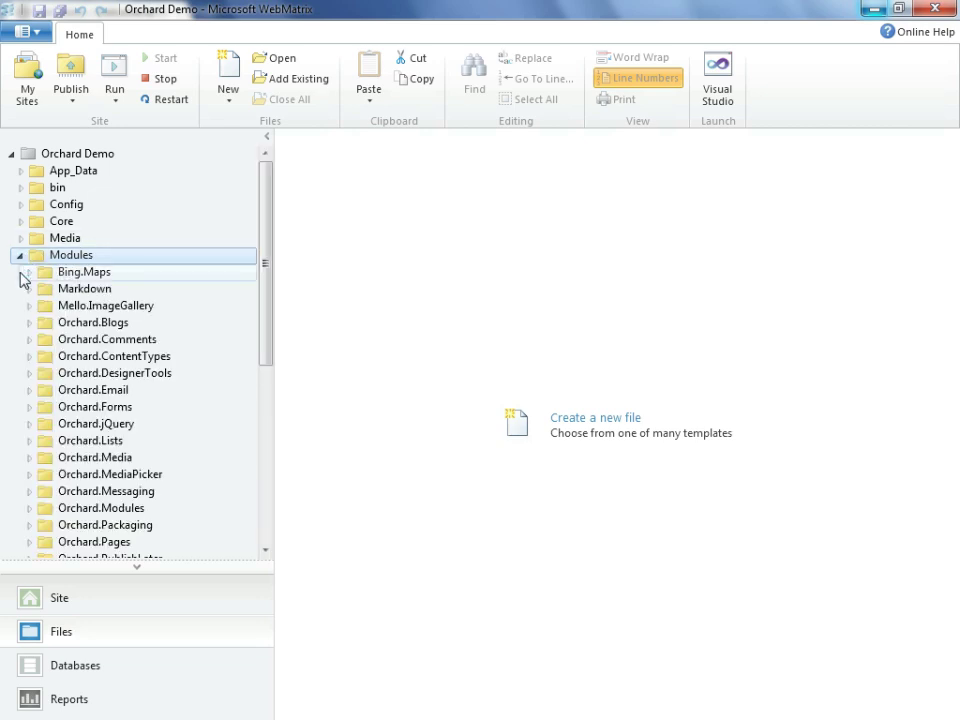
Expand Modules > Bing.Maps and open its Module.txt manifest in the editor
{"action": "left_click", "coordinate": [28, 272]}
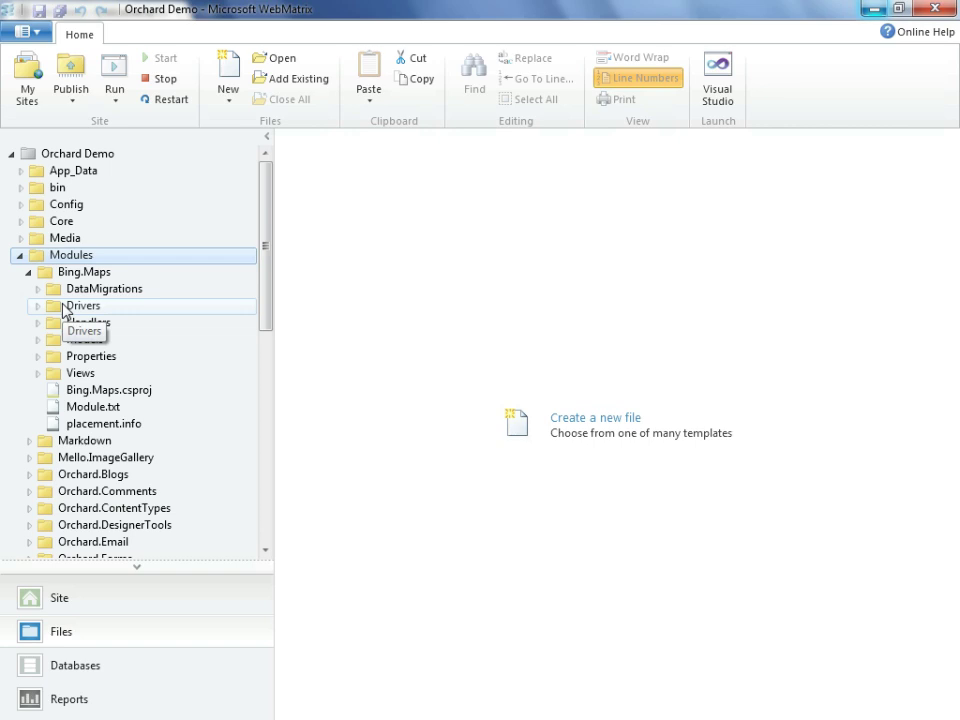
{"action": "mouse_move", "coordinate": [184, 322]}
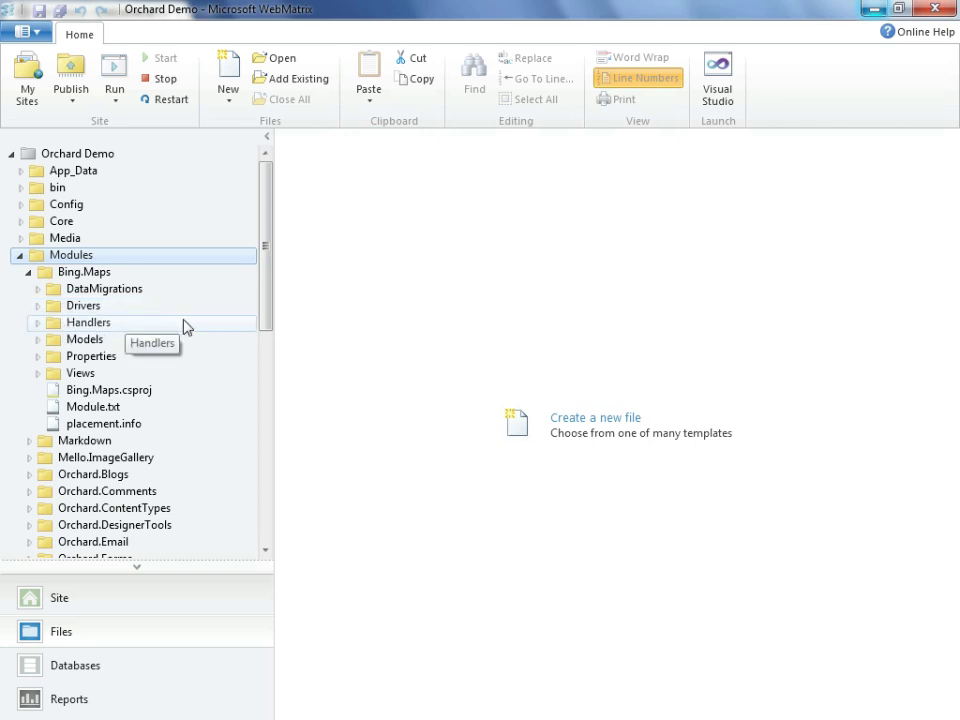
{"action": "mouse_move", "coordinate": [170, 328]}
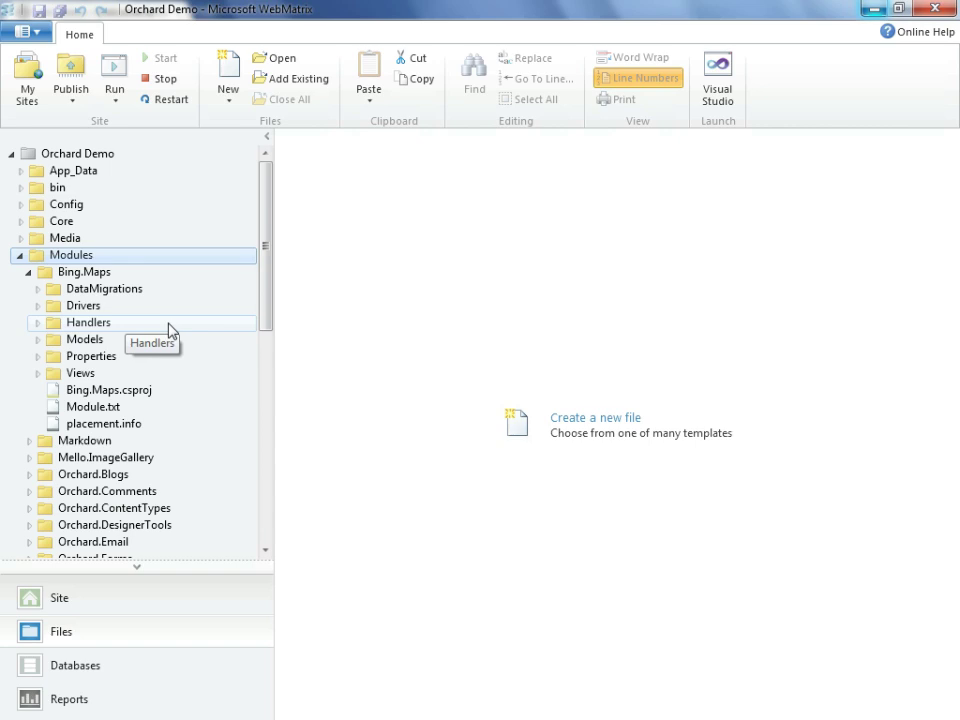
{"action": "mouse_move", "coordinate": [196, 390]}
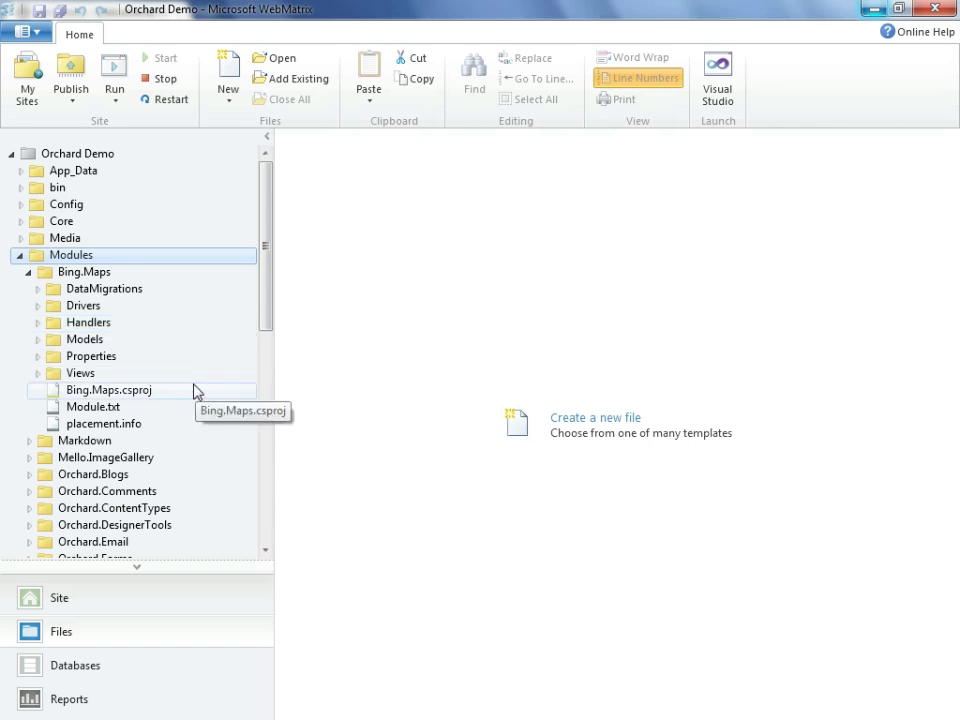
{"action": "mouse_move", "coordinate": [166, 408]}
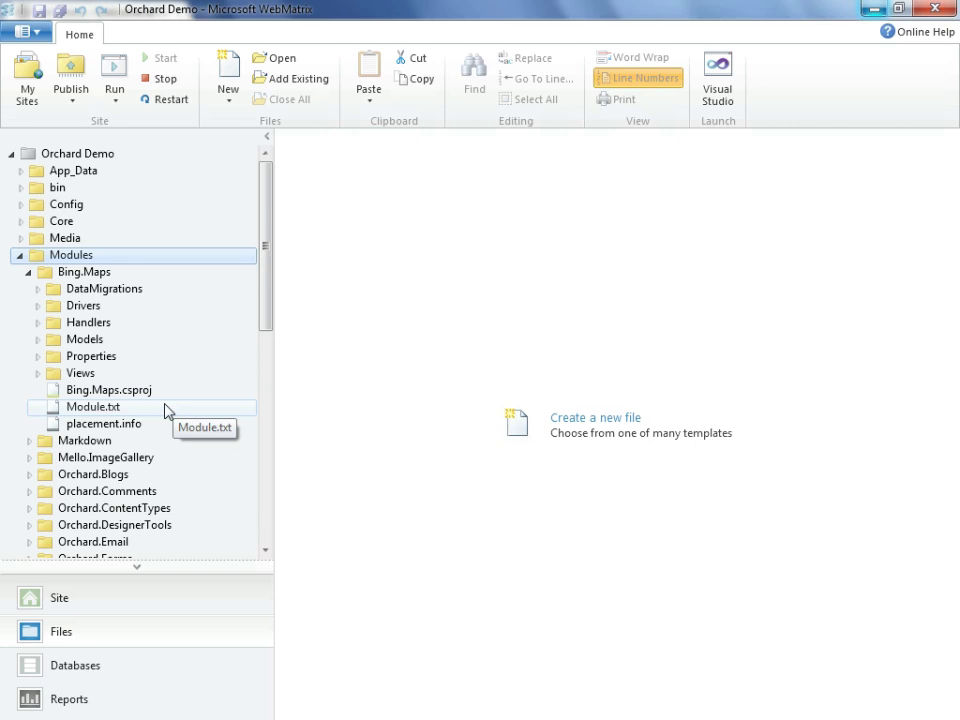
{"action": "mouse_move", "coordinate": [168, 412]}
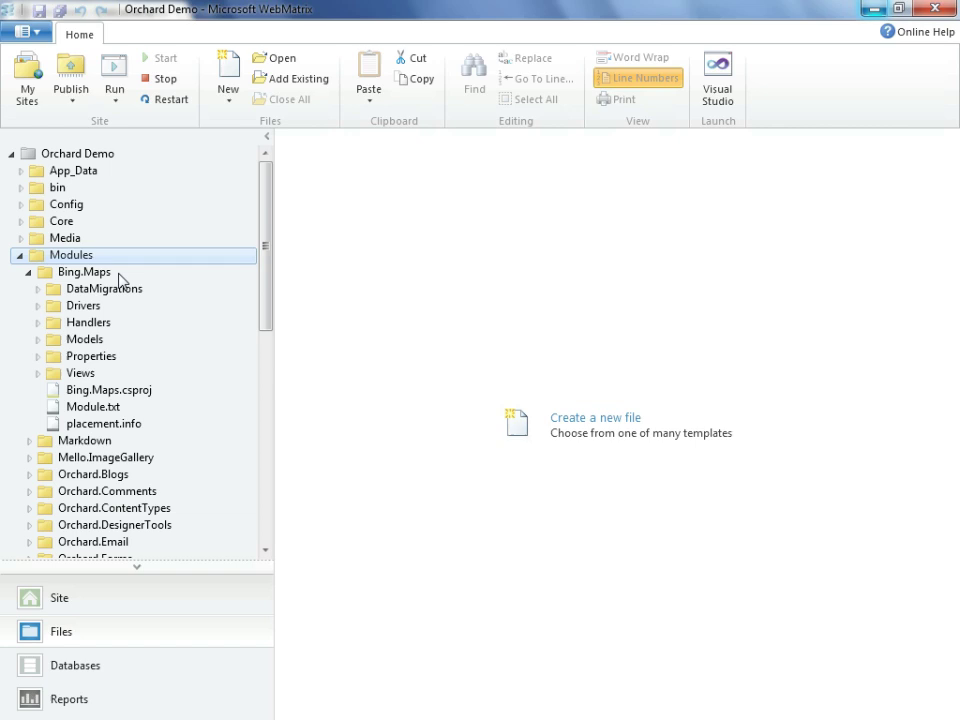
{"action": "mouse_move", "coordinate": [92, 404]}
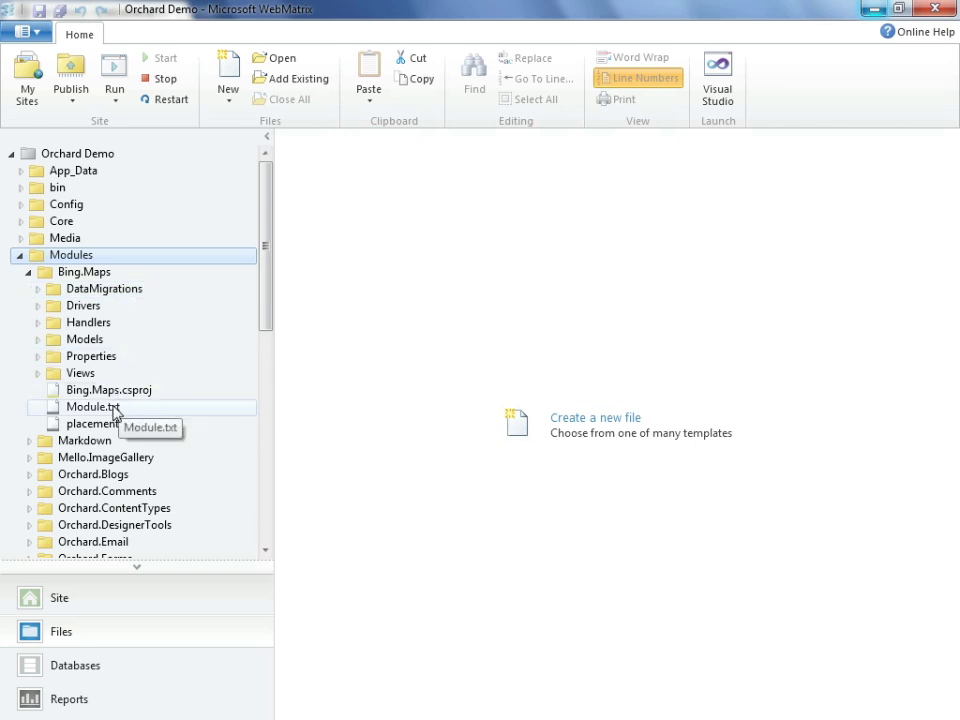
{"action": "double_click", "coordinate": [88, 406]}
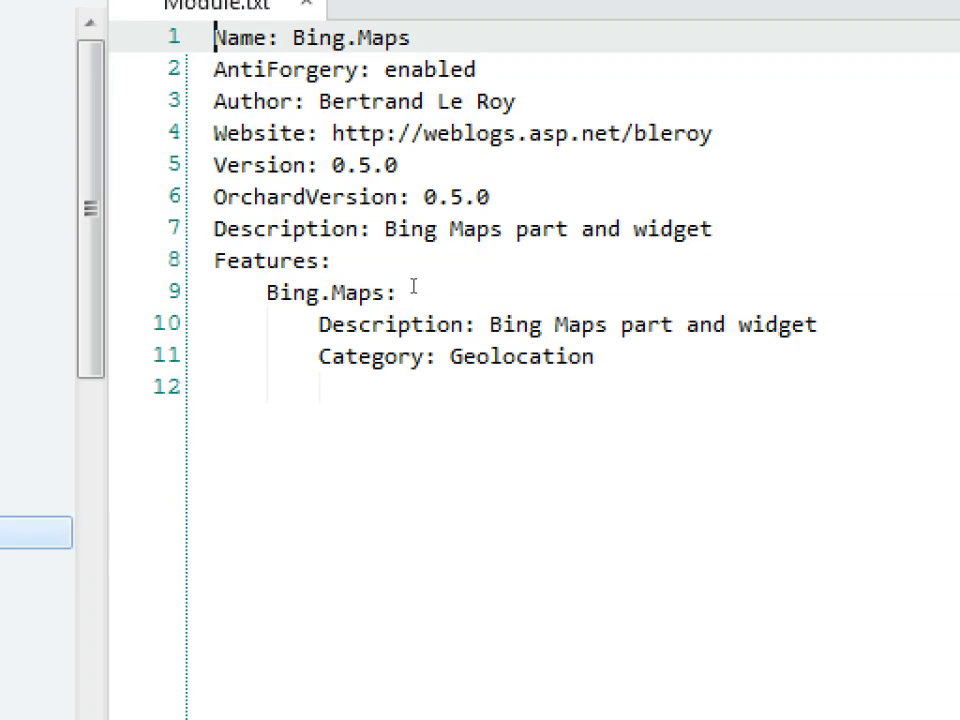
{"action": "double_click", "coordinate": [328, 292]}
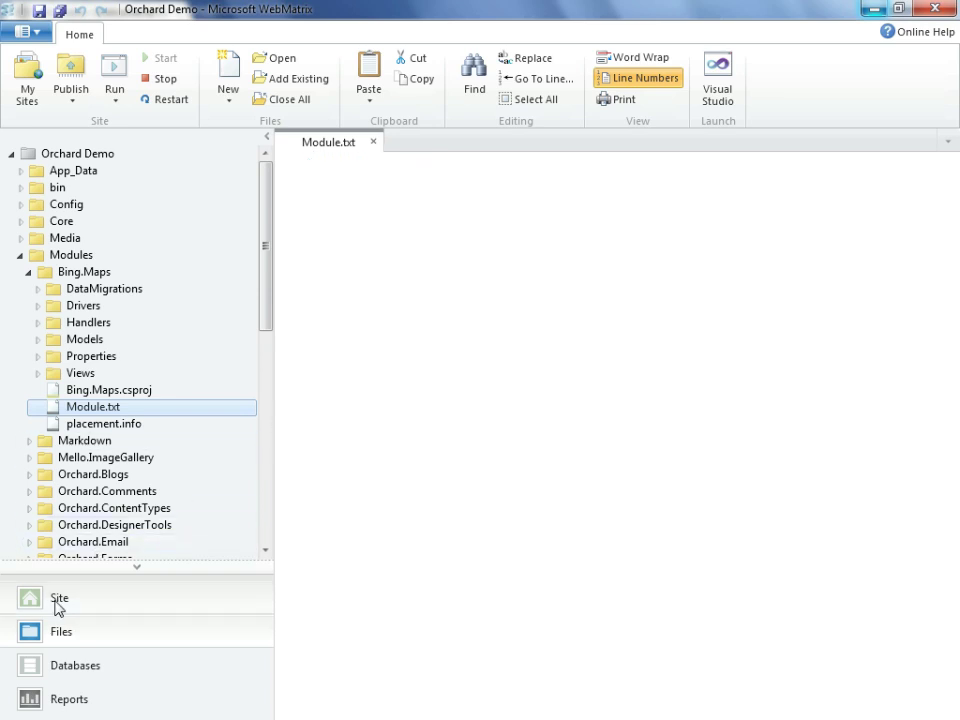
From the site Path link, go up to My Web Sites and open a command window on Orchard Demo
{"action": "left_click", "coordinate": [60, 598]}
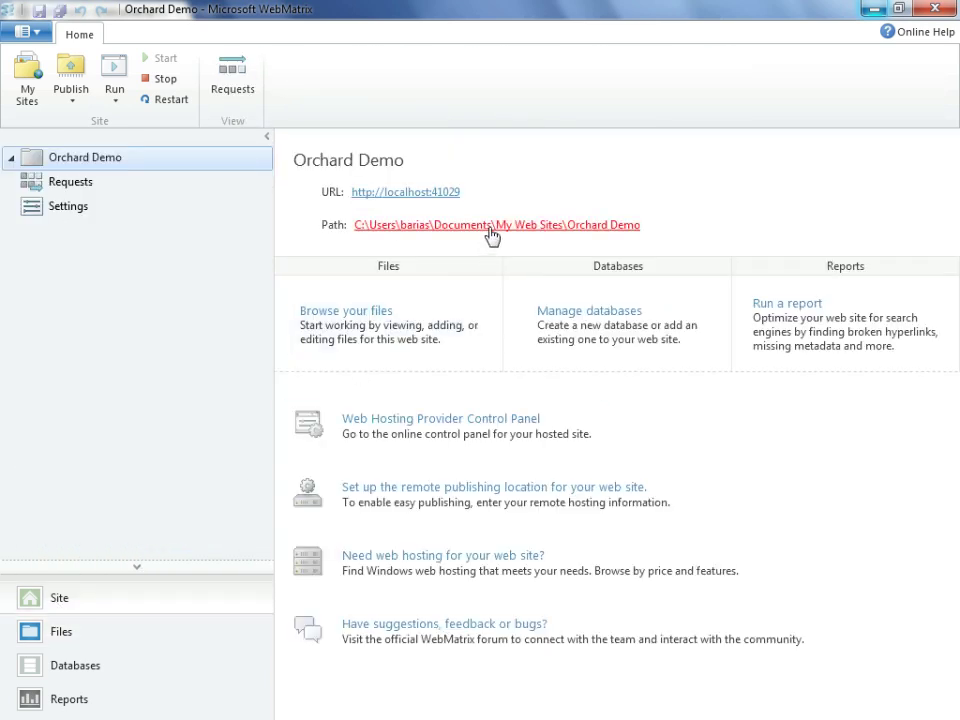
{"action": "left_click", "coordinate": [492, 224]}
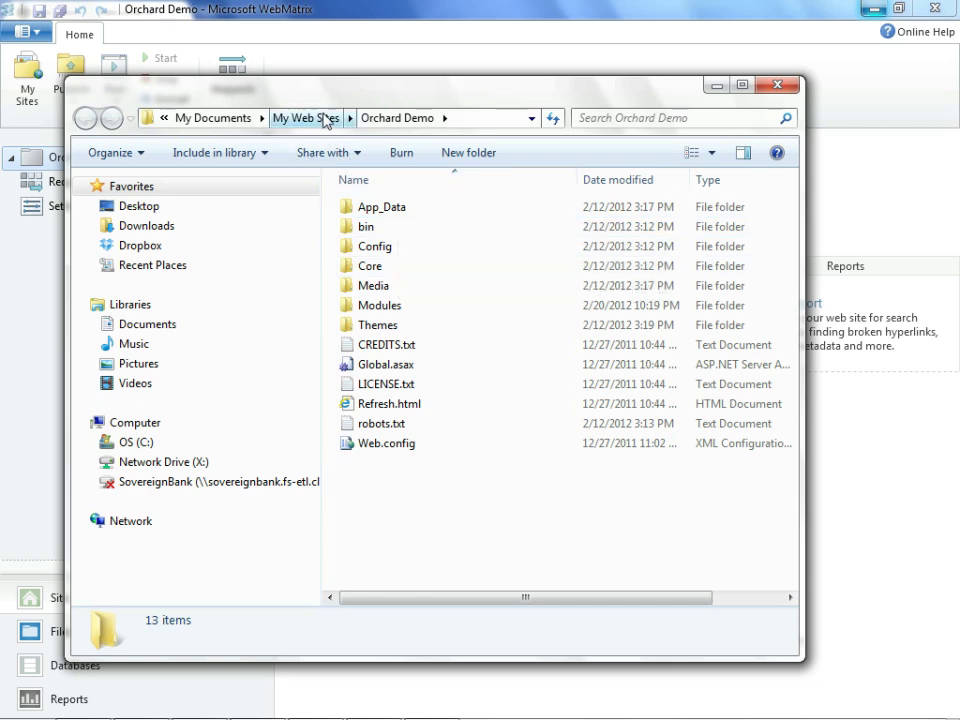
{"action": "left_click", "coordinate": [304, 118]}
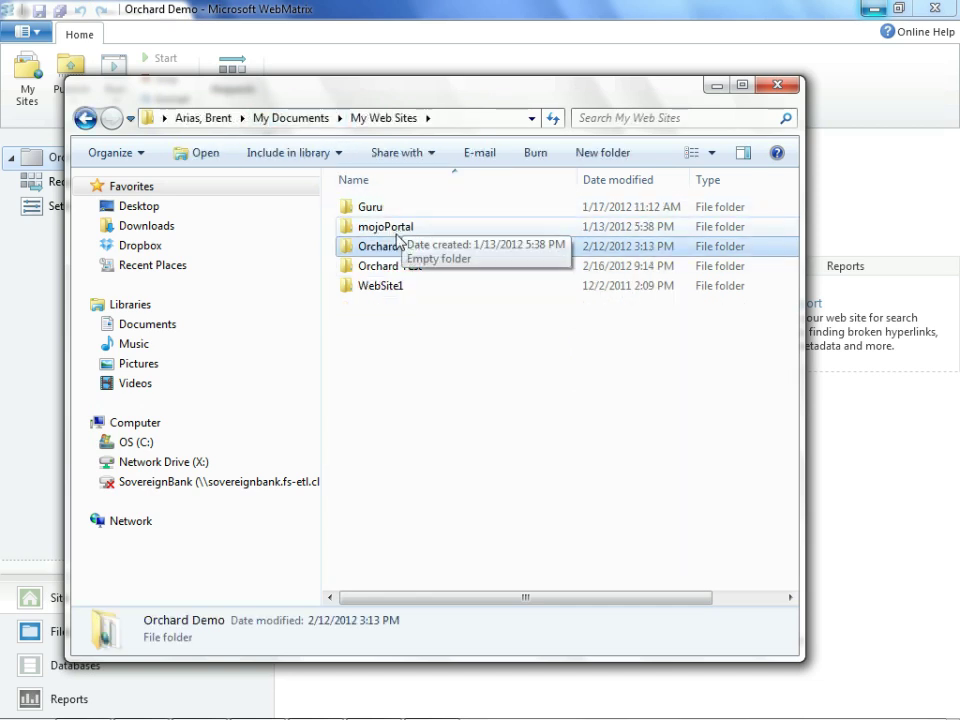
{"action": "right_click", "coordinate": [392, 246]}
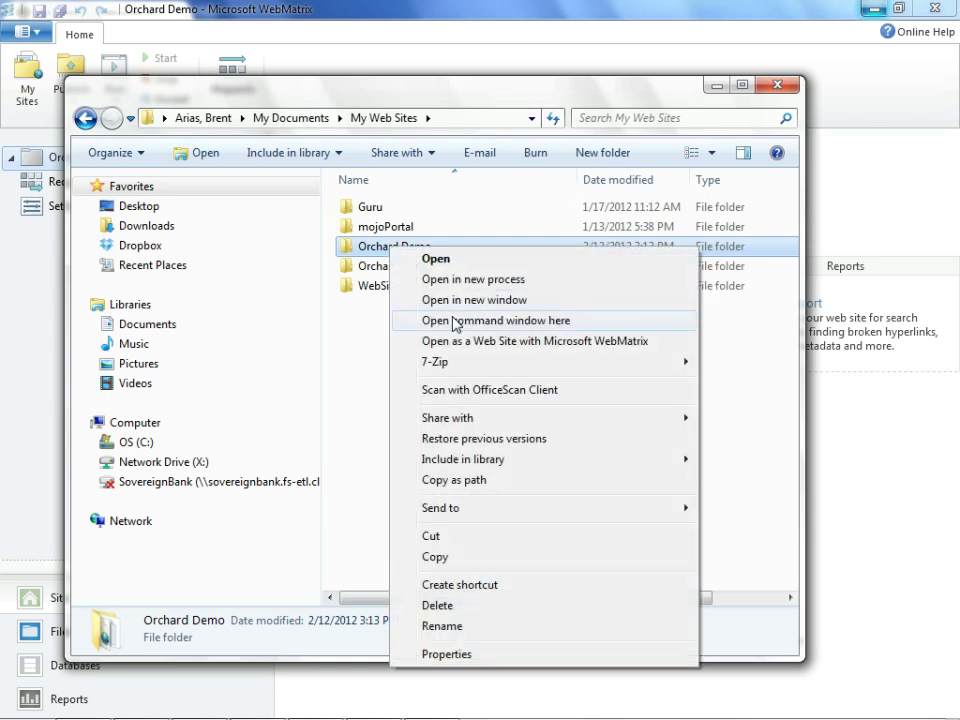
{"action": "left_click", "coordinate": [496, 320]}
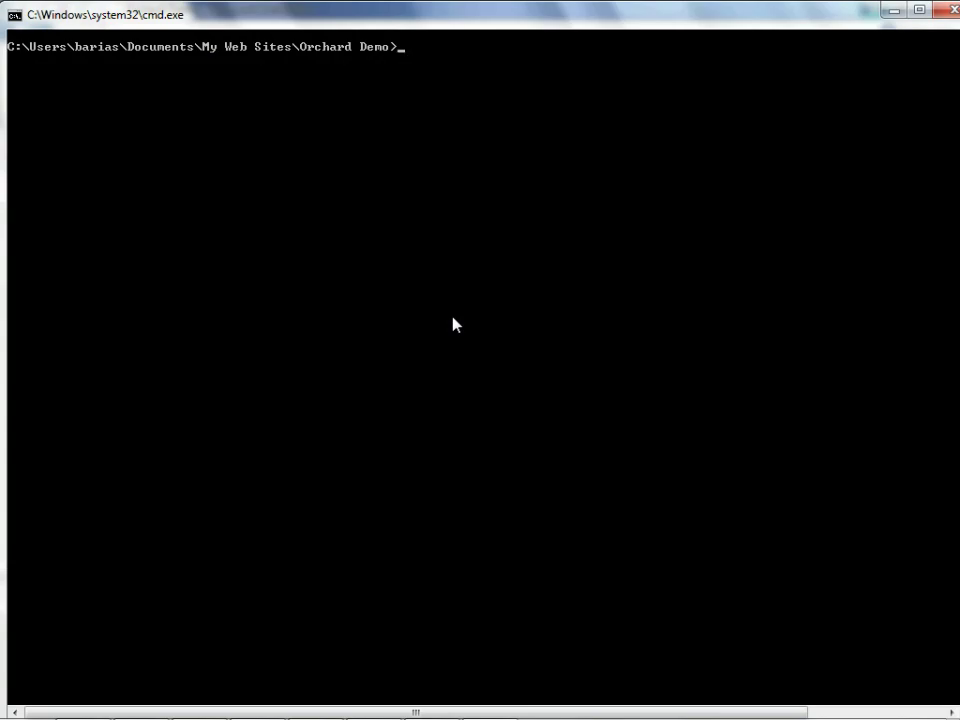
{"action": "mouse_move", "coordinate": [470, 264]}
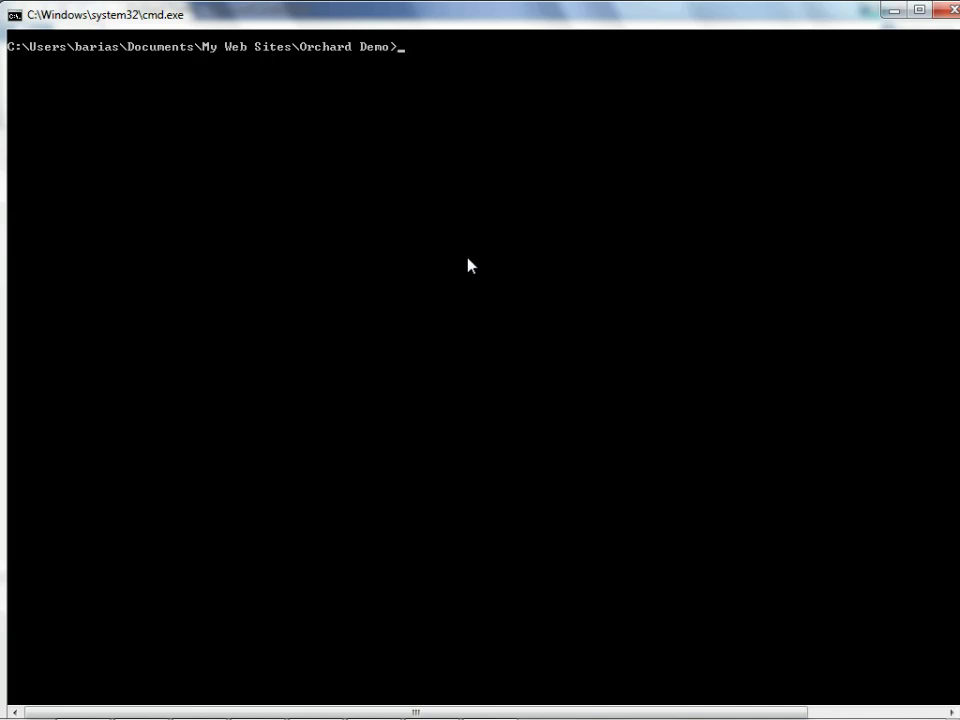
Start bin\Orchard and list the available commands with 'help commands'
{"action": "type", "text": "bin\\"}
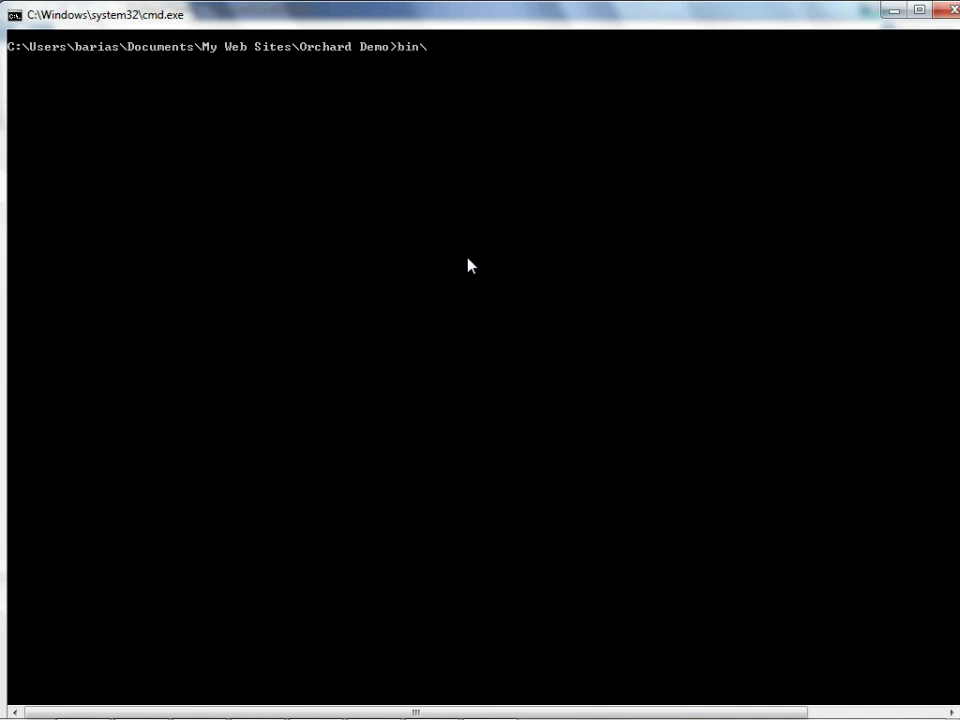
{"action": "type", "text": "Orchard"}
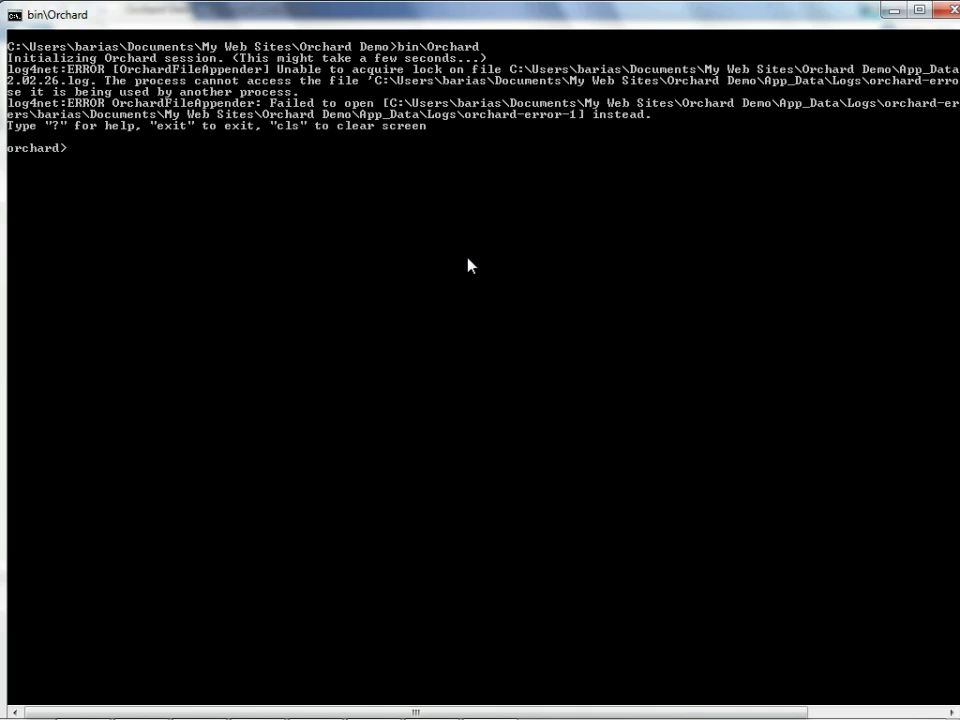
{"action": "type", "text": "help comman"}
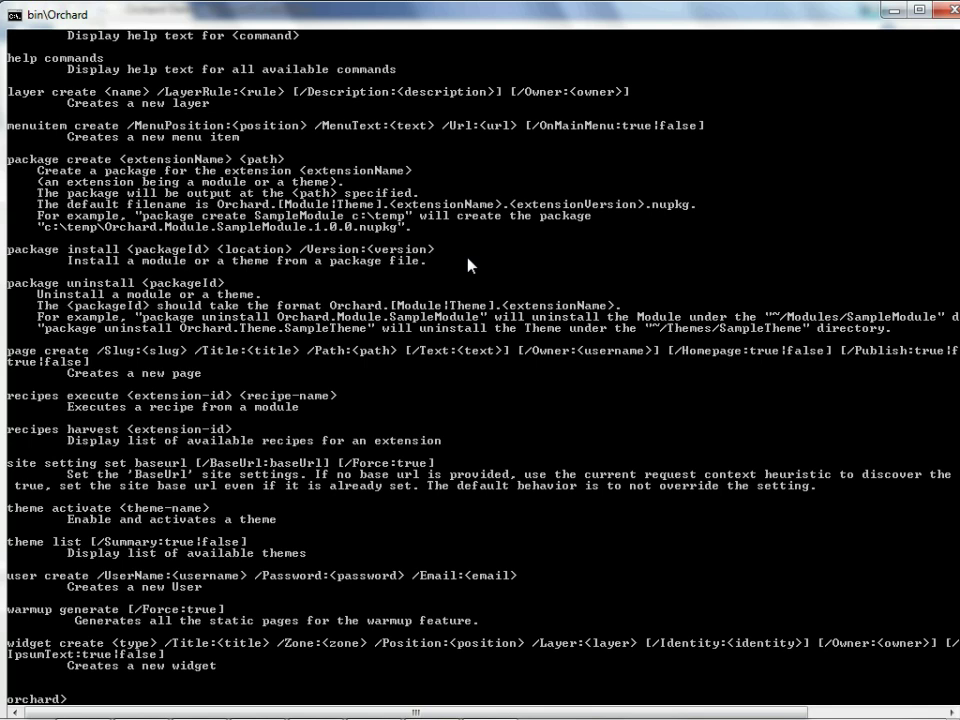
Run 'feature disable Bing.Maps' to turn the feature off
{"action": "type", "text": "fea"}
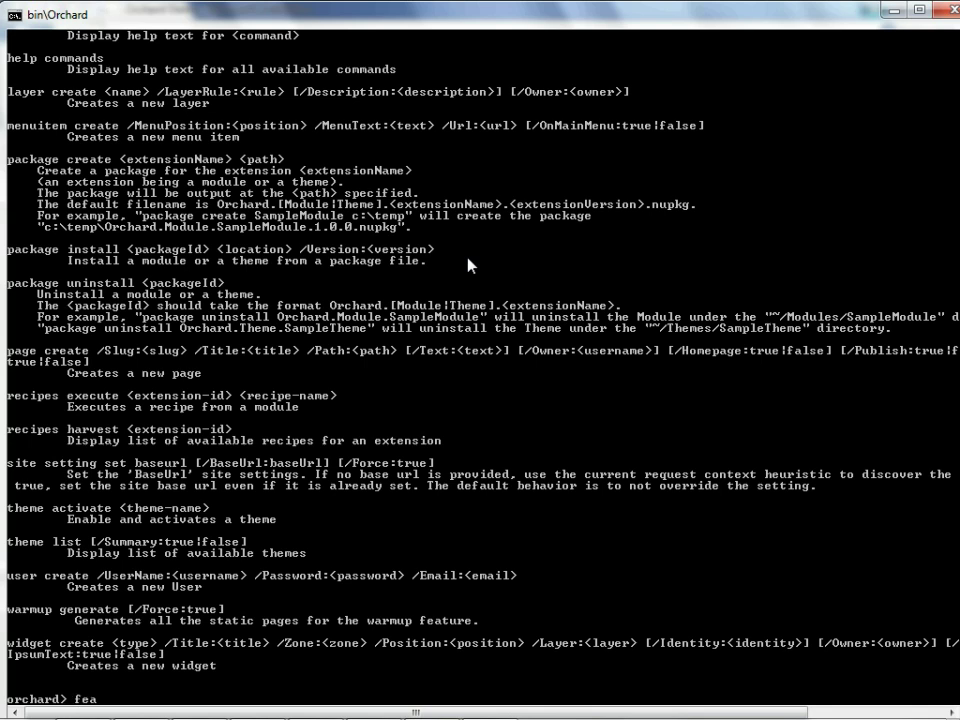
{"action": "type", "text": "ture"}
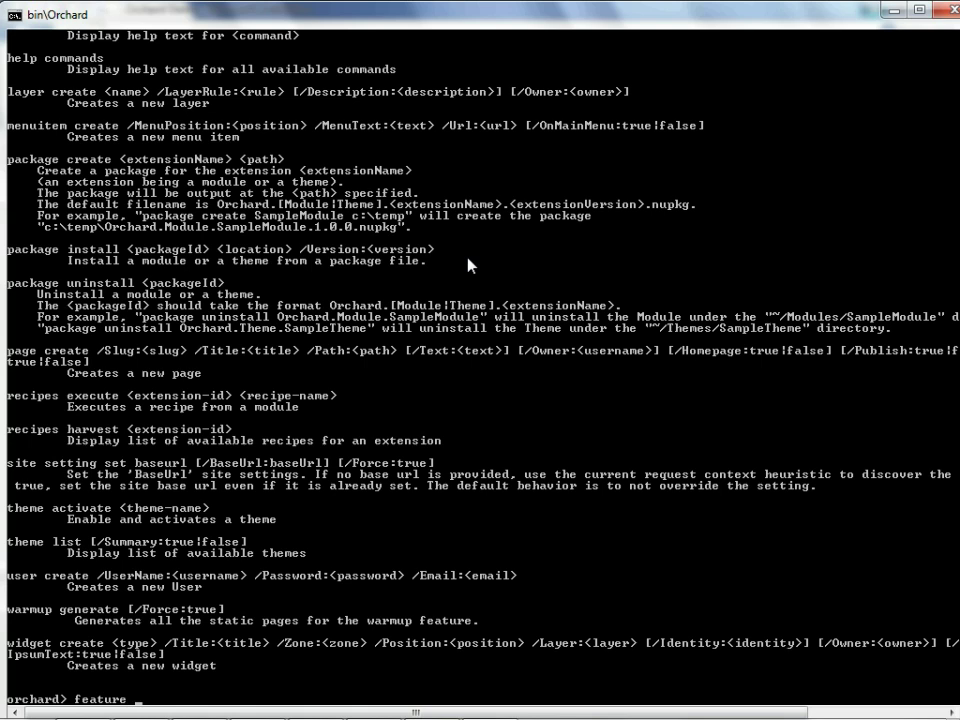
{"action": "type", "text": "disable B"}
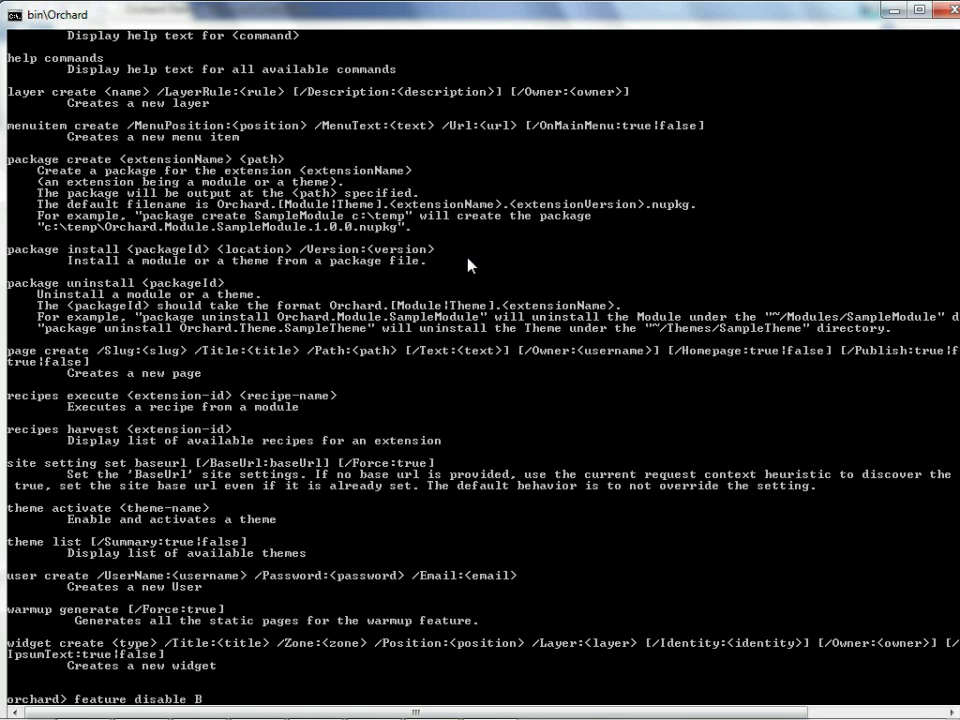
{"action": "type", "text": "ing.Maps"}
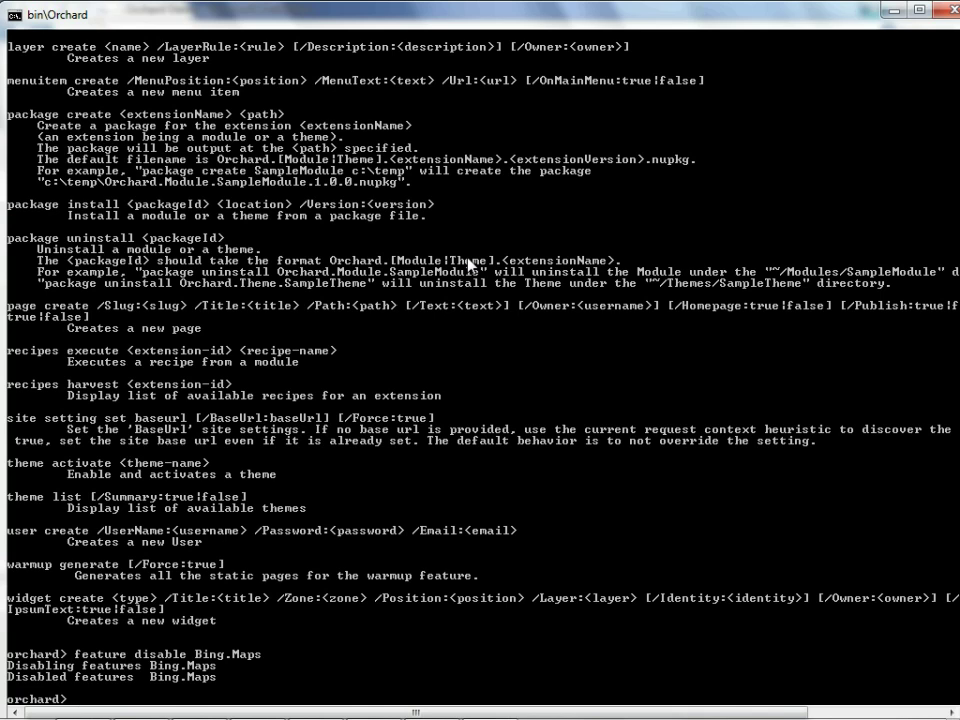
Run 'feature enable Bing.Maps', then 'quit' the Orchard session and return to WebMatrix
{"action": "type", "text": "feature enable Bing.Maps"}
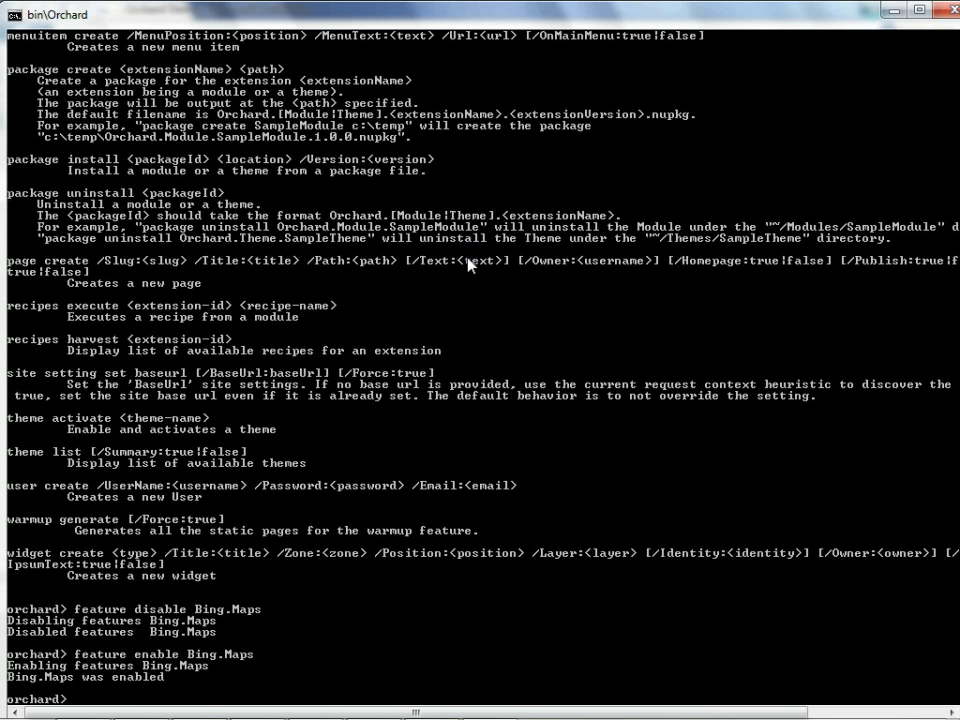
{"action": "type", "text": "quit"}
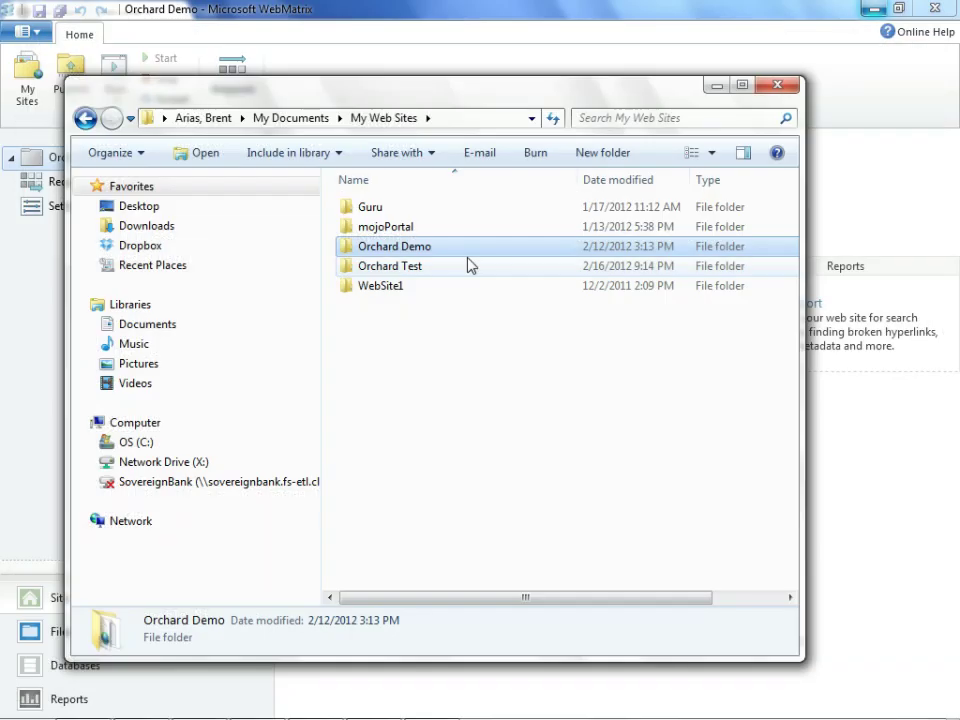
{"action": "double_click", "coordinate": [392, 246]}
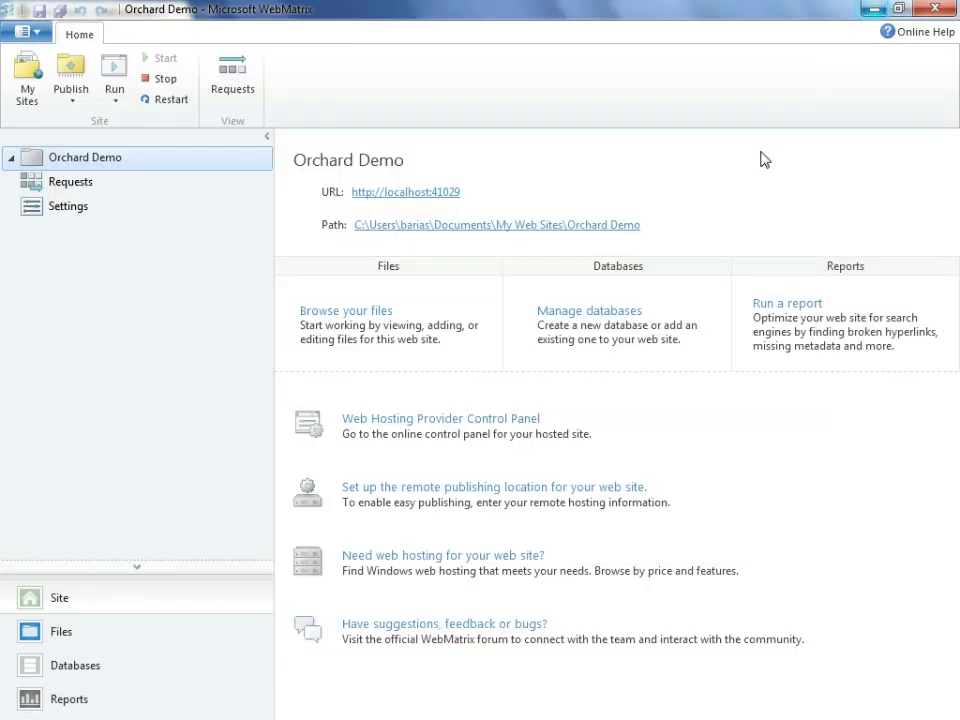